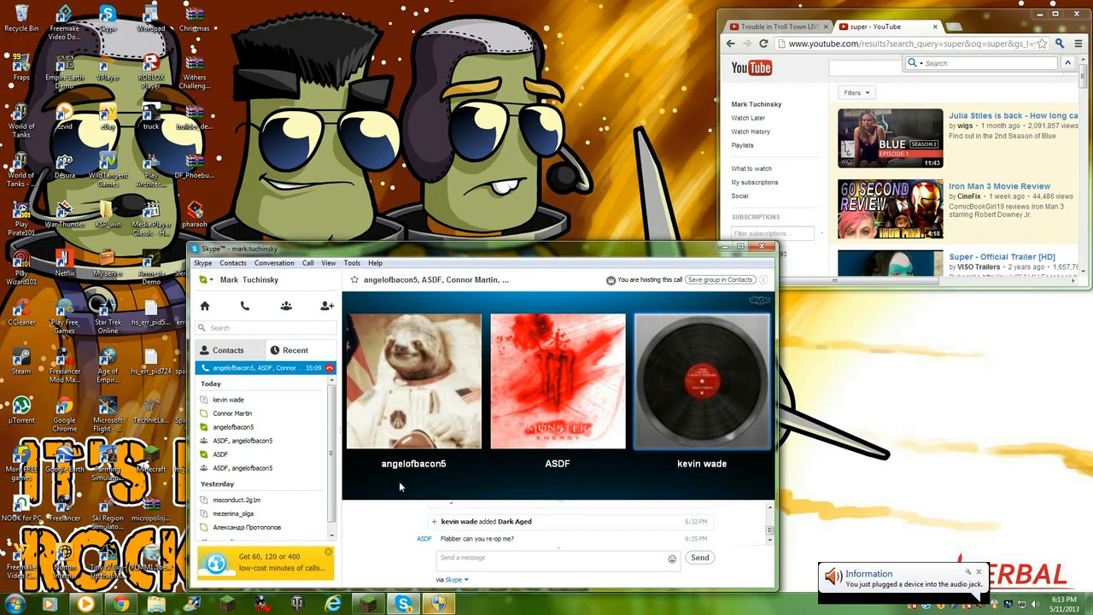
{"action": "left_click", "coordinate": [748, 246]}
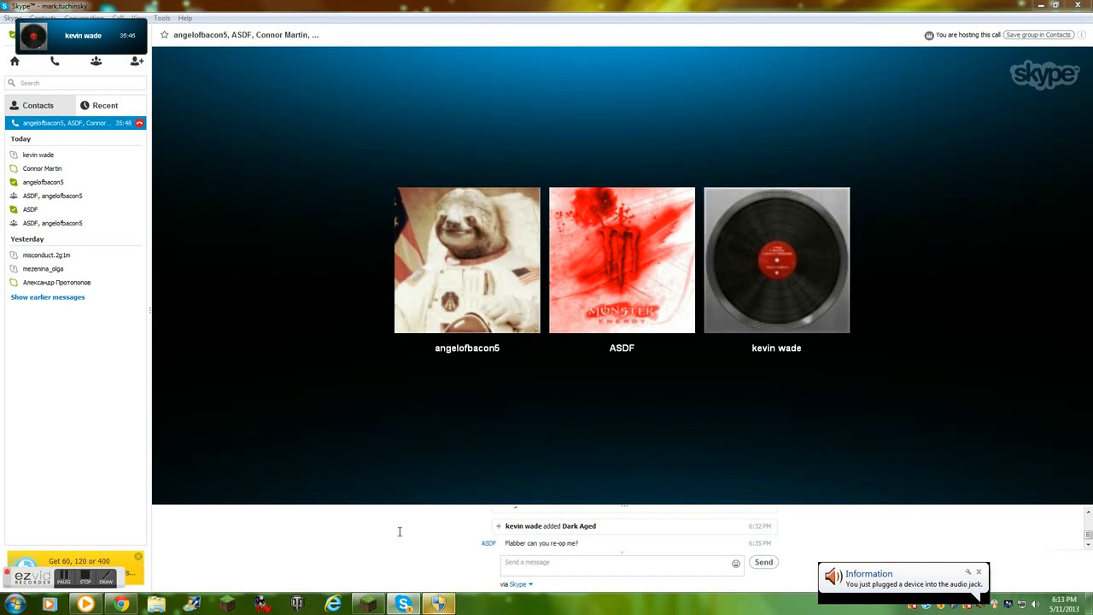
{"action": "left_click", "coordinate": [776, 260]}
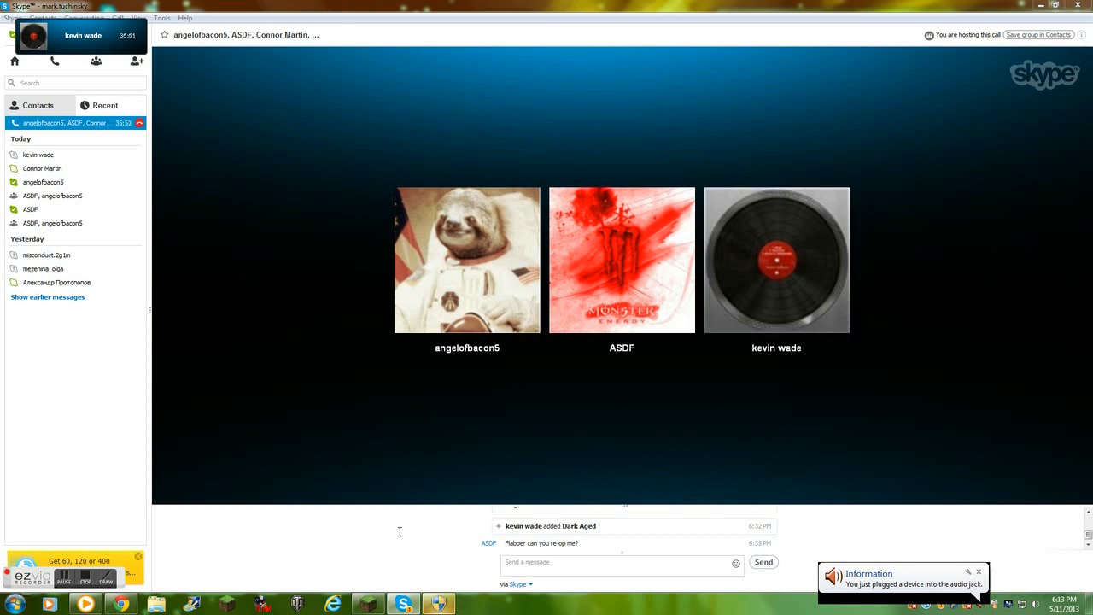
{"action": "left_click", "coordinate": [467, 260]}
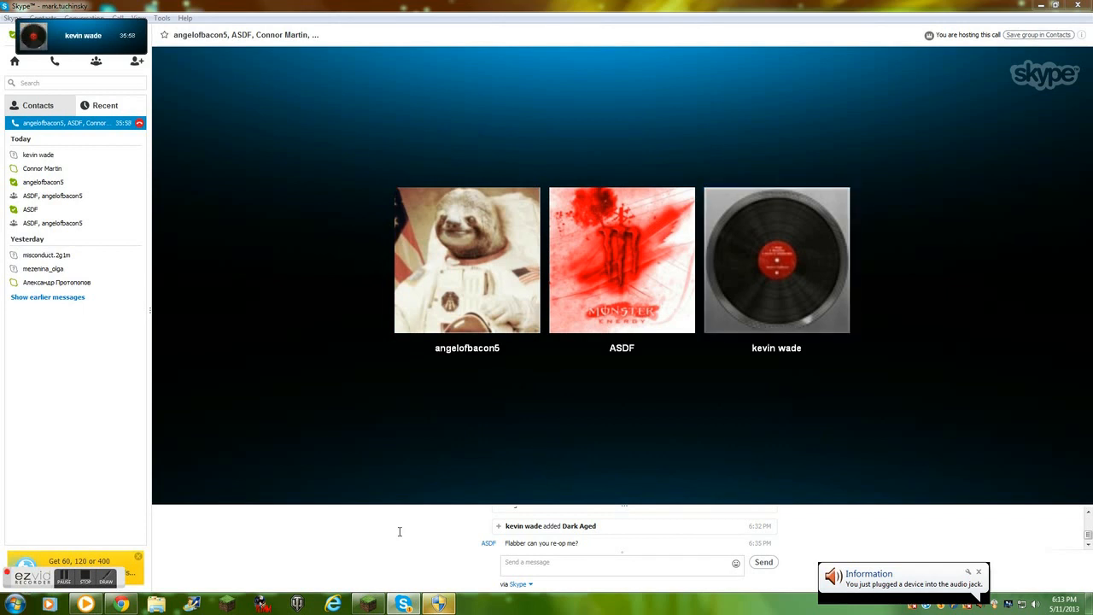
{"action": "left_click", "coordinate": [776, 259]}
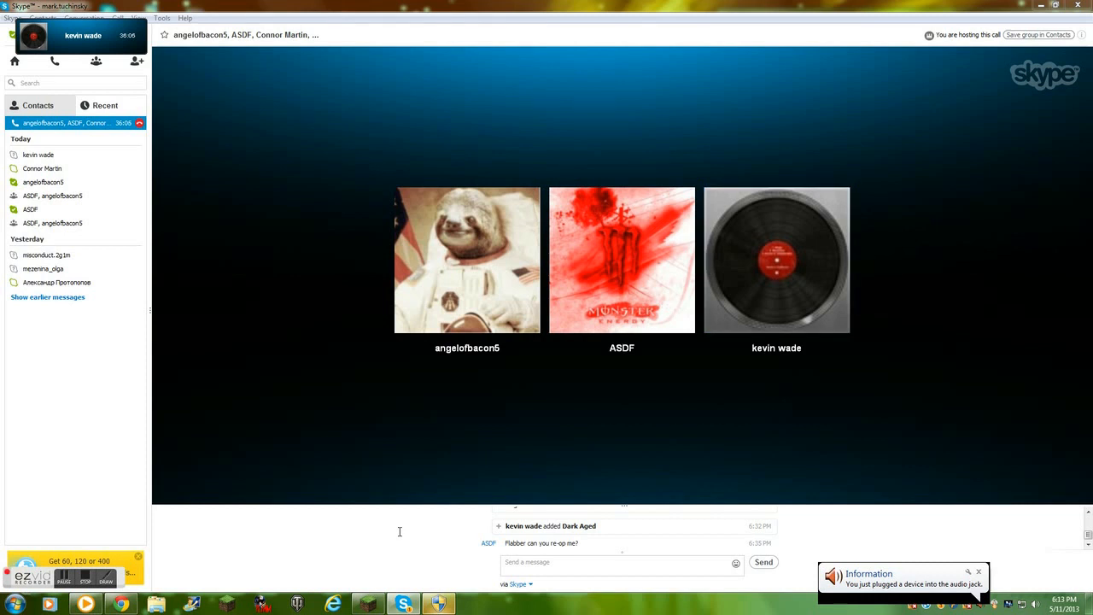
{"action": "left_click", "coordinate": [467, 260]}
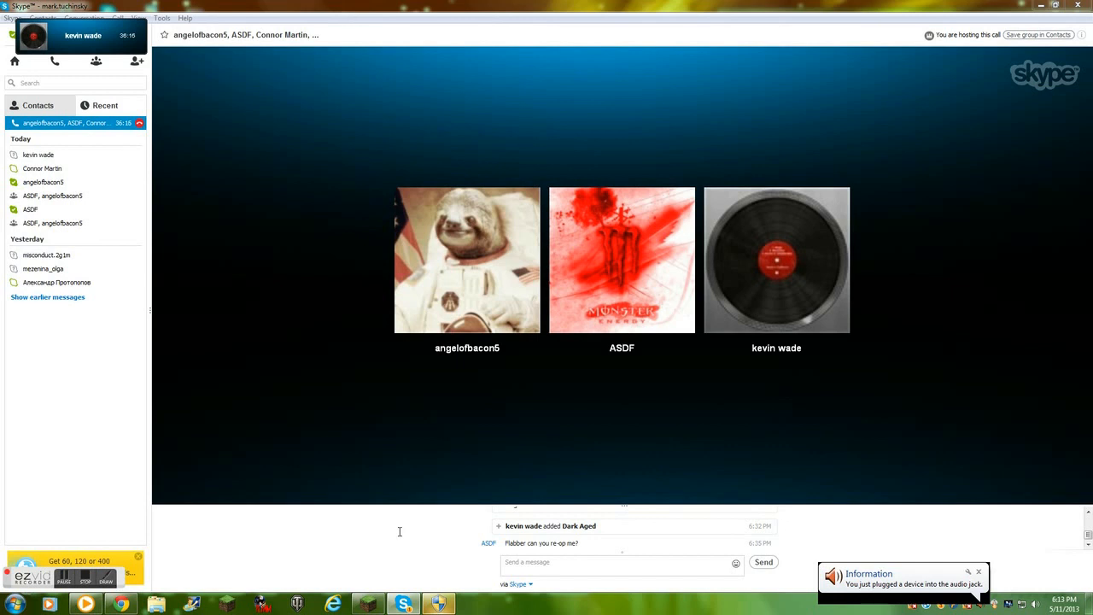
{"action": "left_click", "coordinate": [467, 259]}
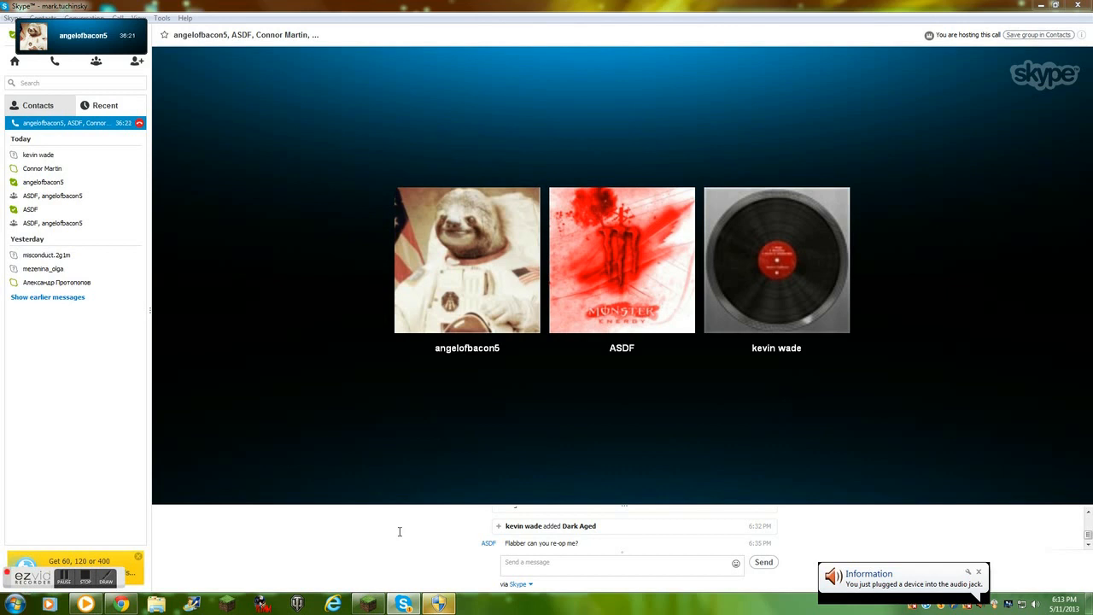
{"action": "left_click", "coordinate": [775, 259]}
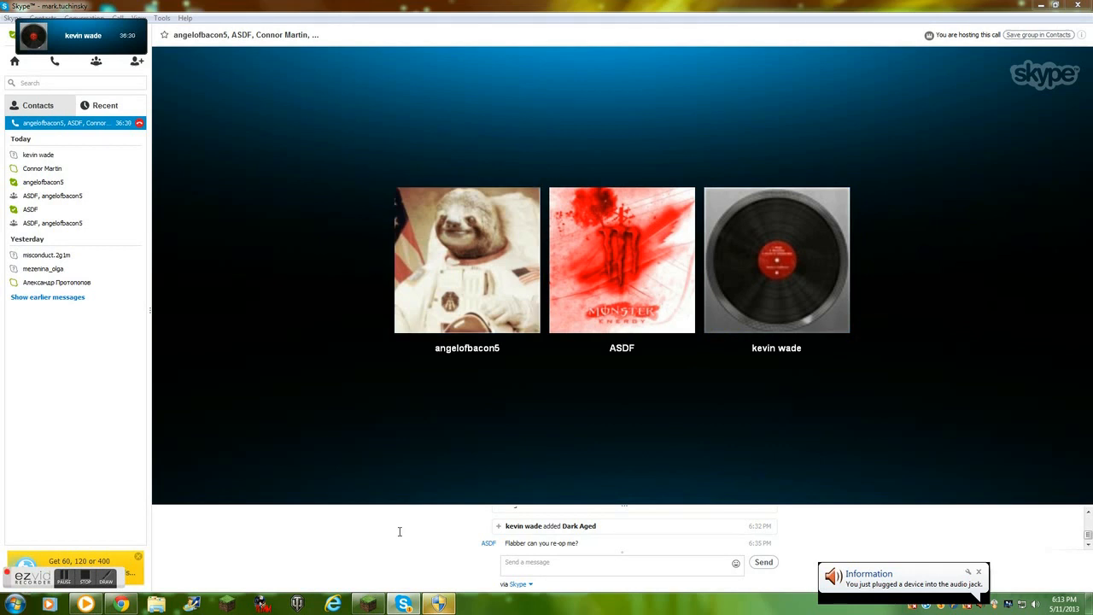
{"action": "left_click", "coordinate": [467, 260]}
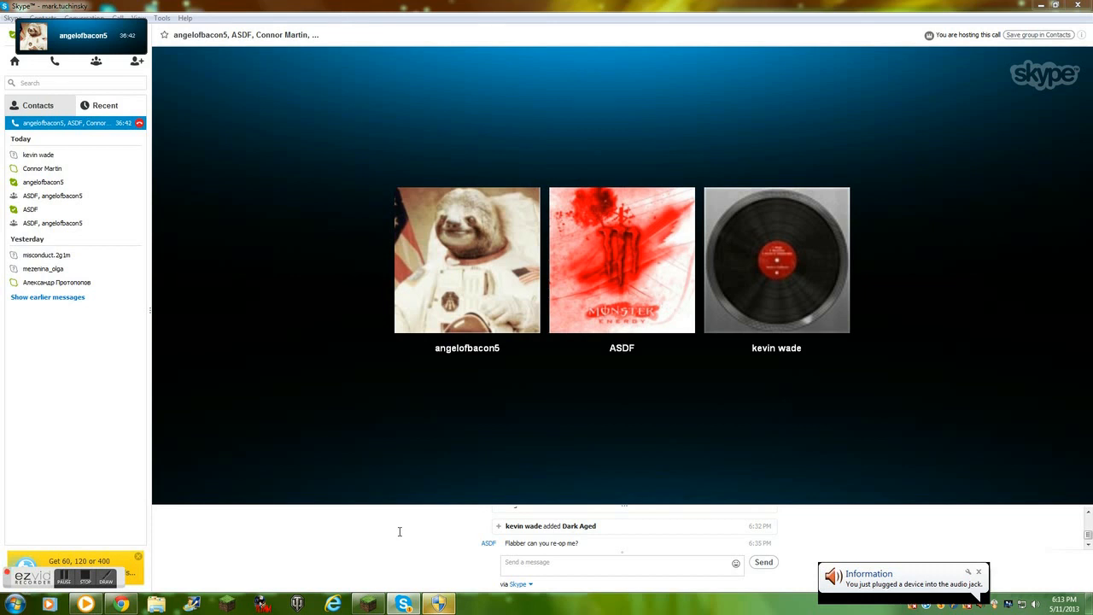
{"action": "left_click", "coordinate": [776, 260]}
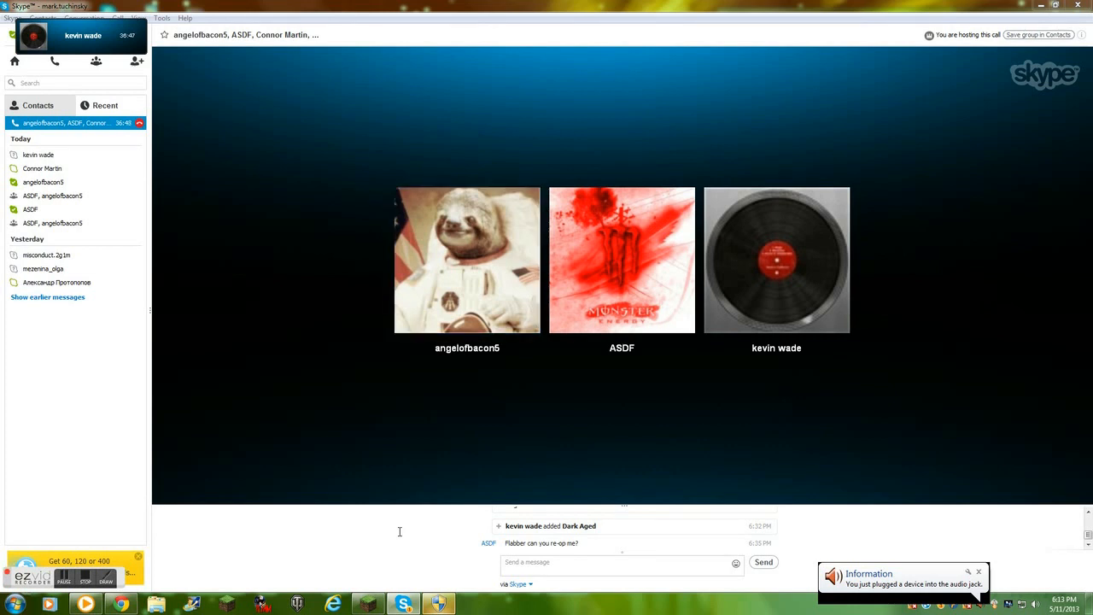
{"action": "left_click", "coordinate": [467, 261]}
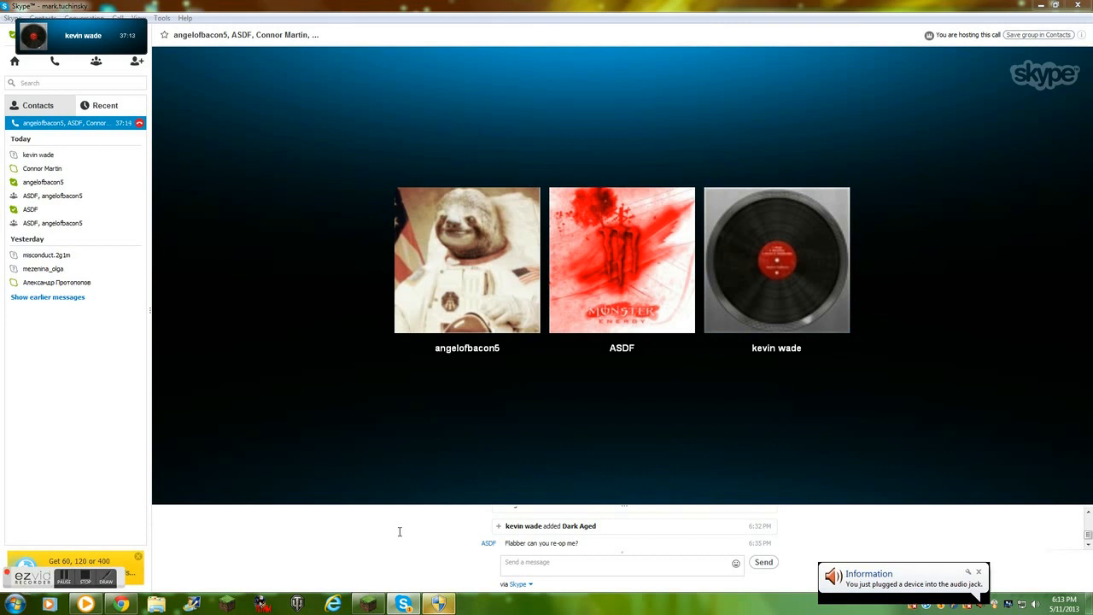
{"action": "left_click", "coordinate": [776, 260]}
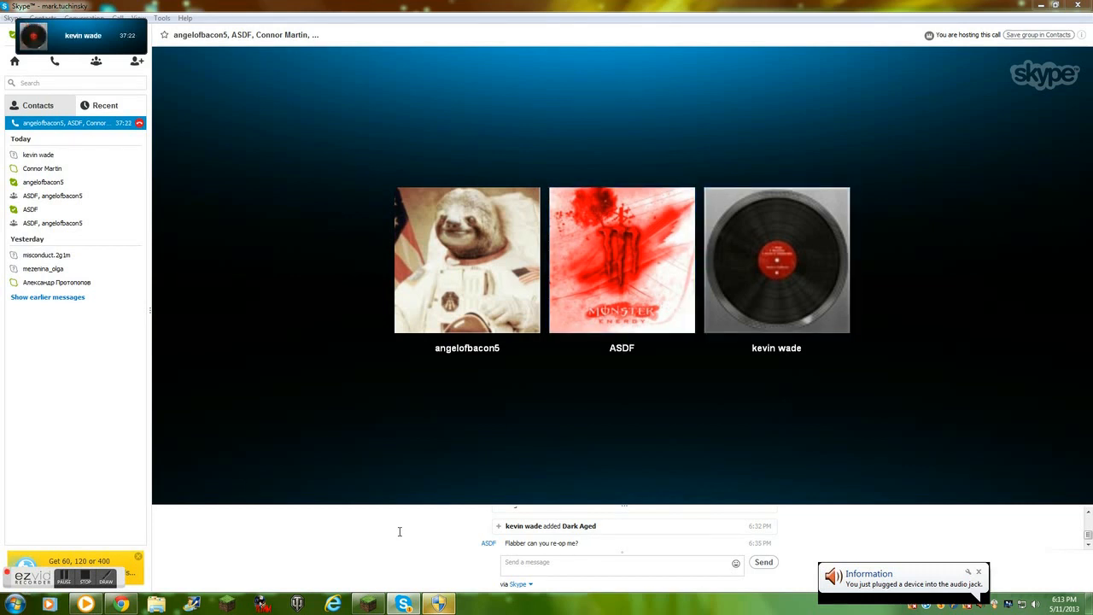
{"action": "left_click", "coordinate": [776, 259]}
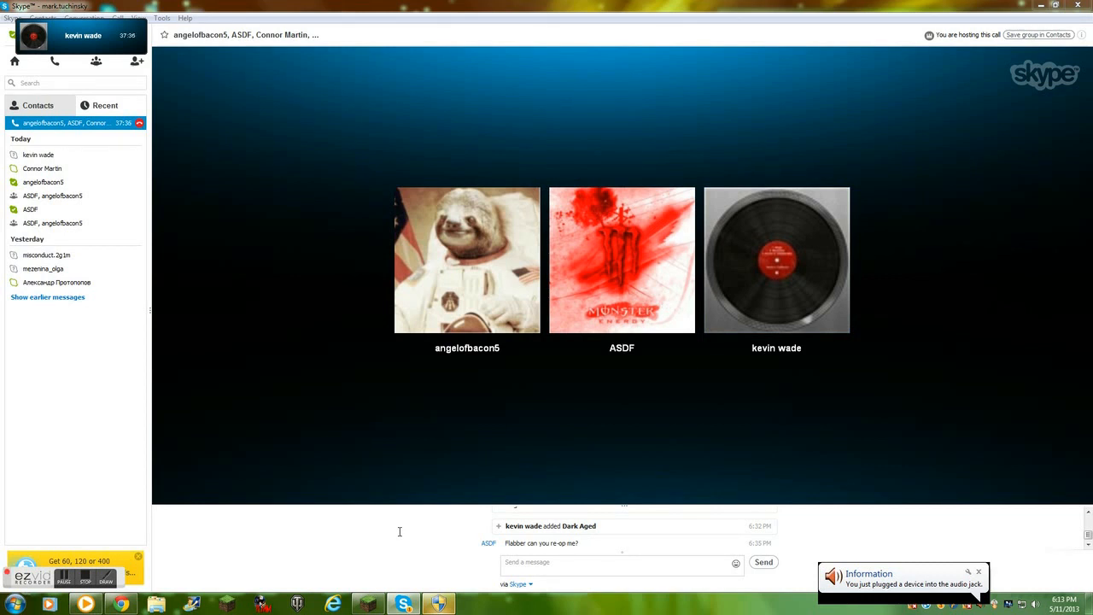
{"action": "left_click", "coordinate": [467, 261]}
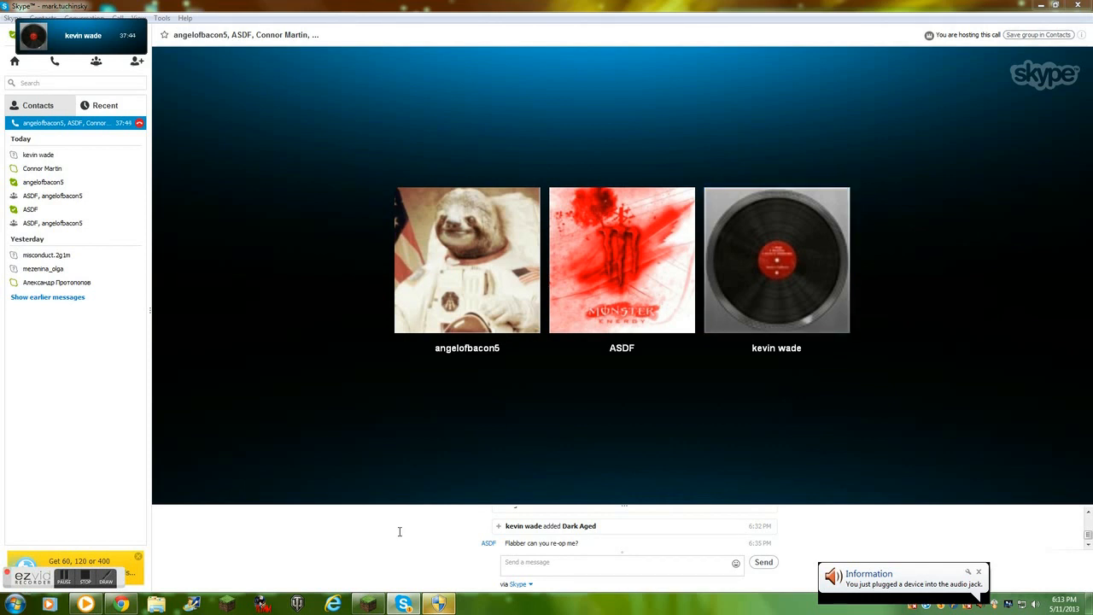
{"action": "left_click", "coordinate": [776, 260]}
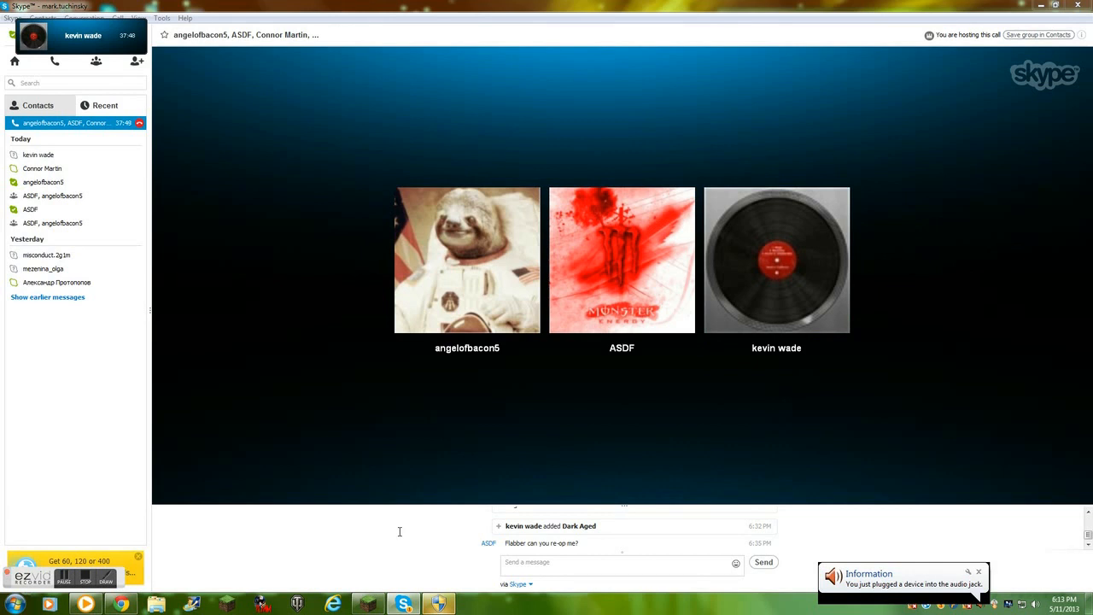
{"action": "left_click", "coordinate": [775, 260]}
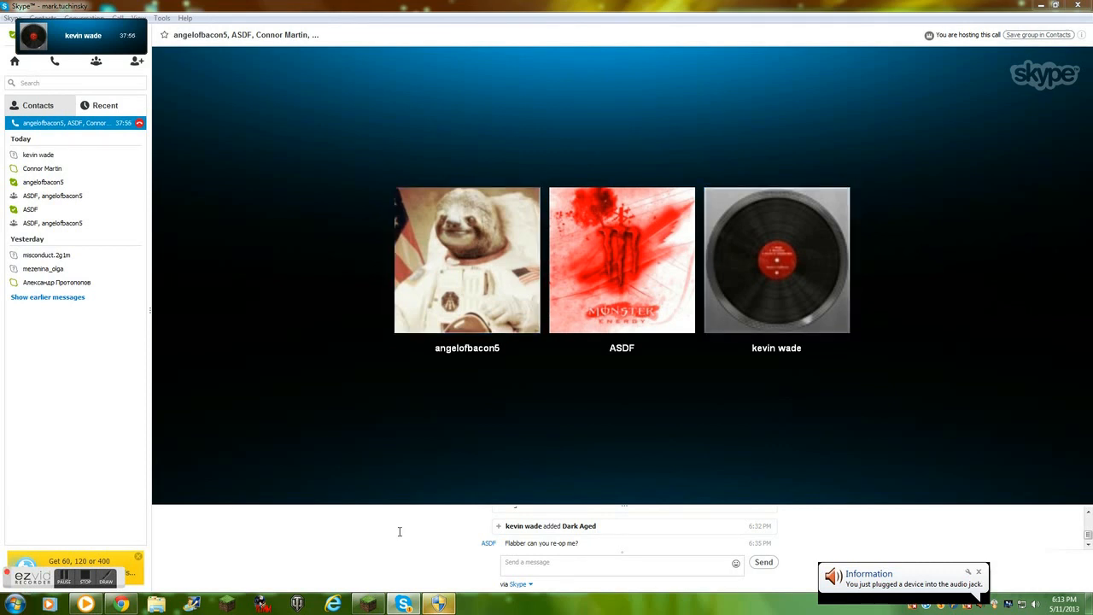
{"action": "left_click", "coordinate": [621, 261]}
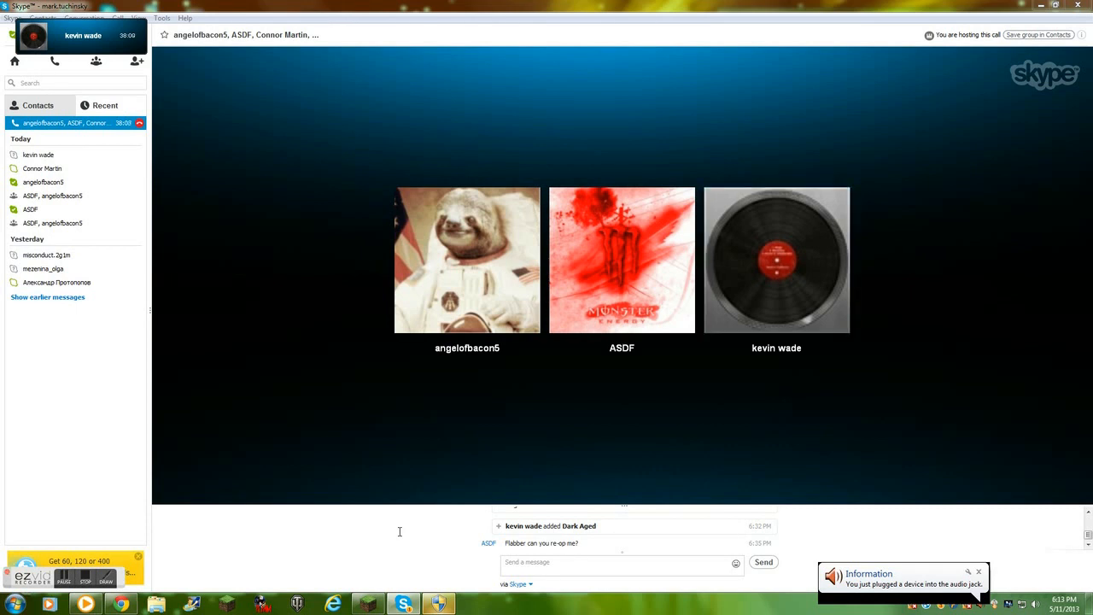
{"action": "left_click", "coordinate": [776, 261]}
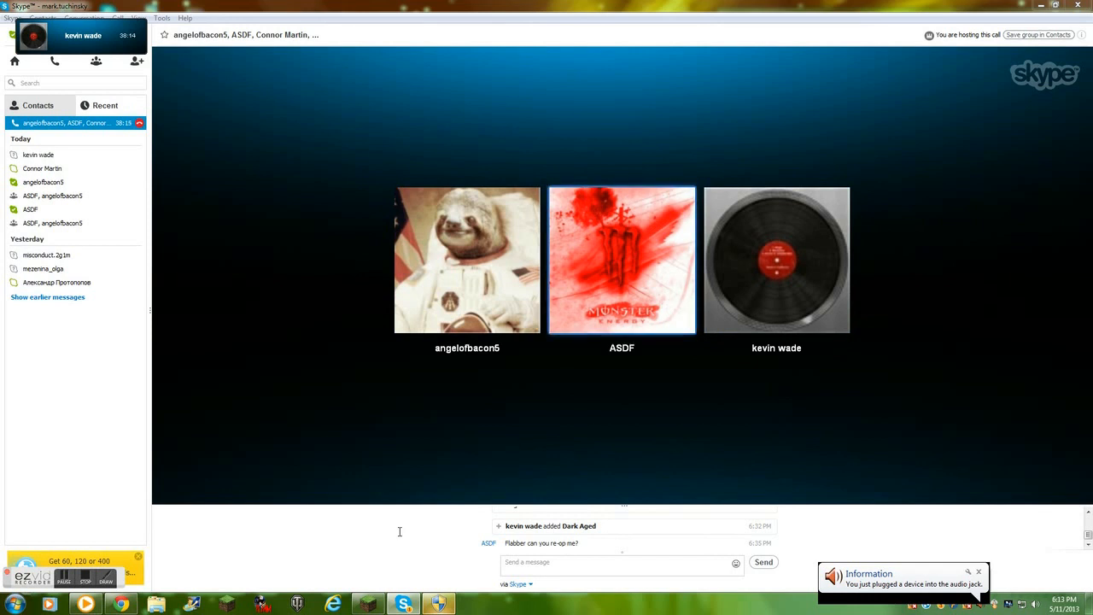
{"action": "left_click", "coordinate": [776, 260]}
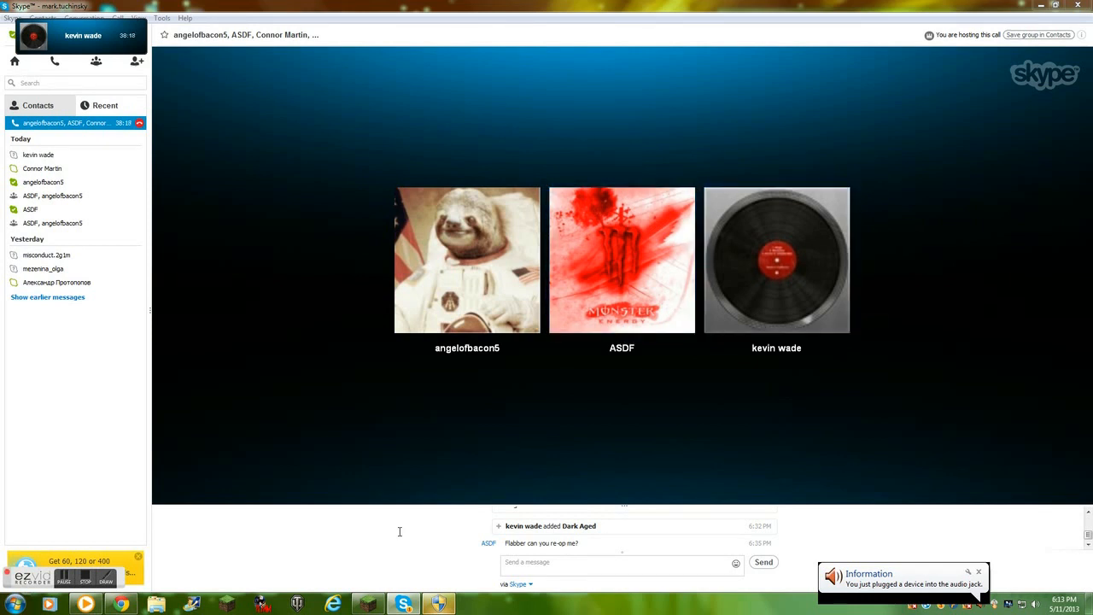
{"action": "left_click", "coordinate": [467, 260]}
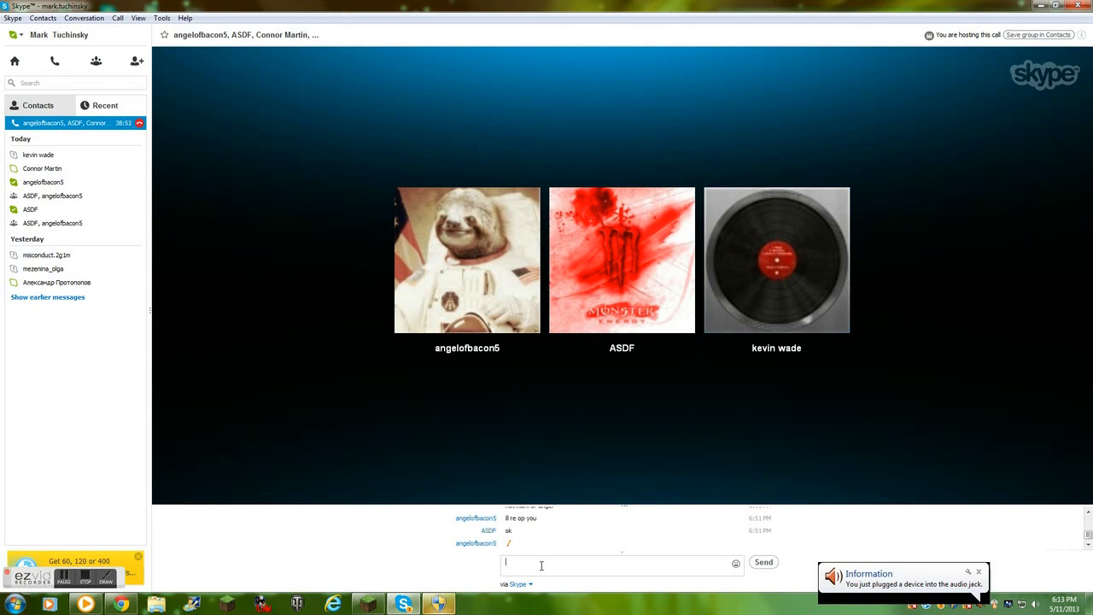
{"action": "left_click", "coordinate": [776, 259]}
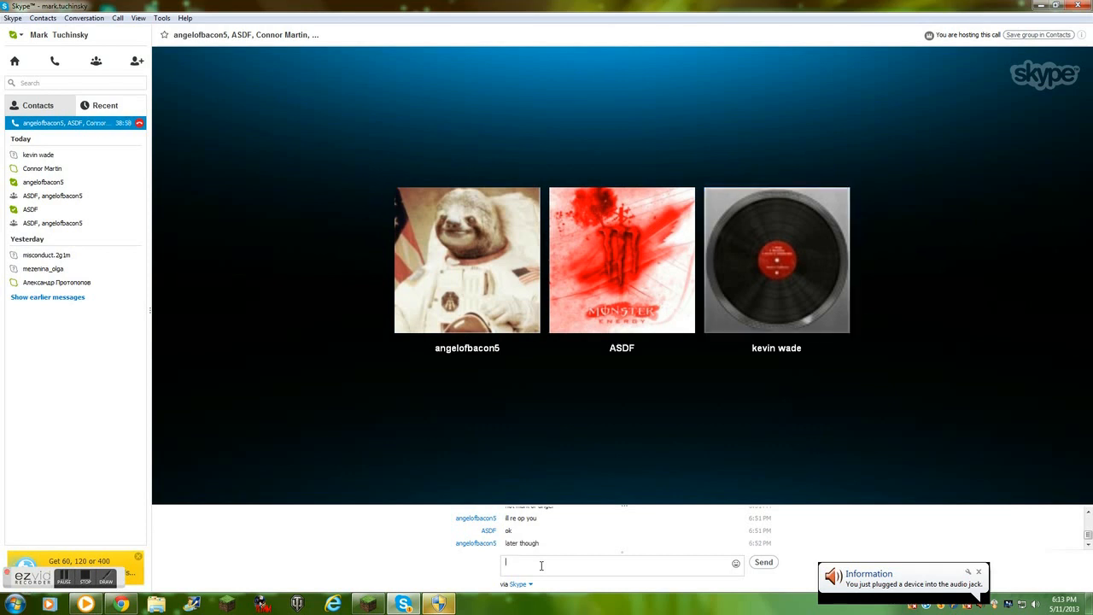
{"action": "left_click", "coordinate": [776, 259]}
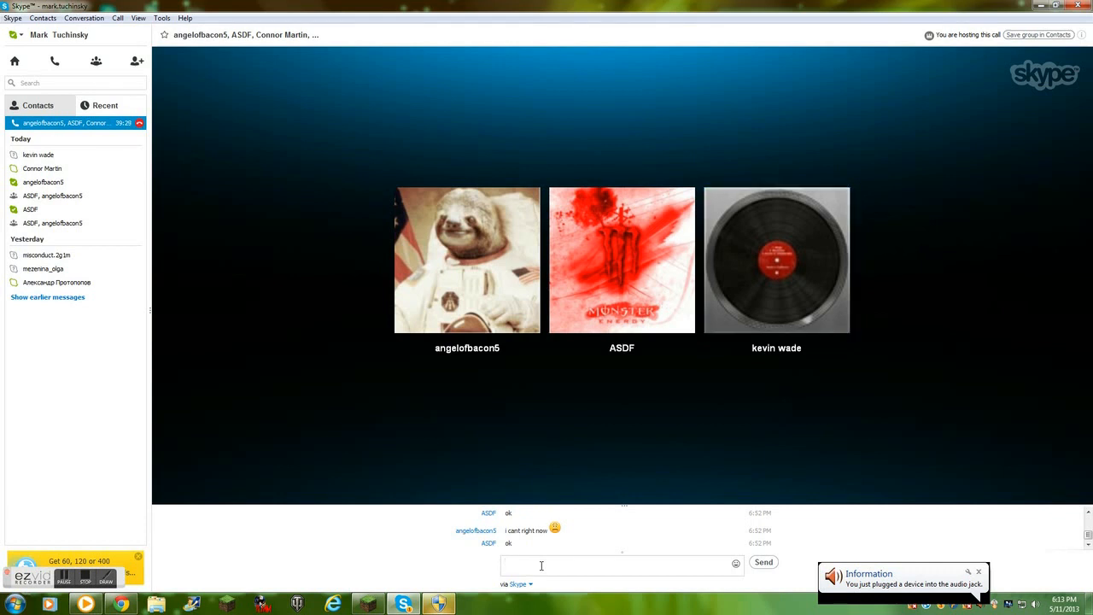
{"action": "left_click", "coordinate": [776, 259]}
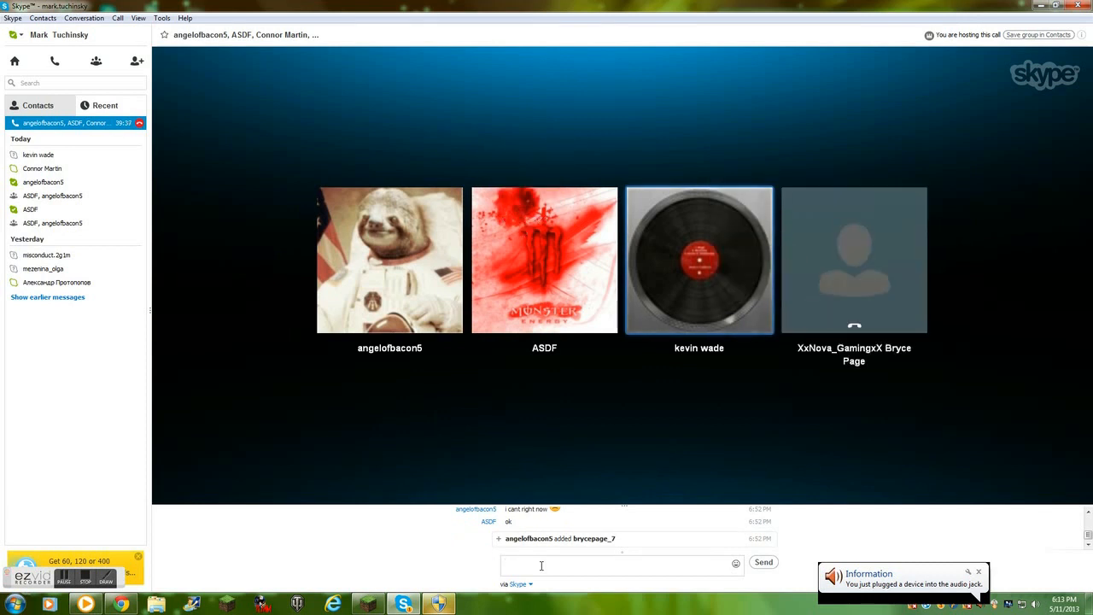
{"action": "left_click", "coordinate": [389, 259]}
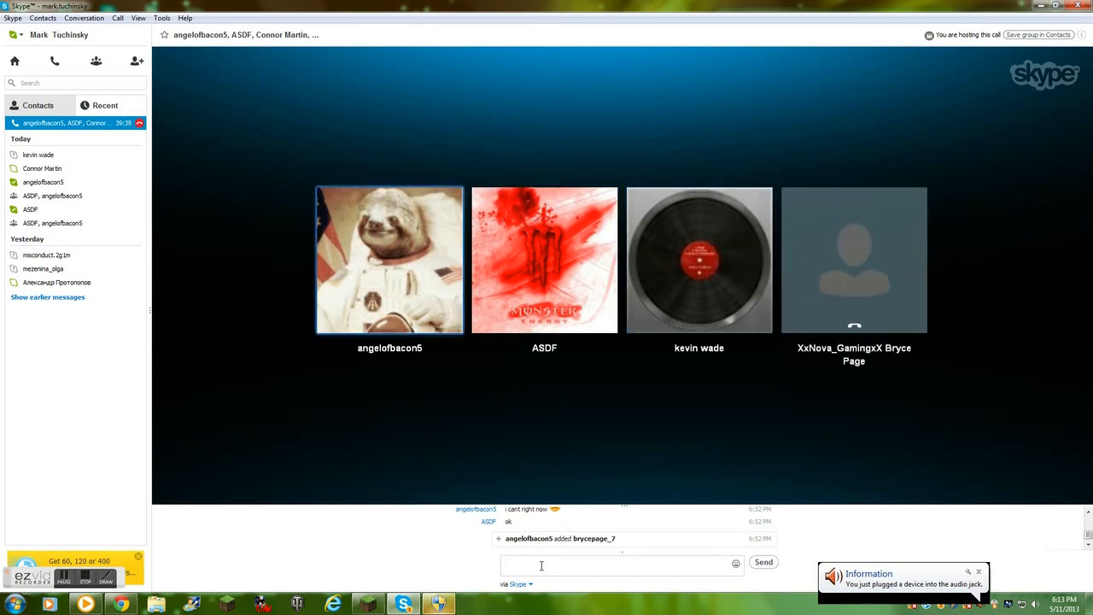
{"action": "left_click", "coordinate": [698, 260]}
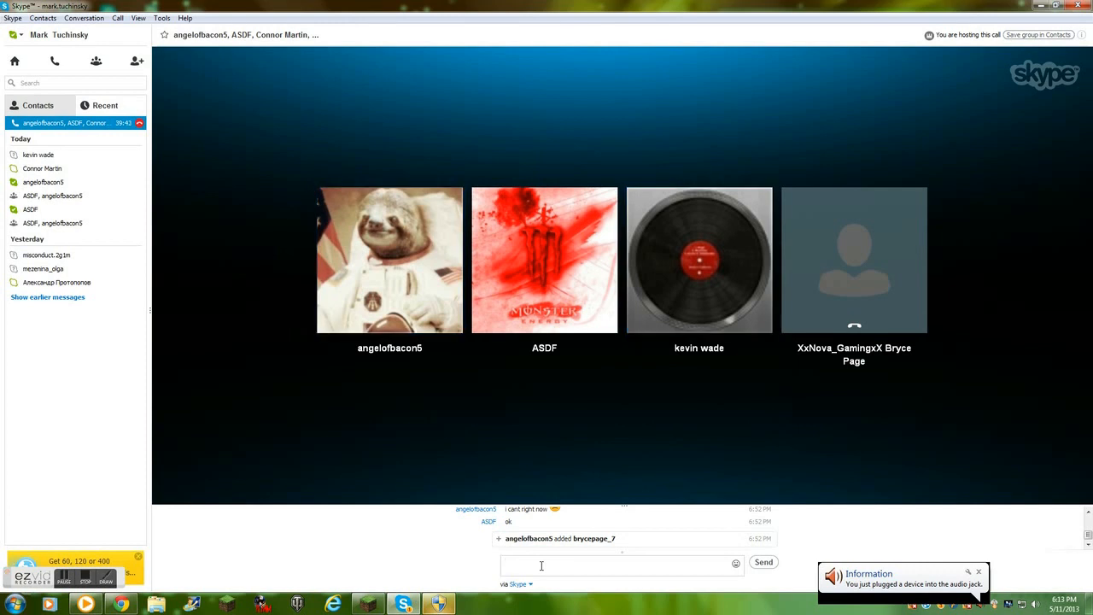
{"action": "left_click", "coordinate": [698, 260]}
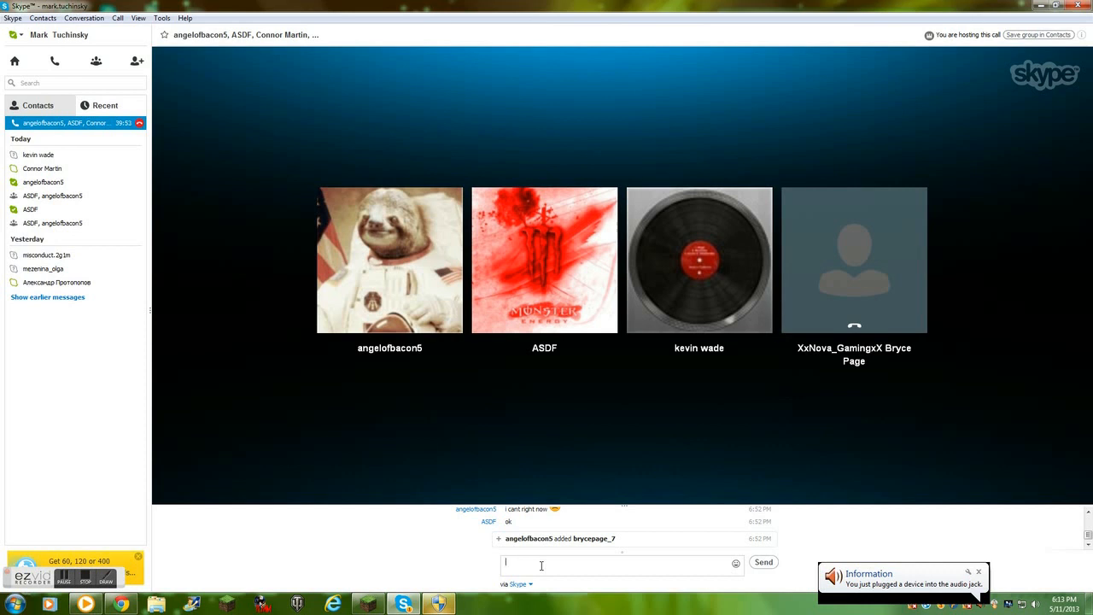
{"action": "left_click", "coordinate": [698, 260]}
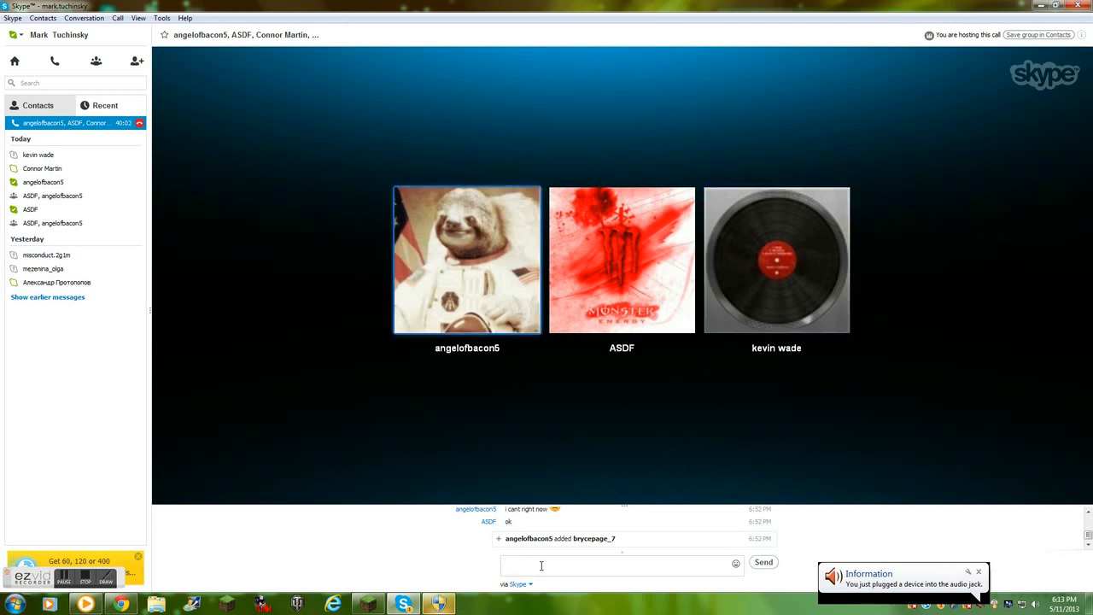
{"action": "left_click", "coordinate": [540, 564]}
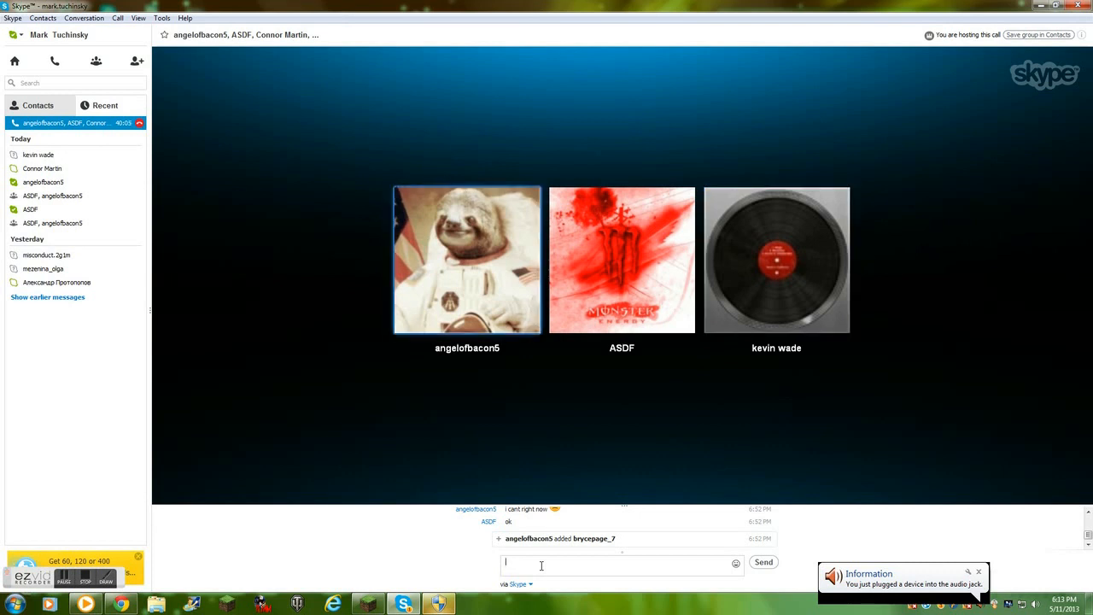
{"action": "left_click", "coordinate": [776, 260]}
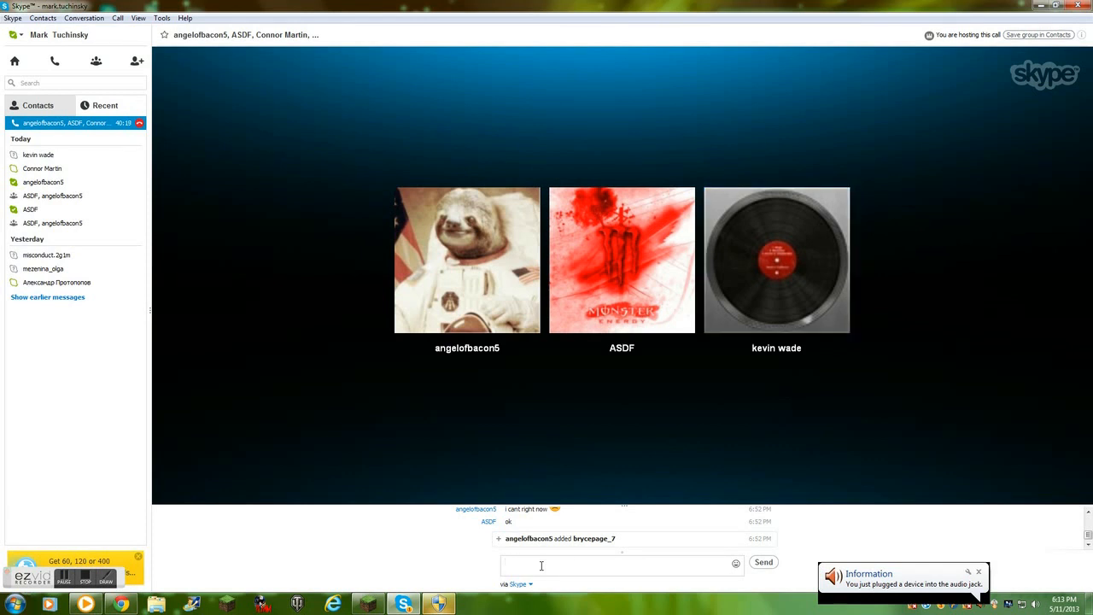
{"action": "left_click", "coordinate": [776, 259]}
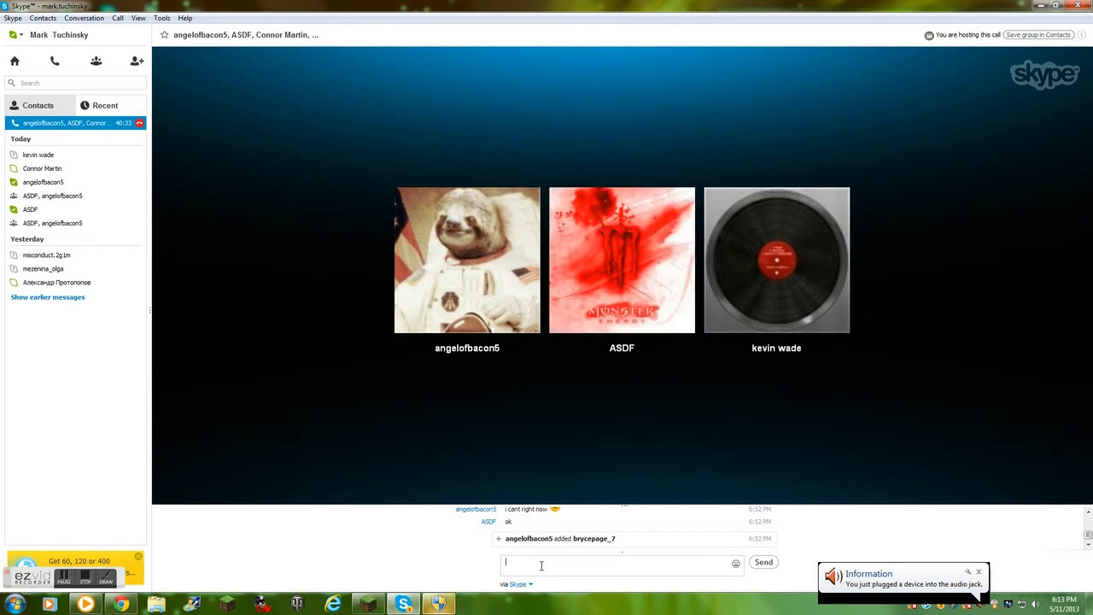
{"action": "left_click", "coordinate": [776, 260]}
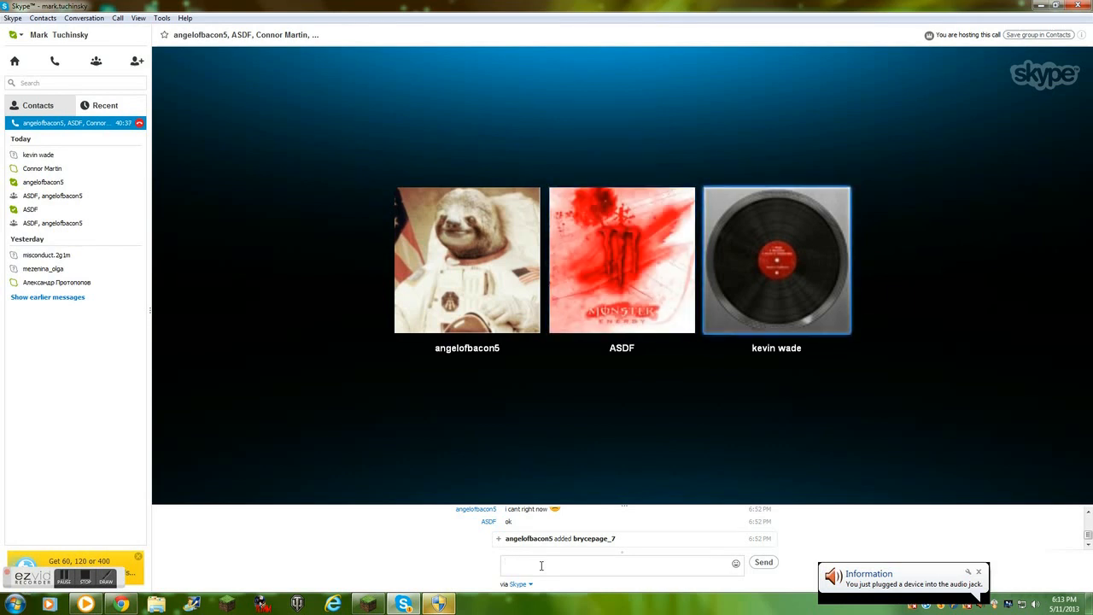
{"action": "left_click", "coordinate": [621, 260]}
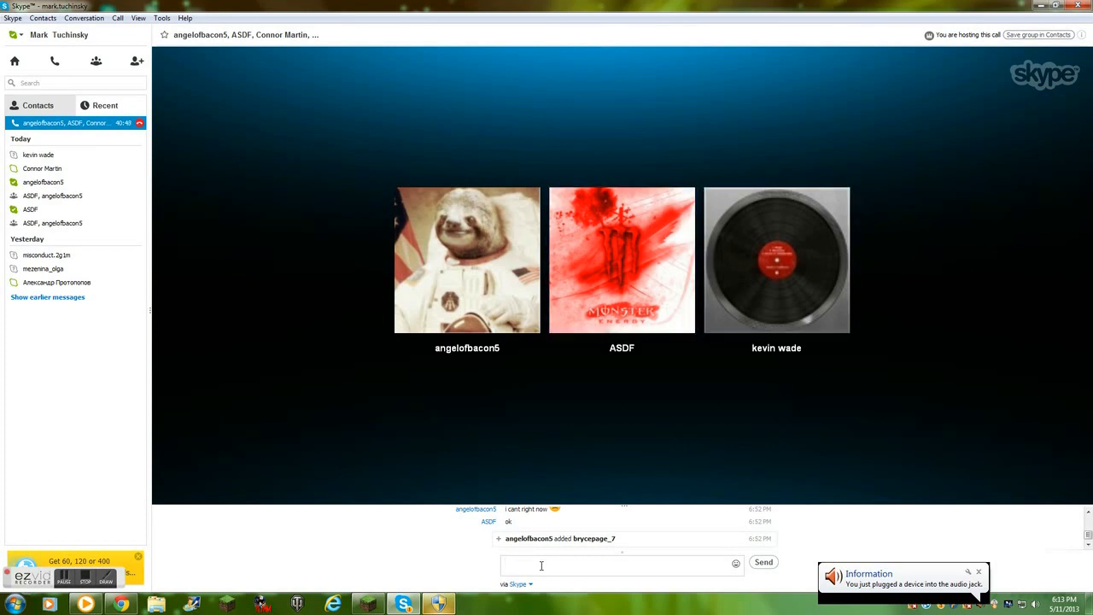
{"action": "left_click", "coordinate": [776, 260]}
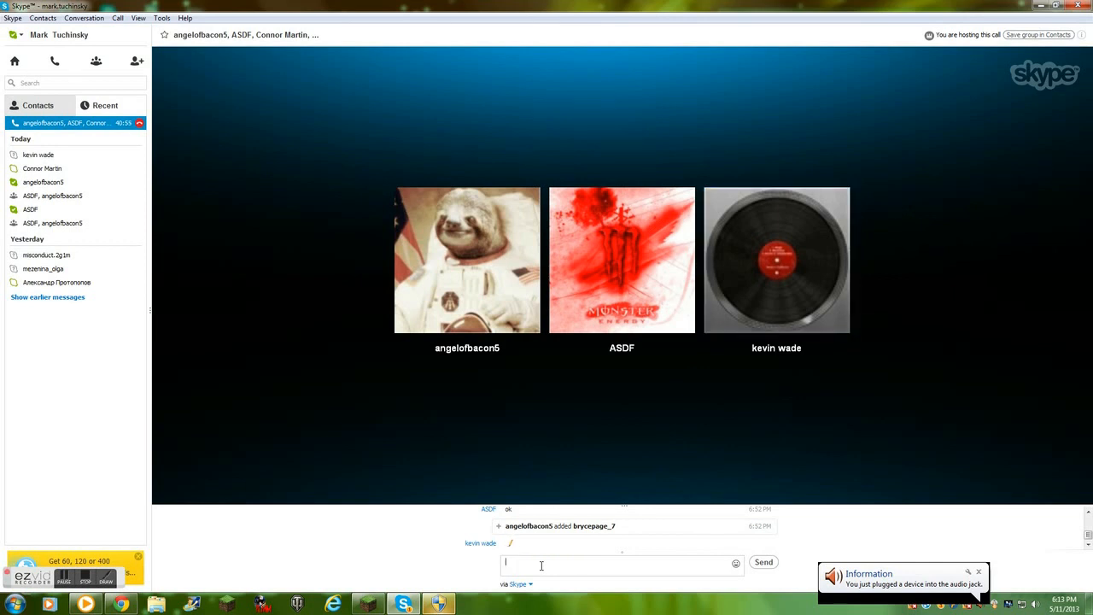
{"action": "left_click", "coordinate": [621, 260]}
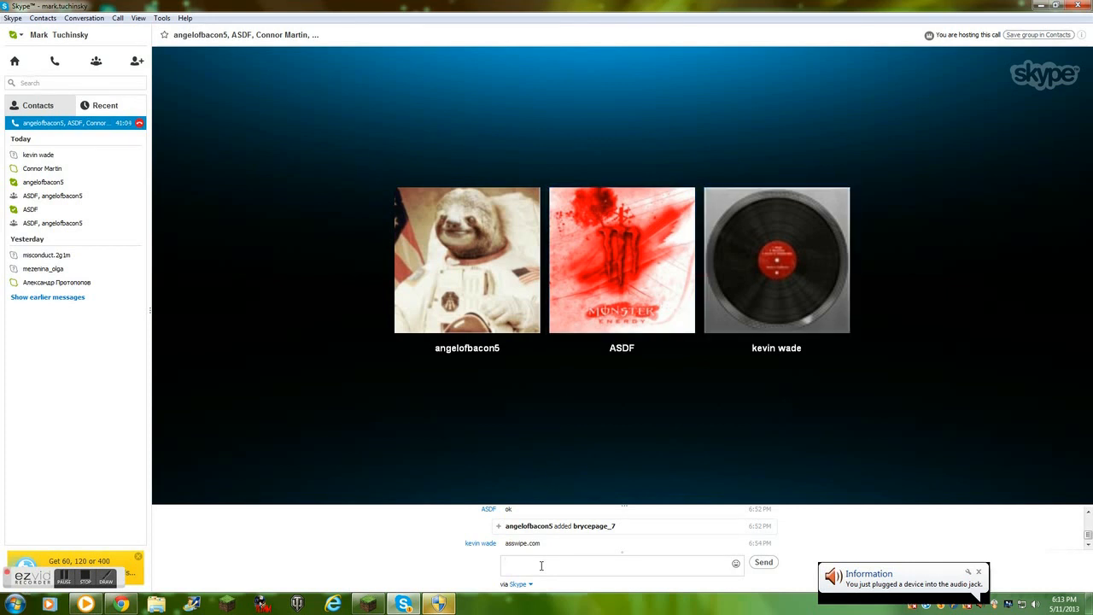
{"action": "left_click", "coordinate": [776, 260]}
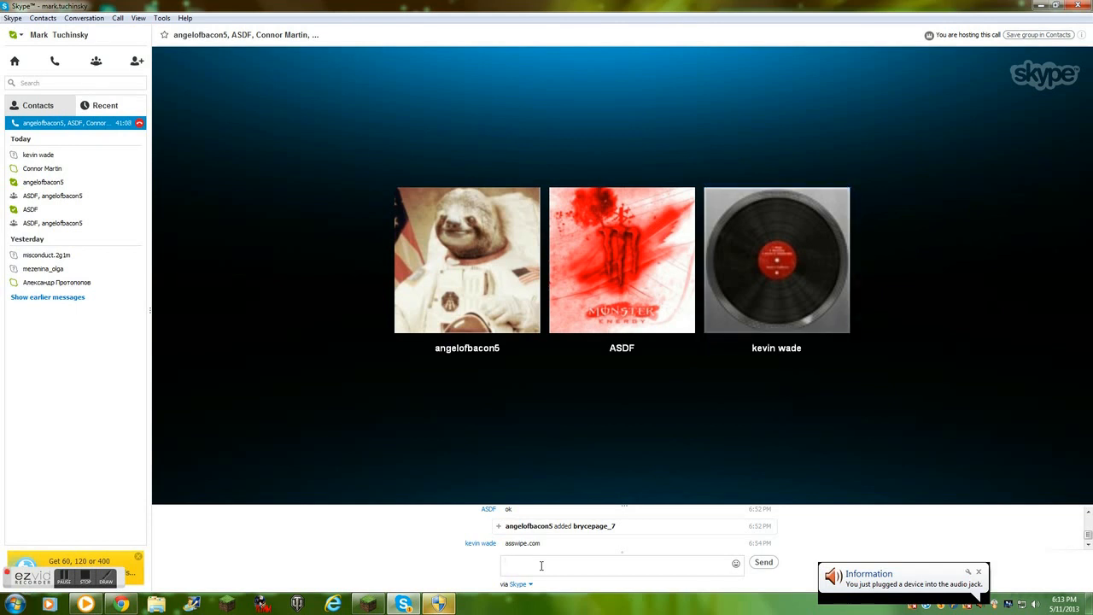
{"action": "left_click", "coordinate": [621, 259]}
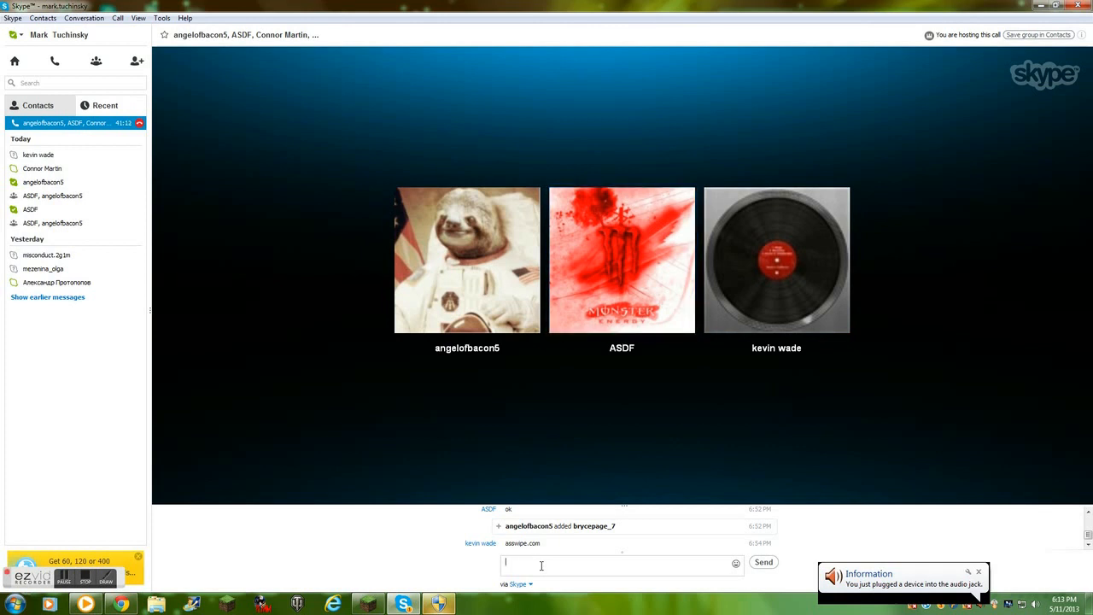
{"action": "left_click", "coordinate": [775, 259]}
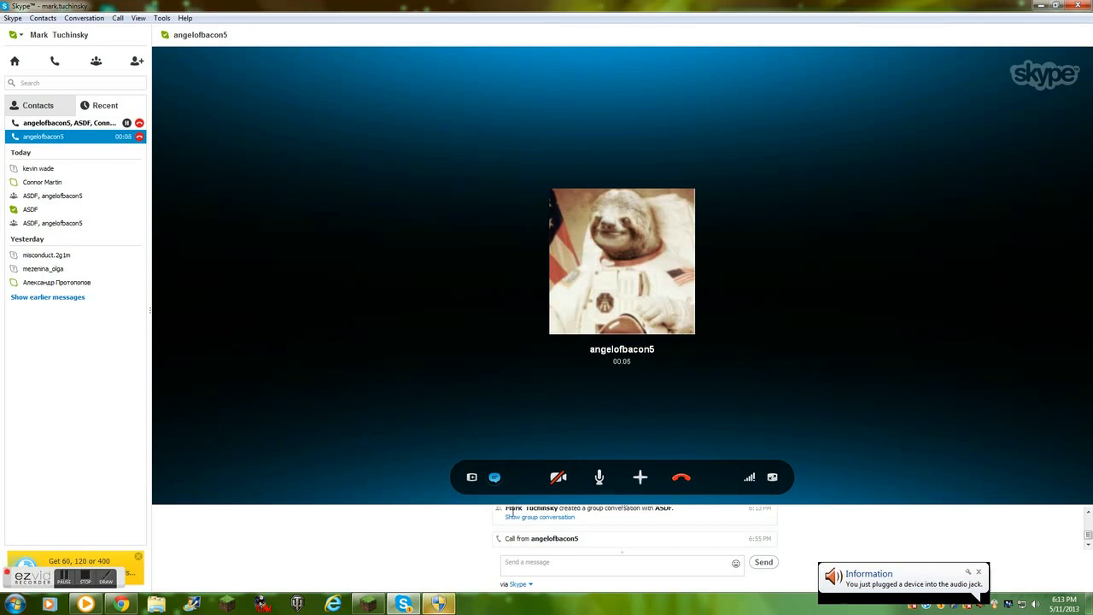
{"action": "left_click", "coordinate": [68, 83]}
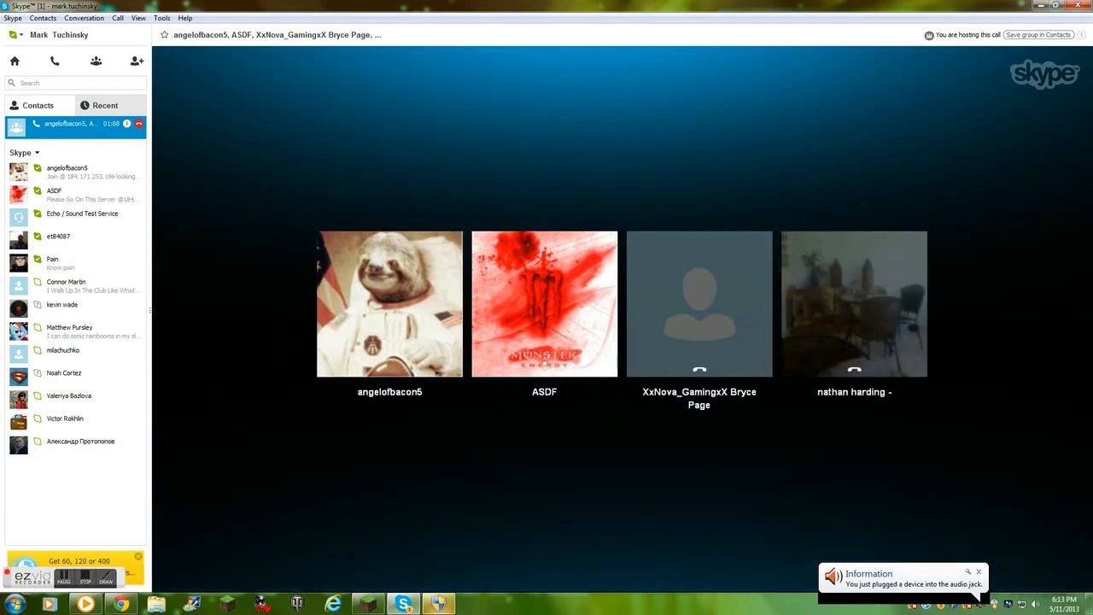
Open Pain's contact page from the Contacts list as the call continues.
{"action": "left_click", "coordinate": [389, 303]}
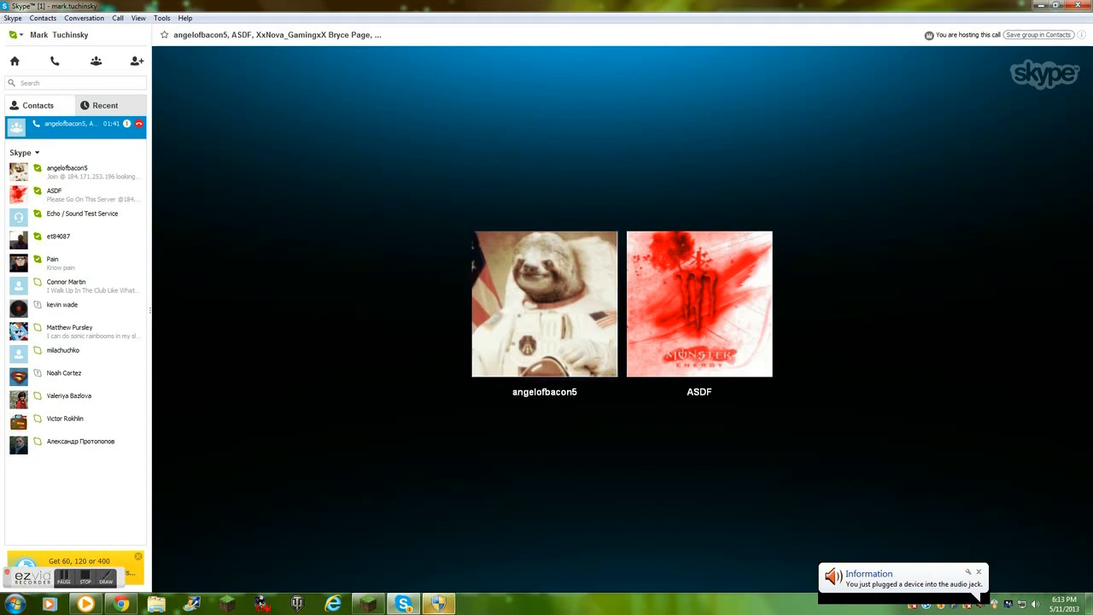
{"action": "left_click", "coordinate": [60, 262]}
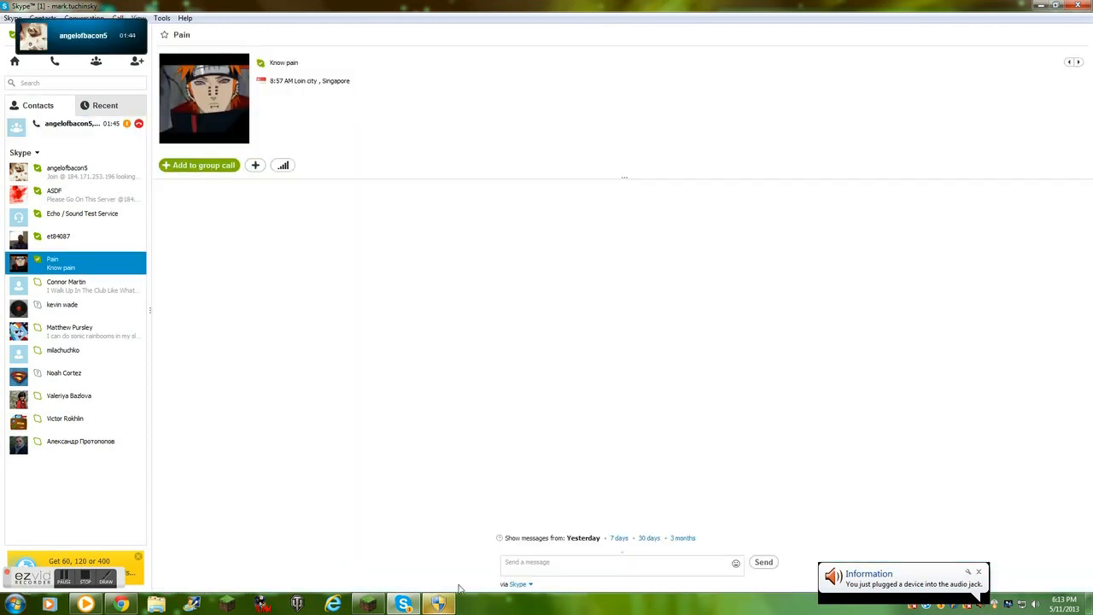
Type 'hello' to Pain and load the last three months of chat history.
{"action": "type", "text": "hello"}
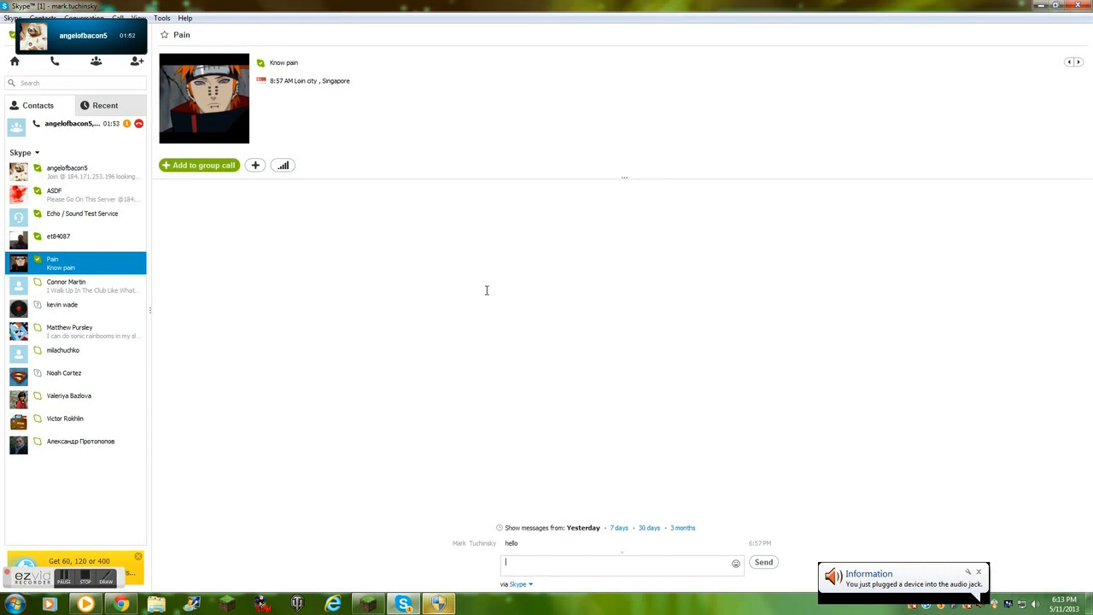
{"action": "mouse_move", "coordinate": [516, 262]}
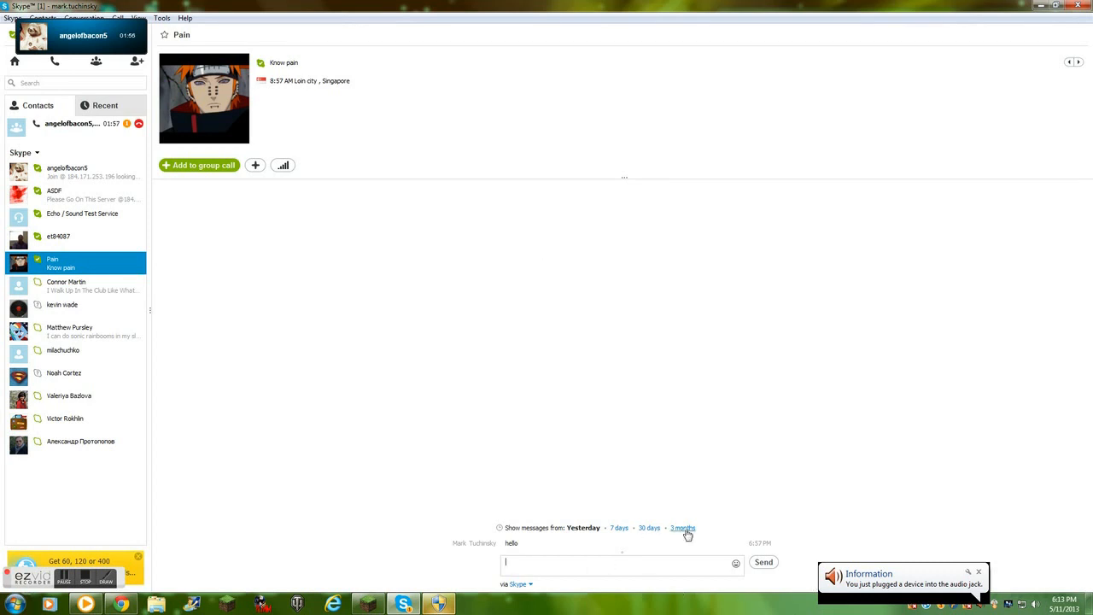
{"action": "left_click", "coordinate": [682, 528]}
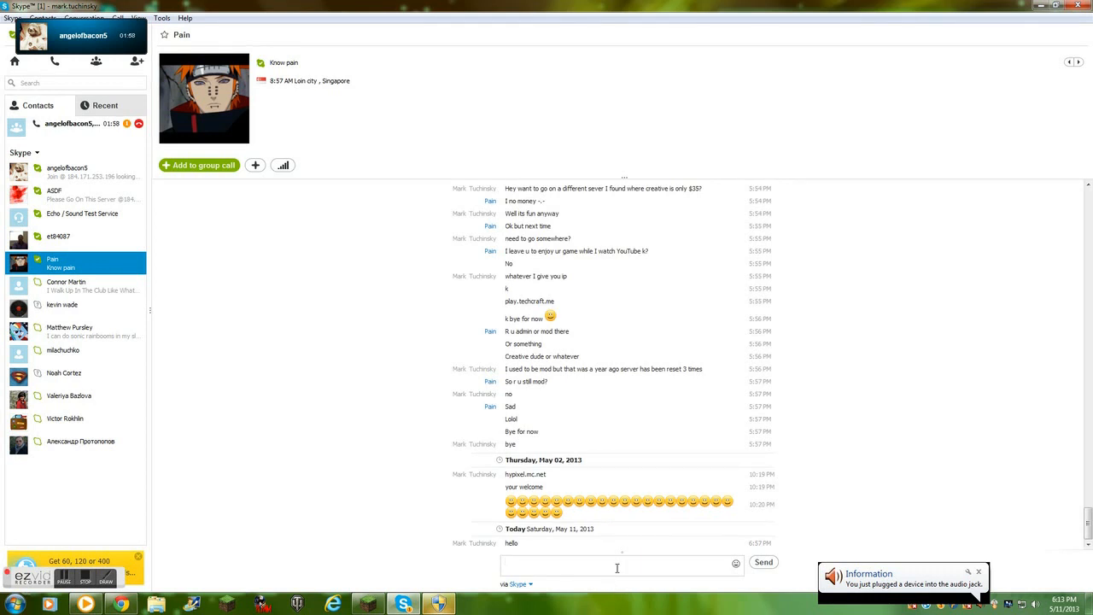
{"action": "left_click", "coordinate": [615, 562]}
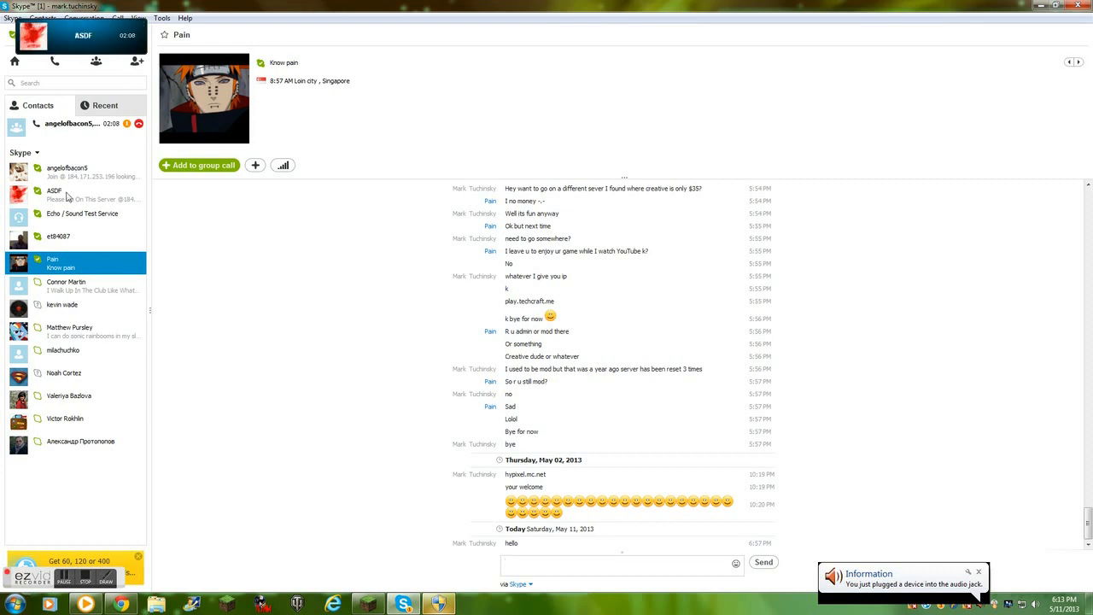
{"action": "left_click", "coordinate": [54, 194]}
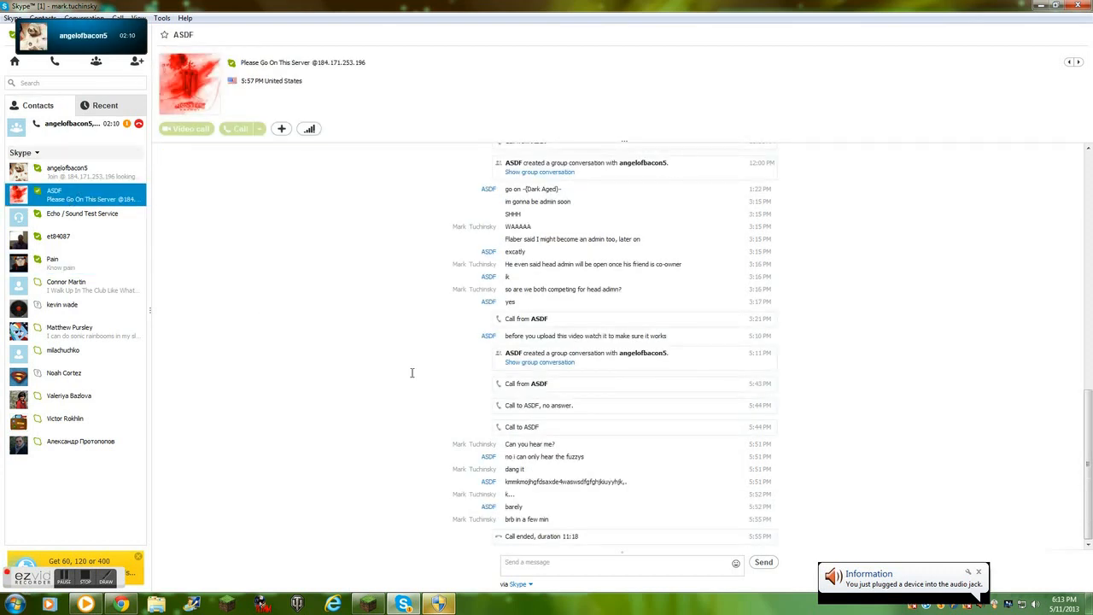
{"action": "left_click", "coordinate": [613, 562]}
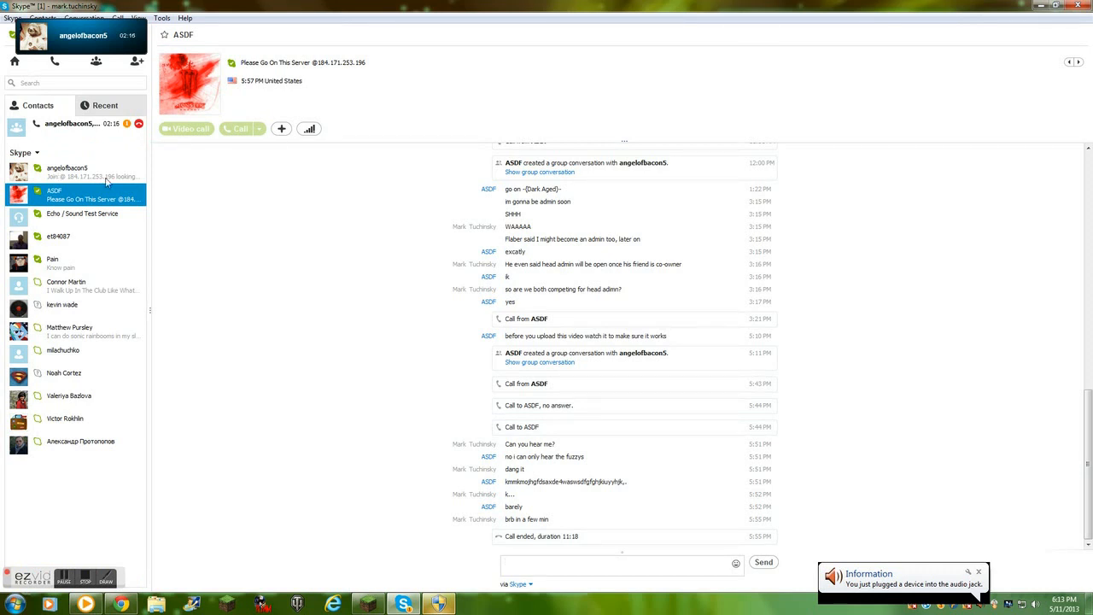
{"action": "left_click", "coordinate": [67, 171]}
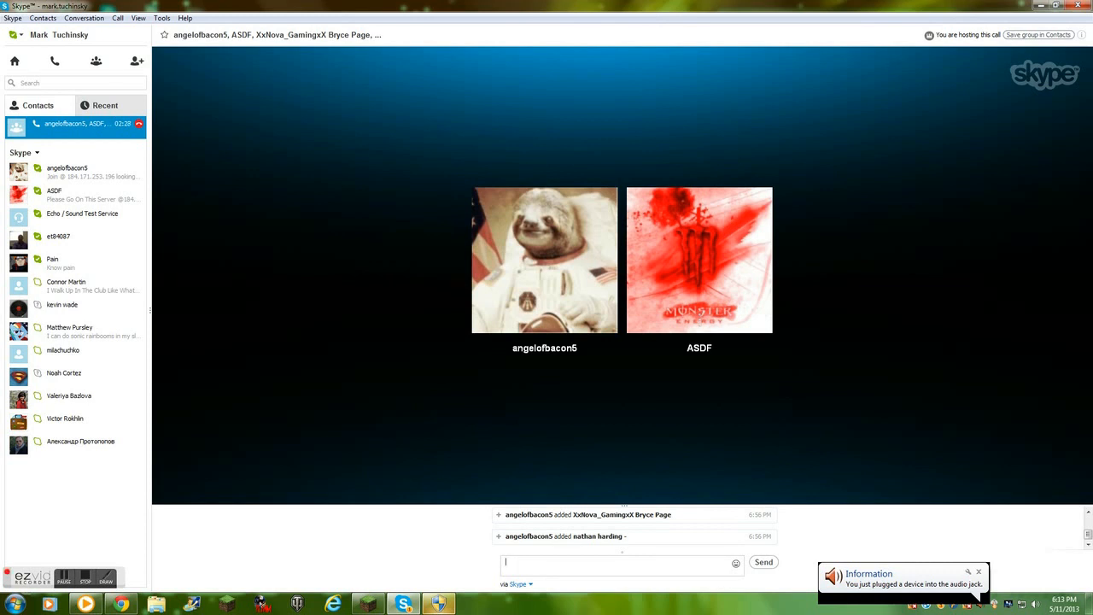
Switch the sidebar to the Recent list of today's and yesterday's conversations.
{"action": "left_click", "coordinate": [544, 260]}
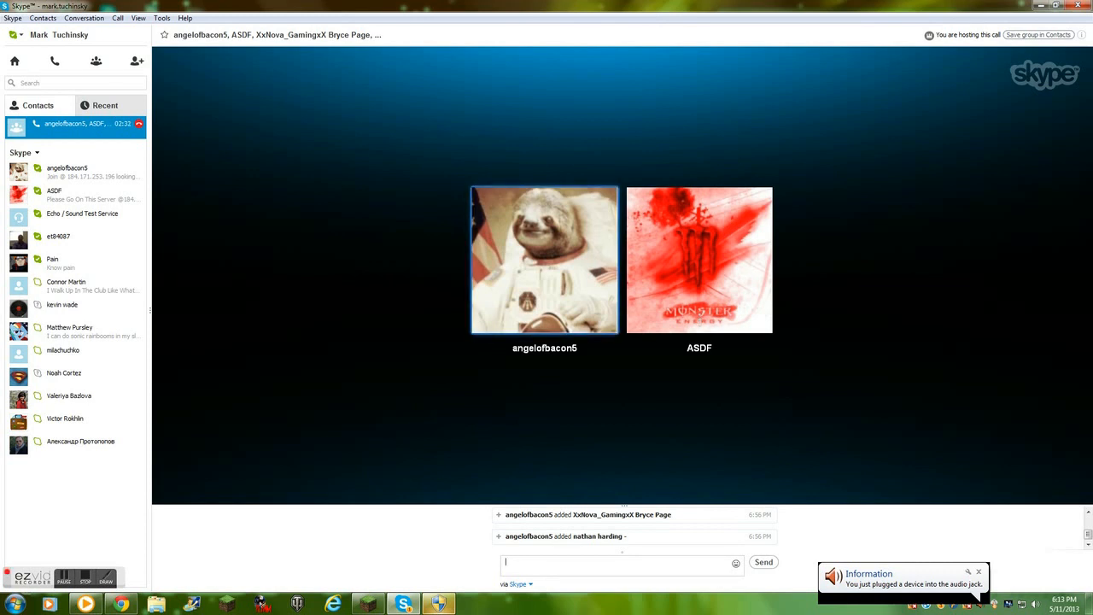
{"action": "left_click", "coordinate": [544, 259]}
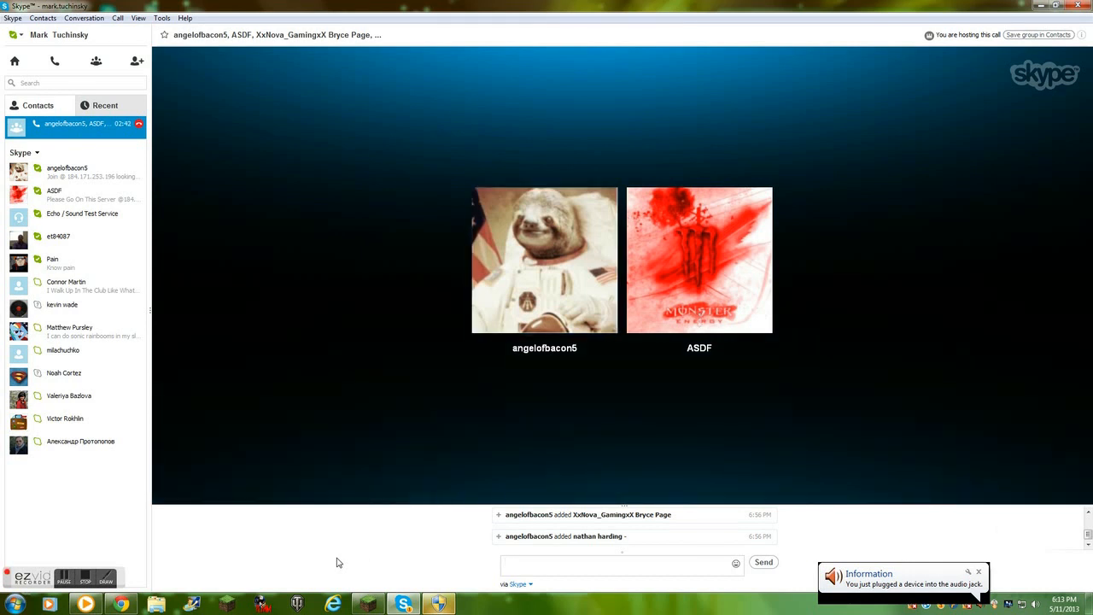
{"action": "left_click", "coordinate": [544, 260]}
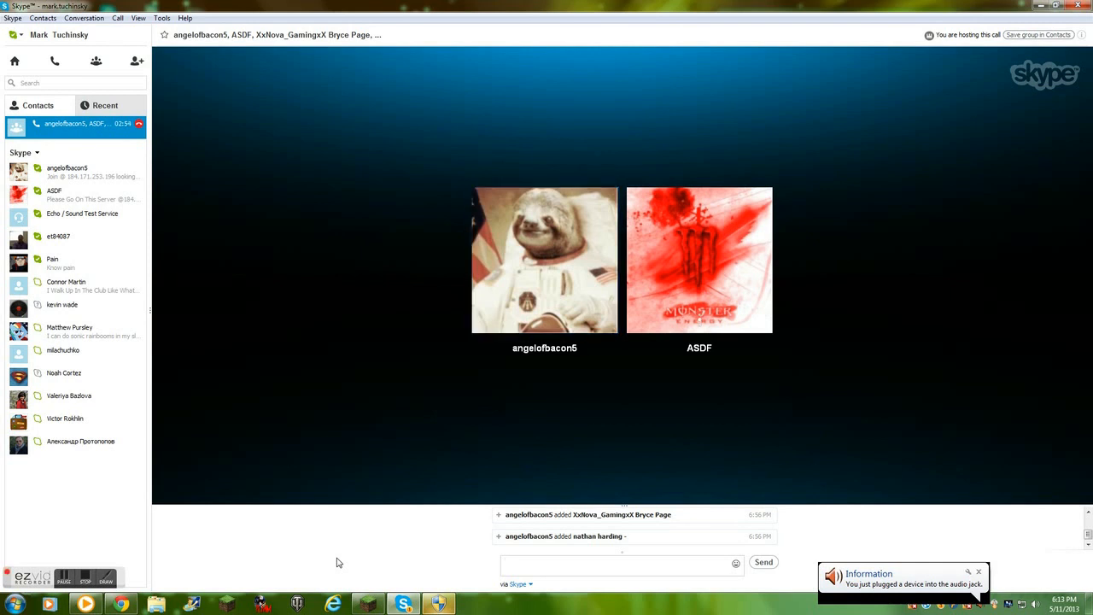
{"action": "left_click", "coordinate": [544, 260]}
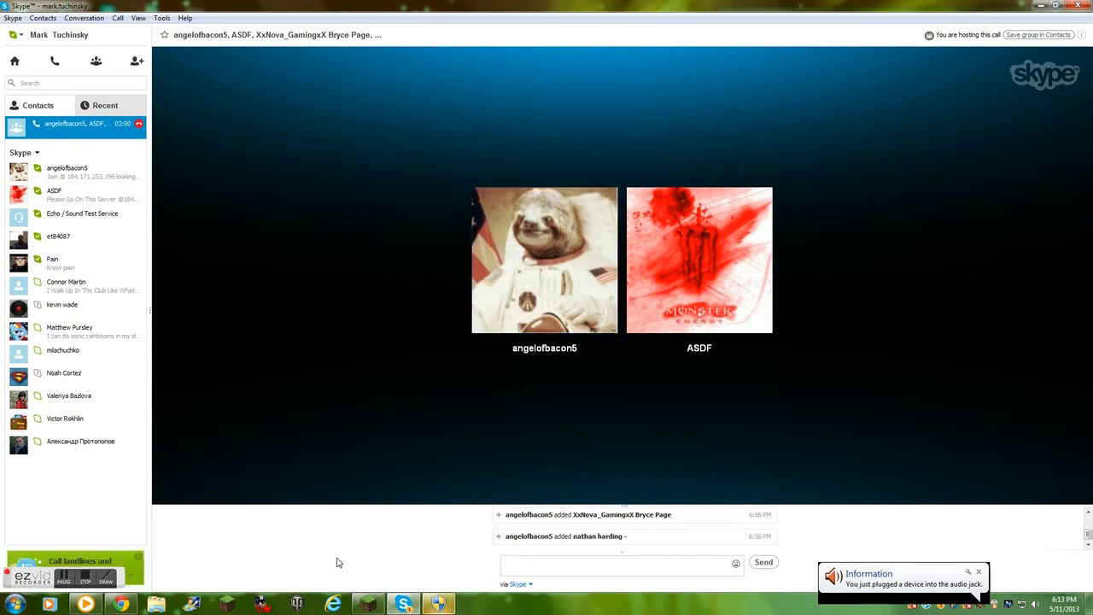
{"action": "left_click", "coordinate": [544, 259]}
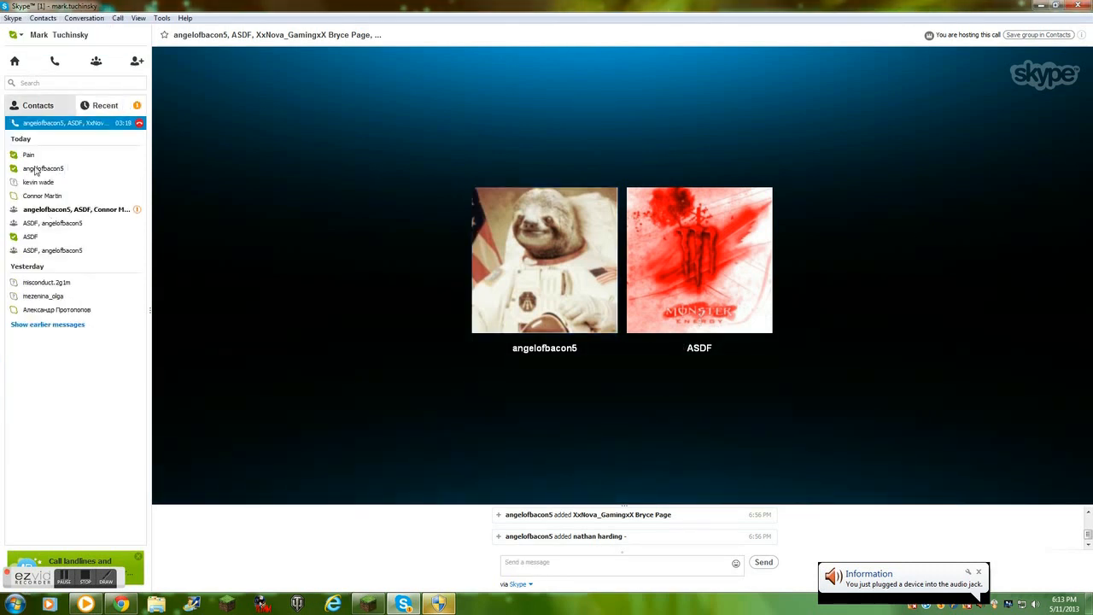
Browse three of today's one-to-one chats, then open the call's group chat.
{"action": "left_click", "coordinate": [28, 154]}
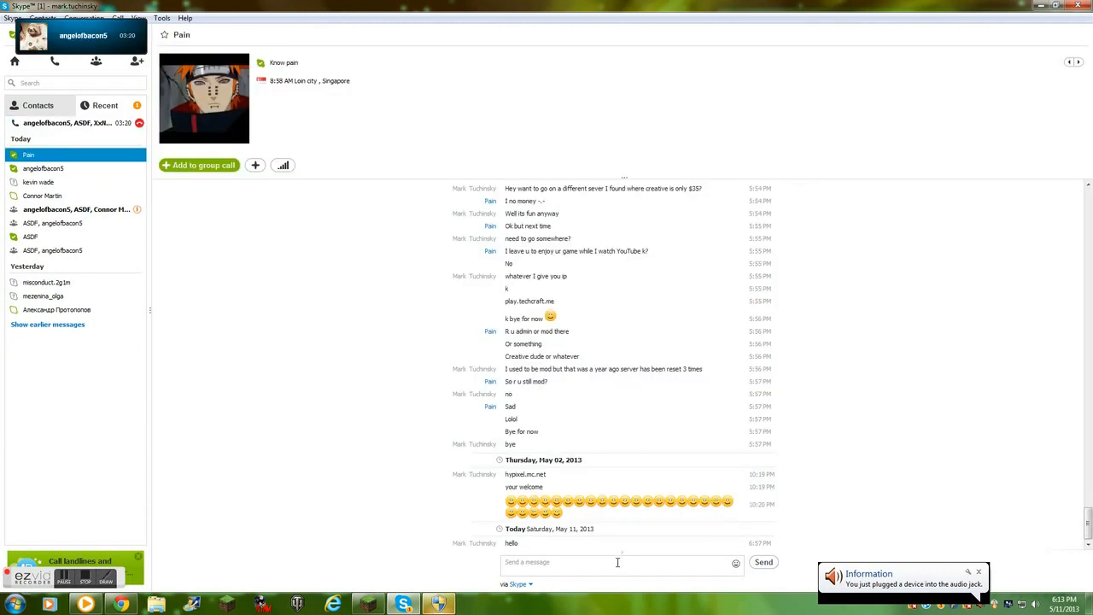
{"action": "left_click", "coordinate": [42, 196]}
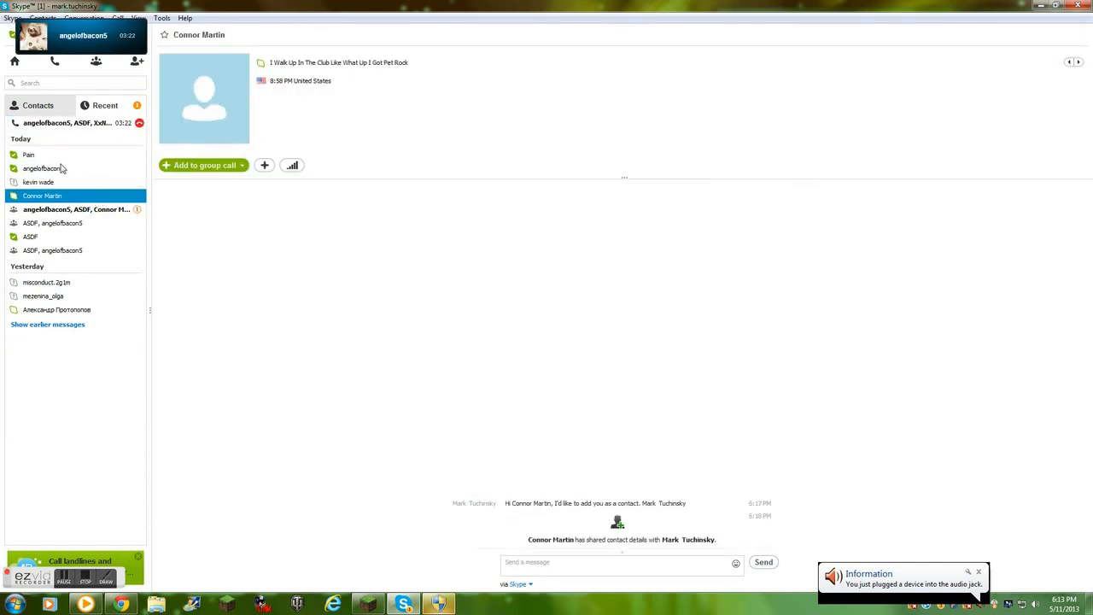
{"action": "left_click", "coordinate": [42, 168]}
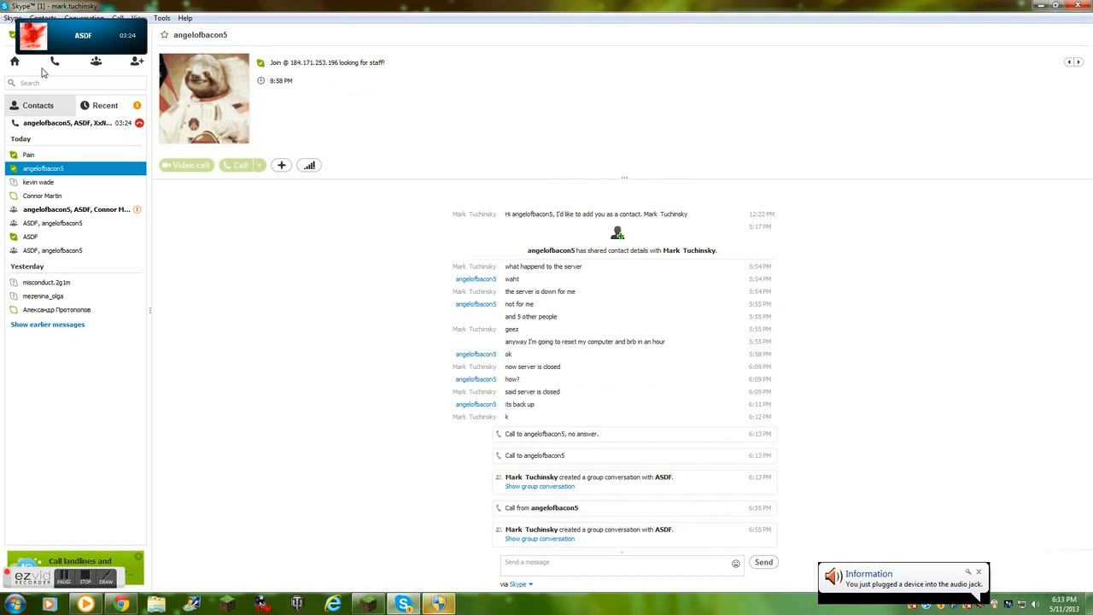
{"action": "left_click", "coordinate": [14, 61]}
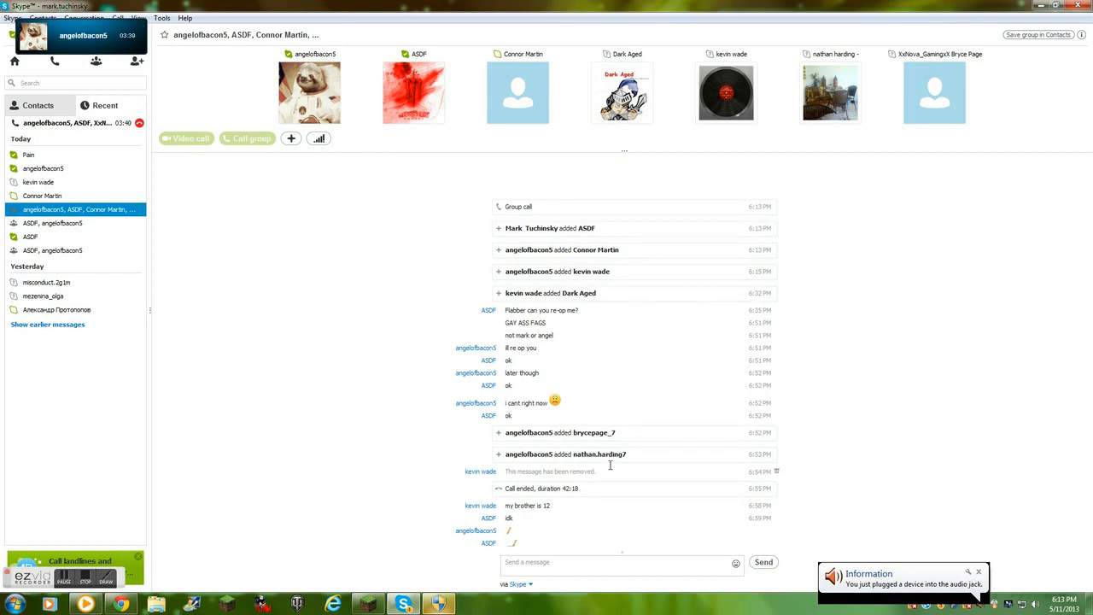
{"action": "mouse_move", "coordinate": [67, 36]}
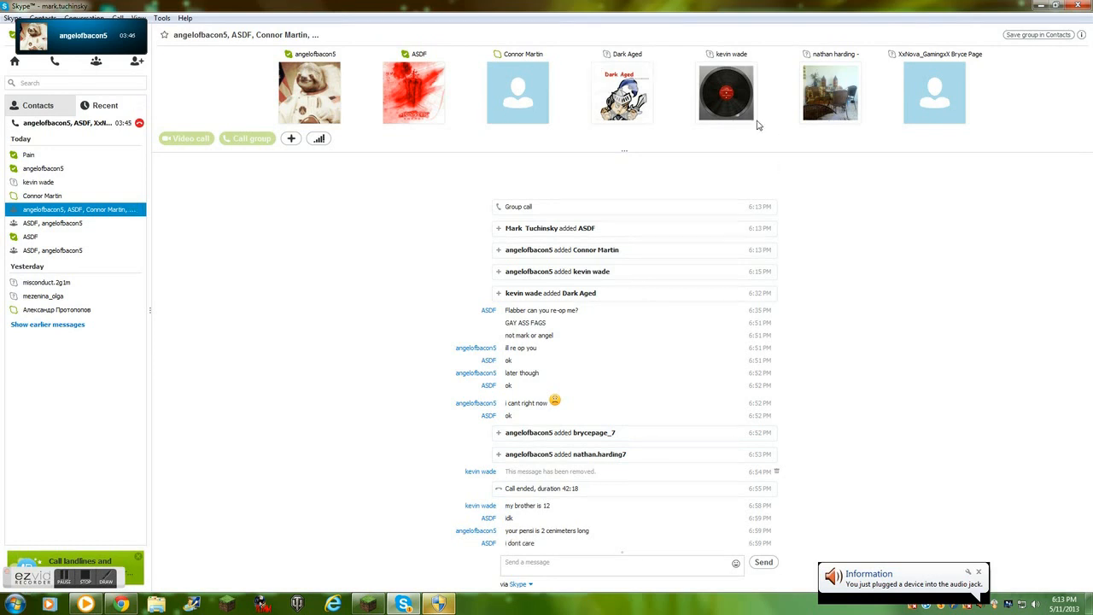
{"action": "left_click", "coordinate": [31, 237]}
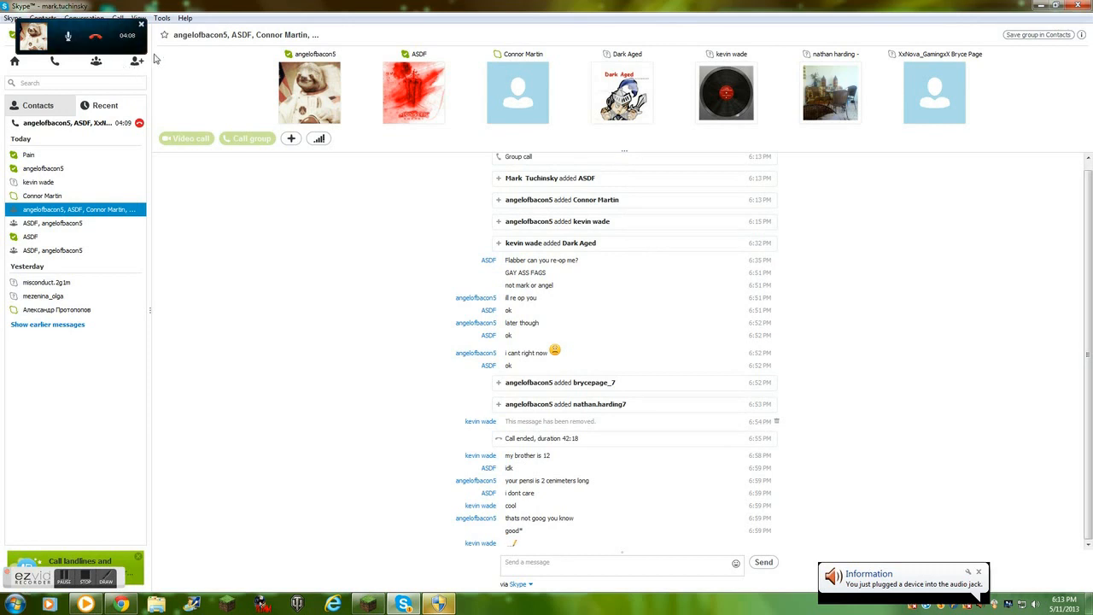
{"action": "mouse_move", "coordinate": [318, 138]}
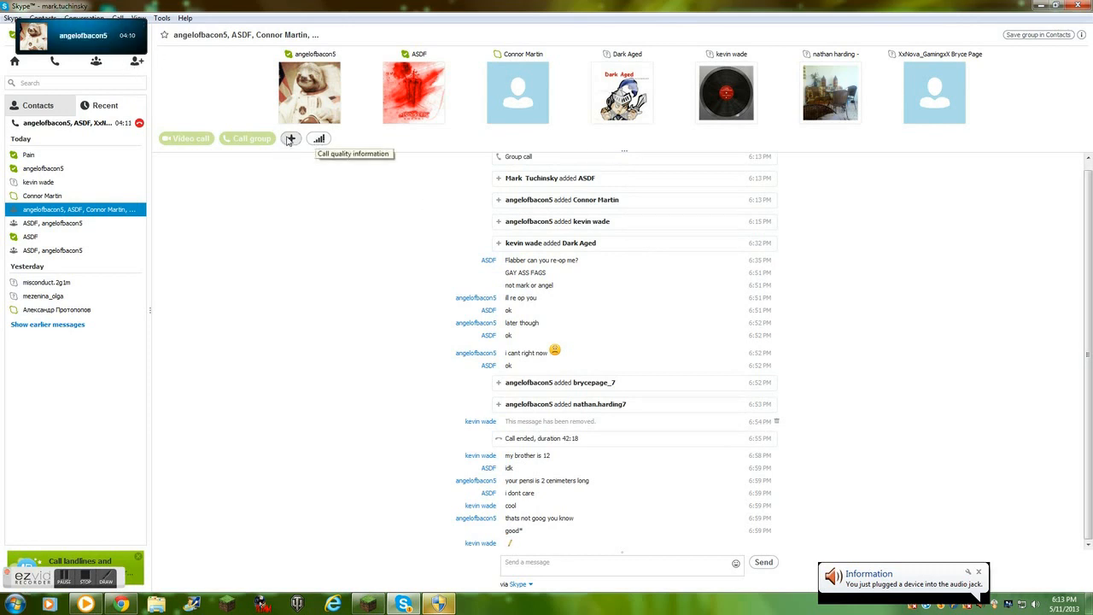
{"action": "left_click", "coordinate": [290, 138]}
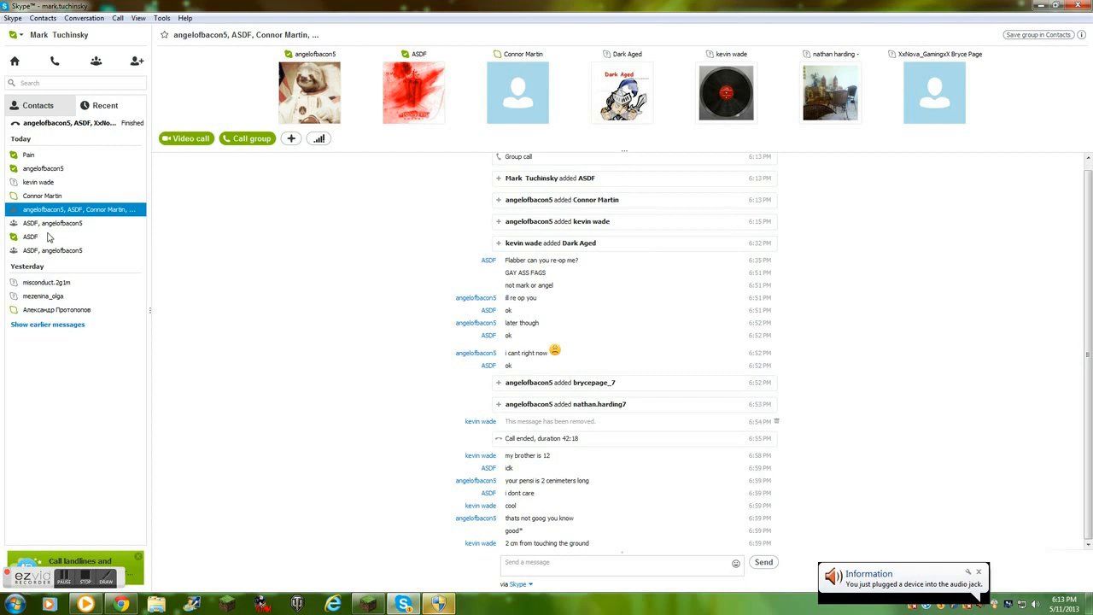
{"action": "left_click", "coordinate": [43, 169]}
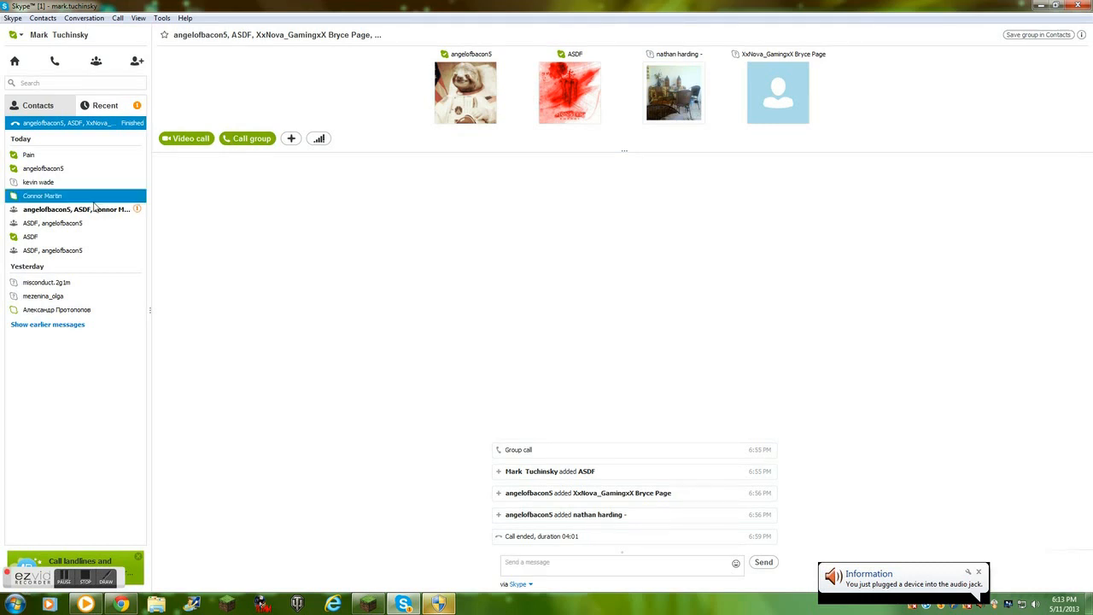
{"action": "left_click", "coordinate": [76, 210]}
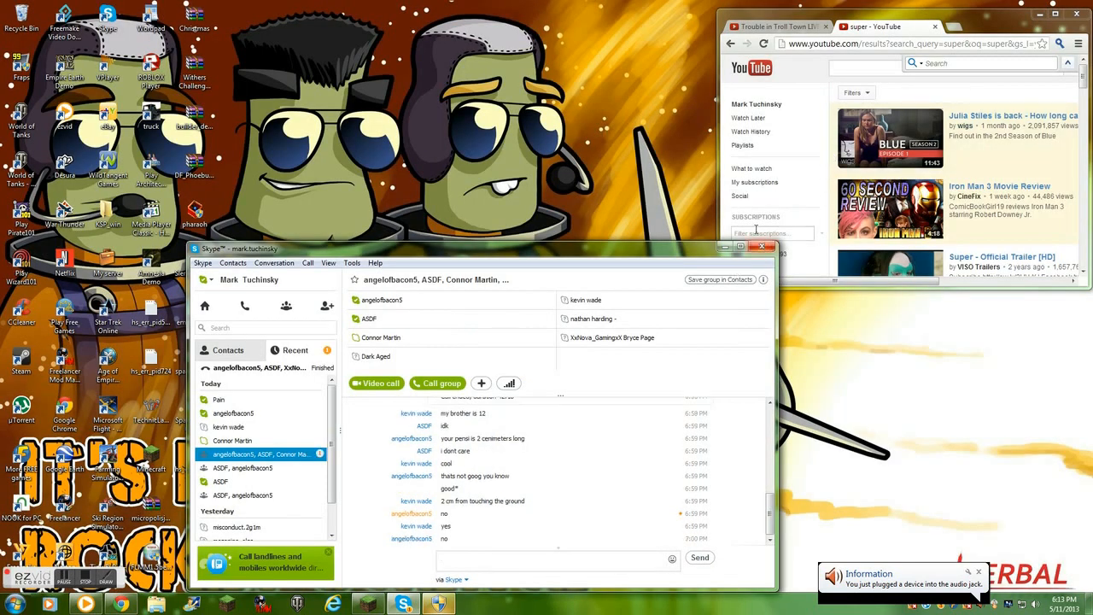
{"action": "left_click", "coordinate": [740, 246]}
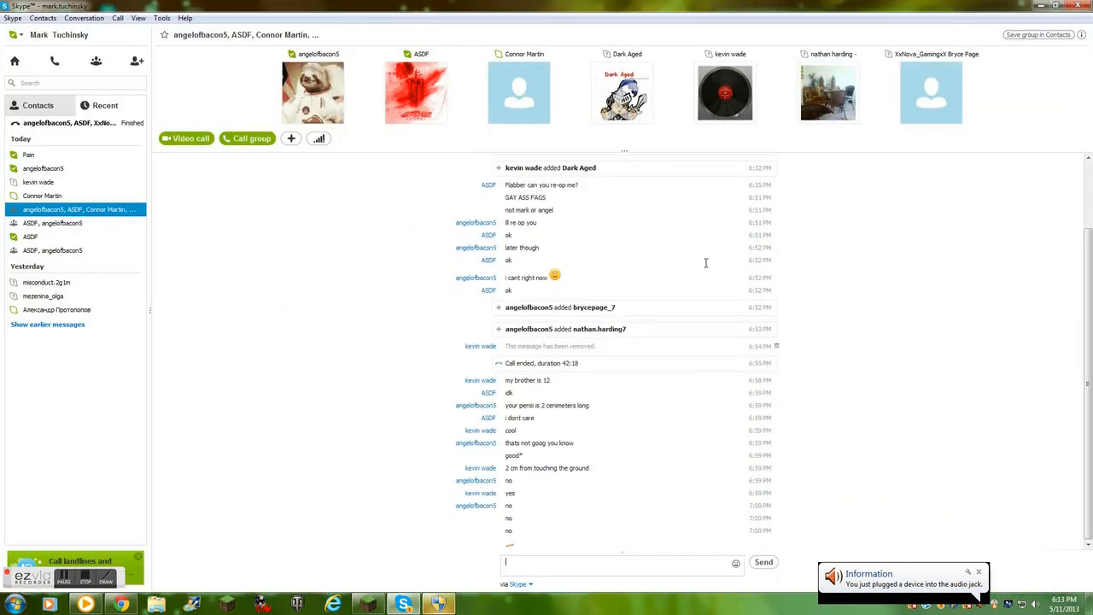
{"action": "left_click", "coordinate": [56, 309]}
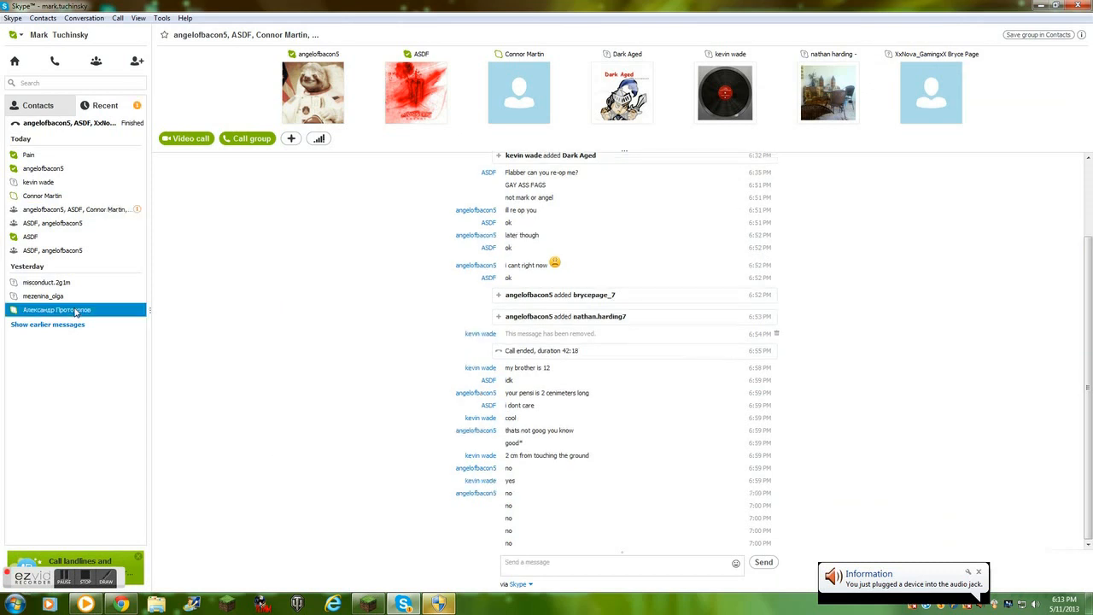
{"action": "left_click", "coordinate": [56, 309]}
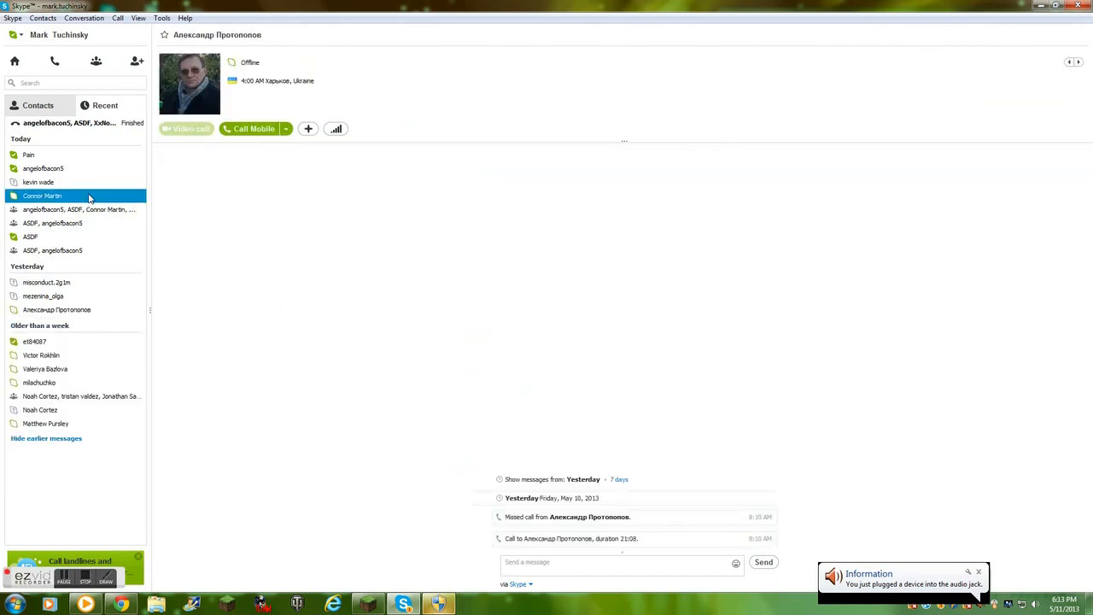
{"action": "left_click", "coordinate": [31, 236]}
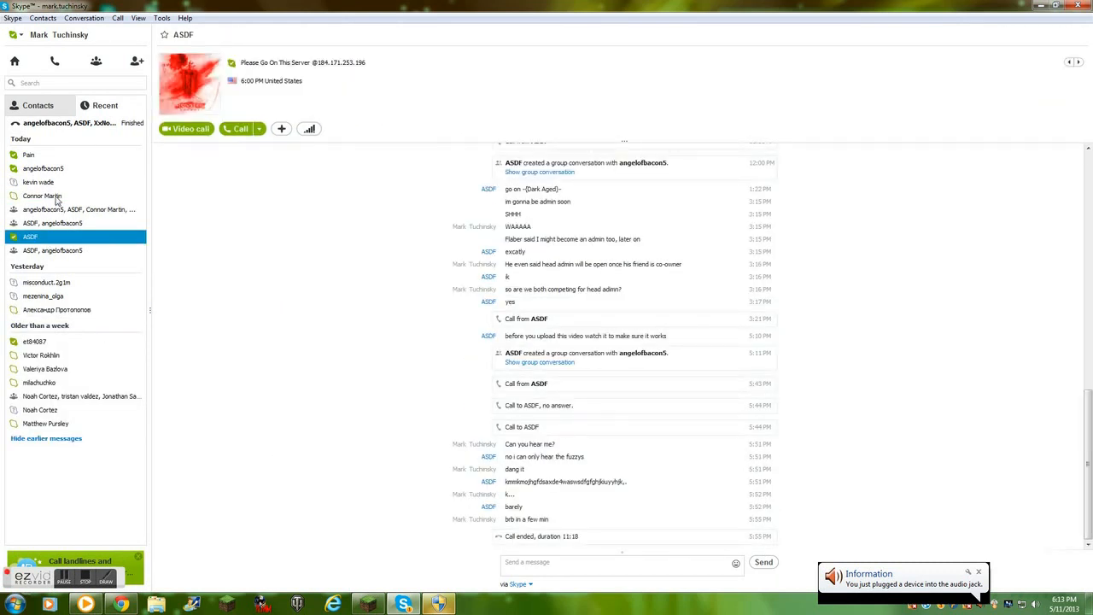
{"action": "left_click", "coordinate": [43, 168]}
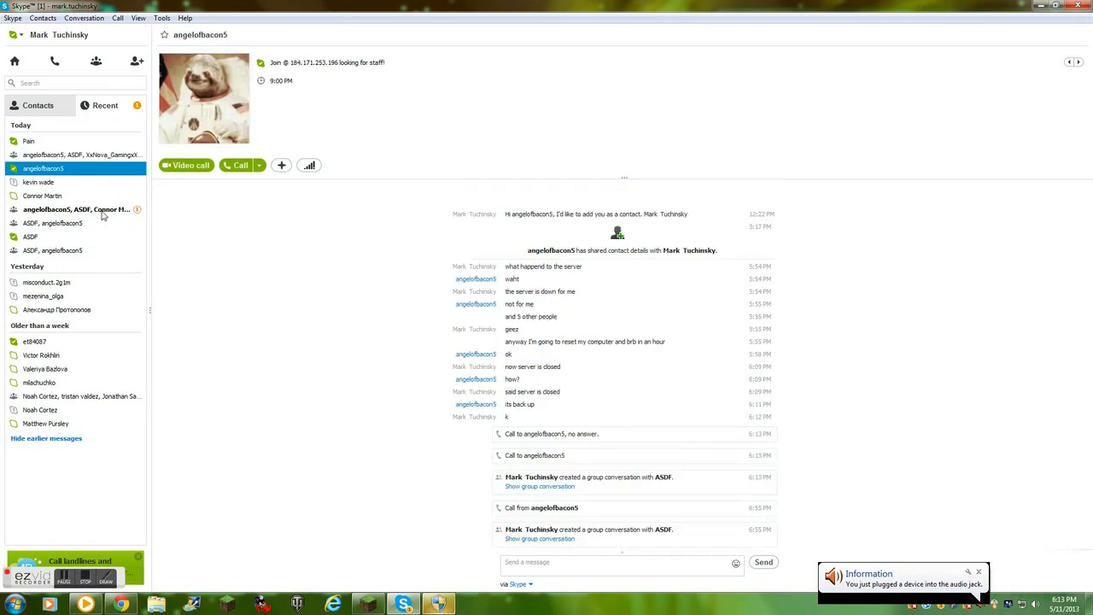
{"action": "left_click", "coordinate": [77, 209]}
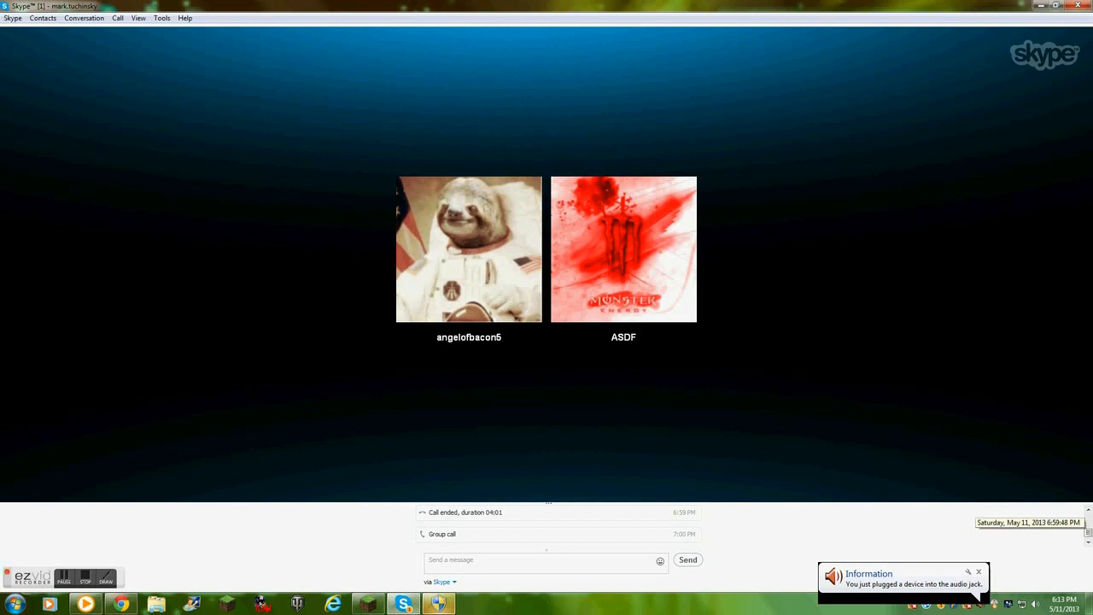
{"action": "left_click", "coordinate": [468, 249]}
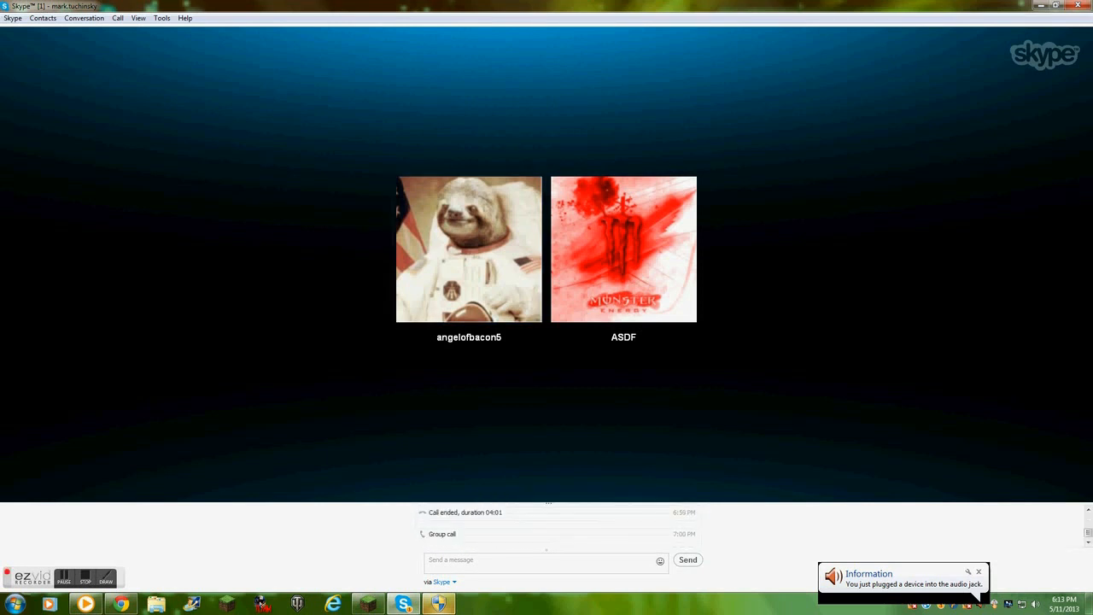
{"action": "left_click", "coordinate": [468, 248]}
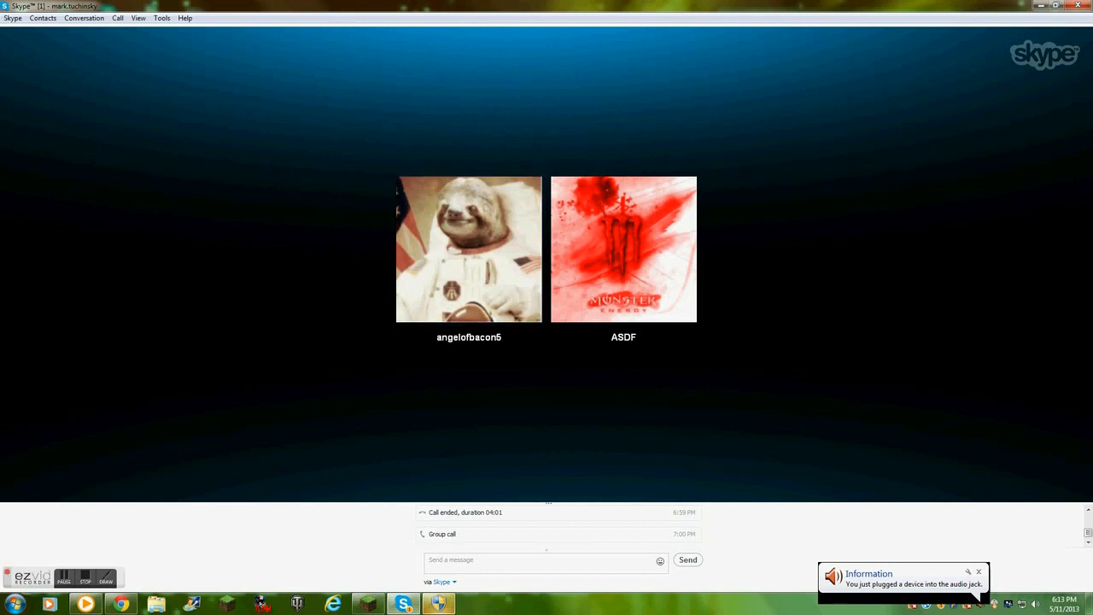
{"action": "left_click", "coordinate": [468, 248]}
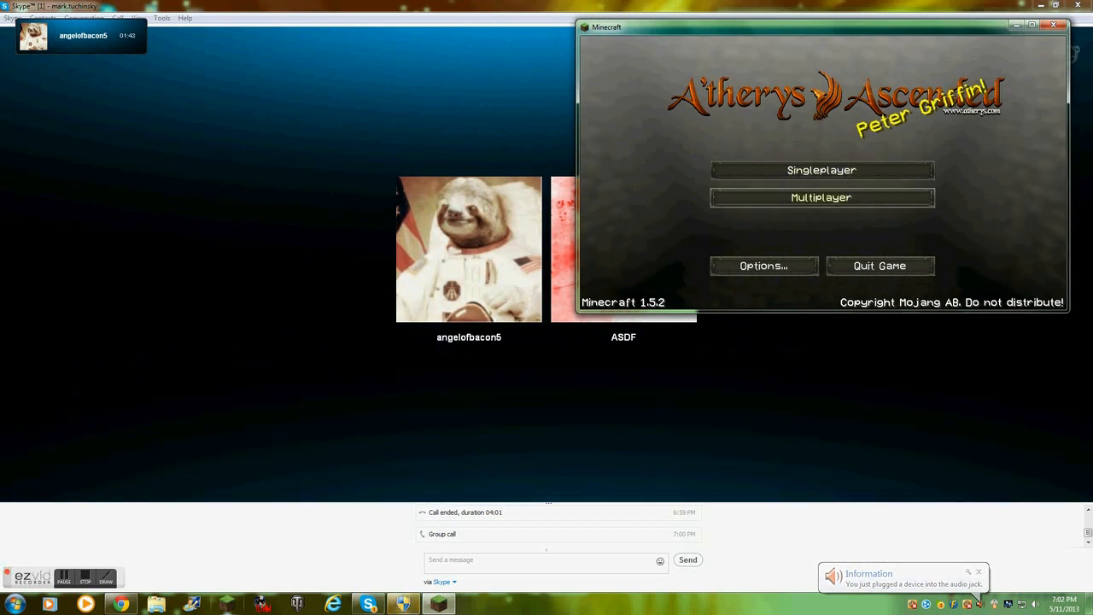
Choose Multiplayer on the Minecraft title screen and pick a server from the list.
{"action": "left_click", "coordinate": [820, 197]}
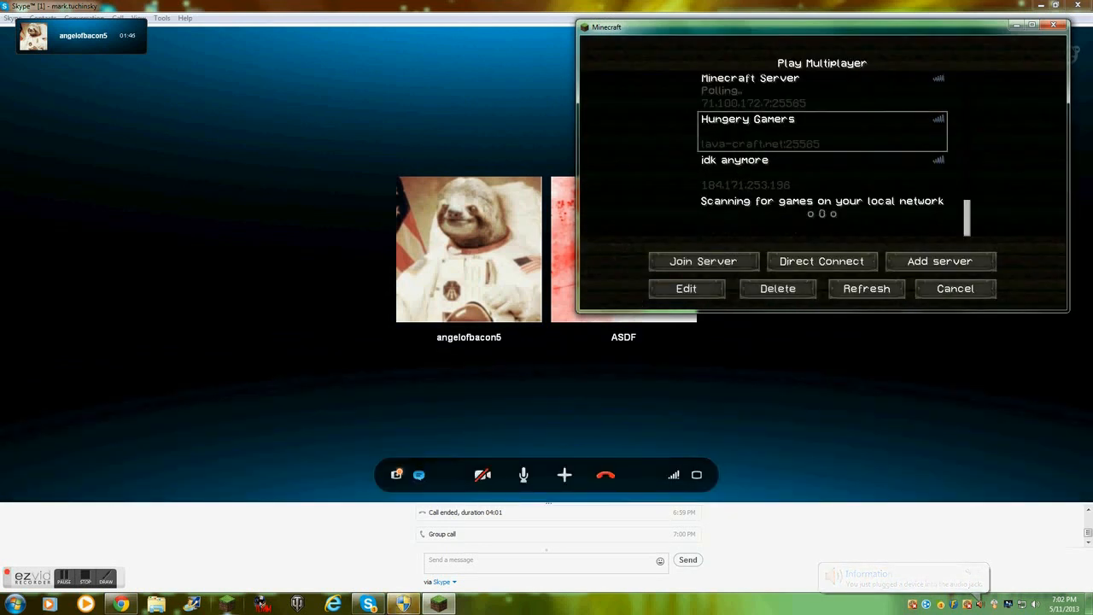
{"action": "left_click", "coordinate": [702, 262]}
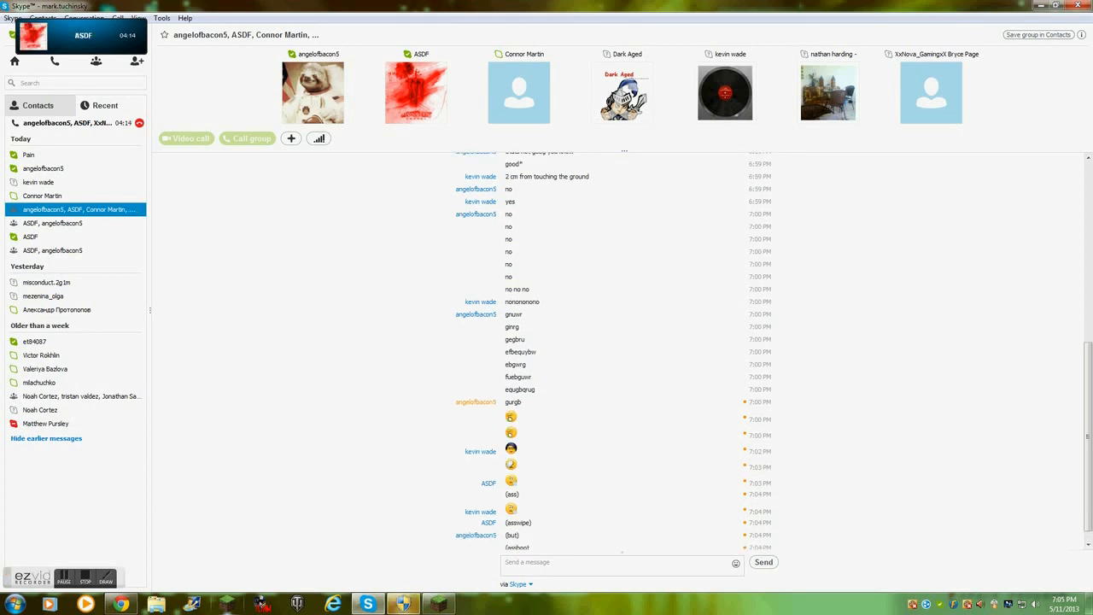
Scroll through the seven-member Skype group chat messages.
{"action": "scroll", "scroll_direction": "down", "scroll_amount": 3}
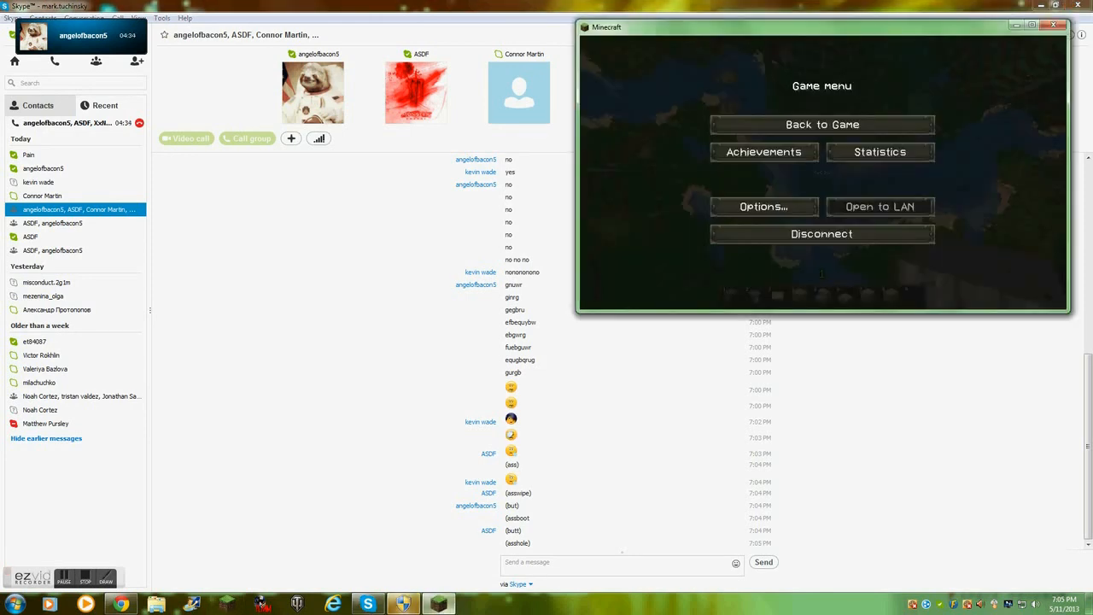
Maximize the Minecraft window so the paused game menu fills the screen.
{"action": "left_click", "coordinate": [822, 123]}
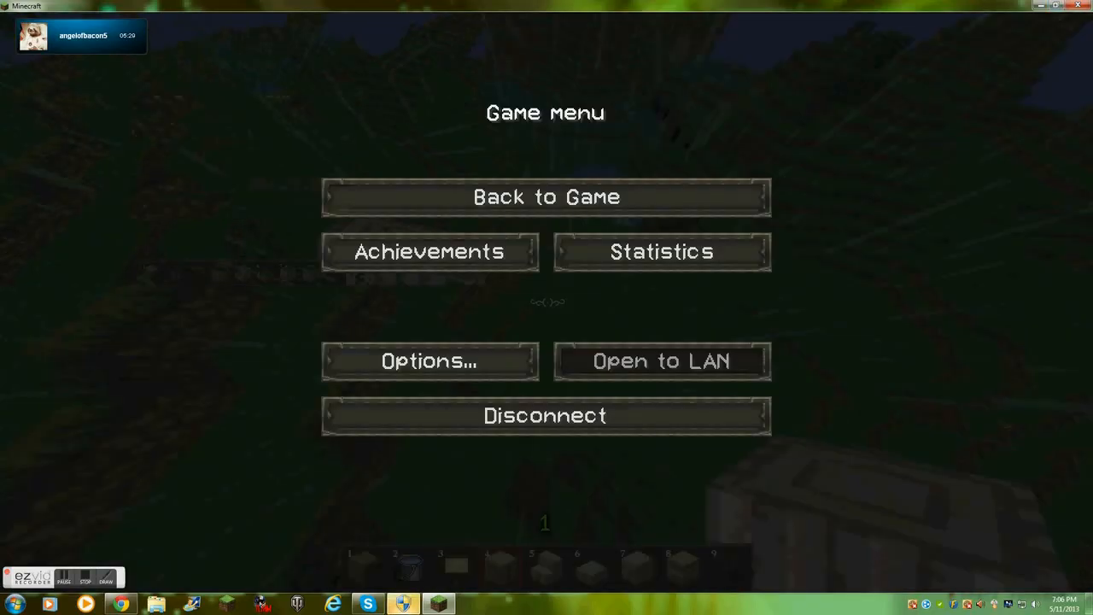
Resume the game and check which players are online on the server.
{"action": "left_click", "coordinate": [545, 196]}
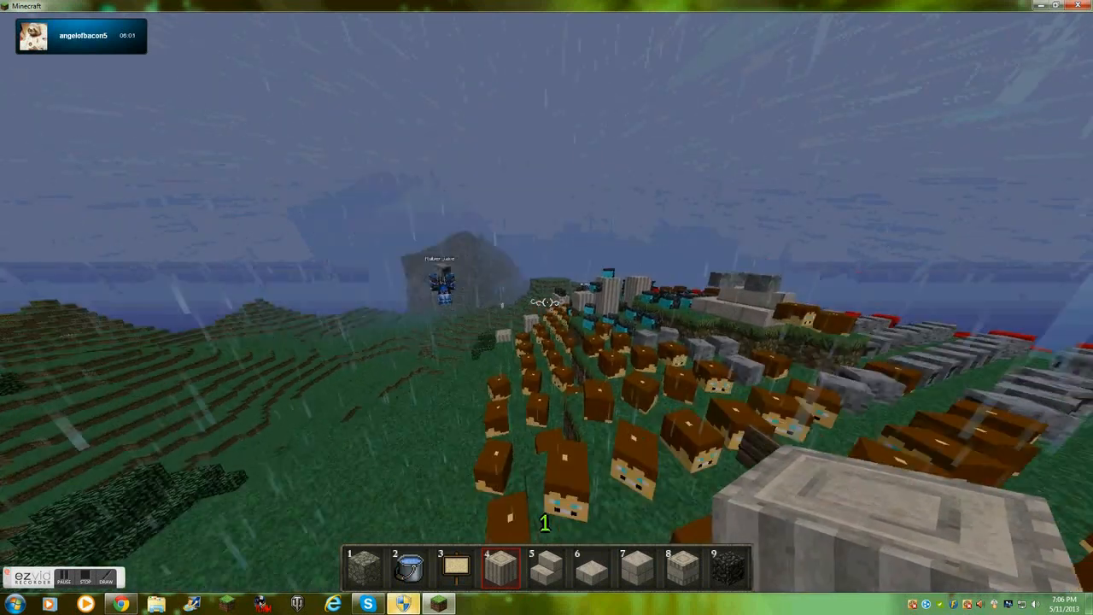
{"action": "key", "text": "tab"}
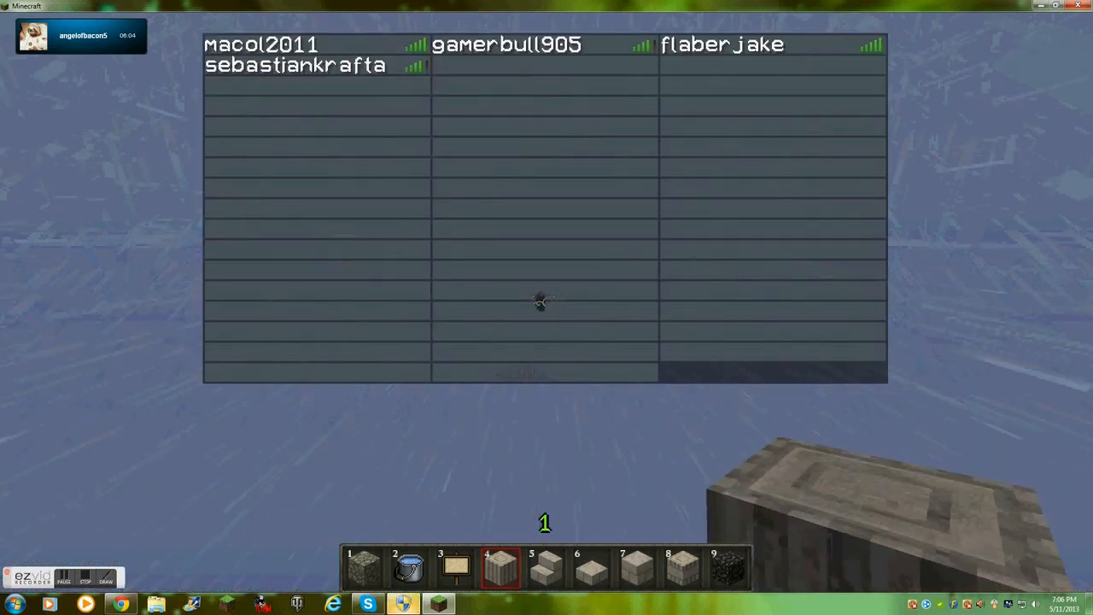
{"action": "key", "text": "Tab"}
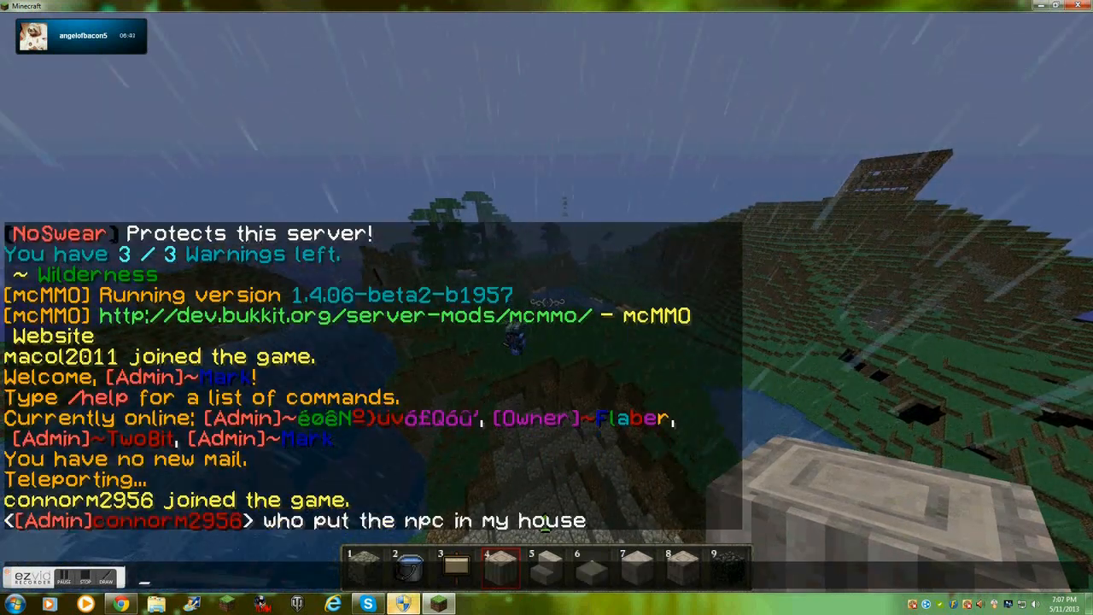
Close the server chat and return to the game via Back to Game.
{"action": "key", "text": "Escape"}
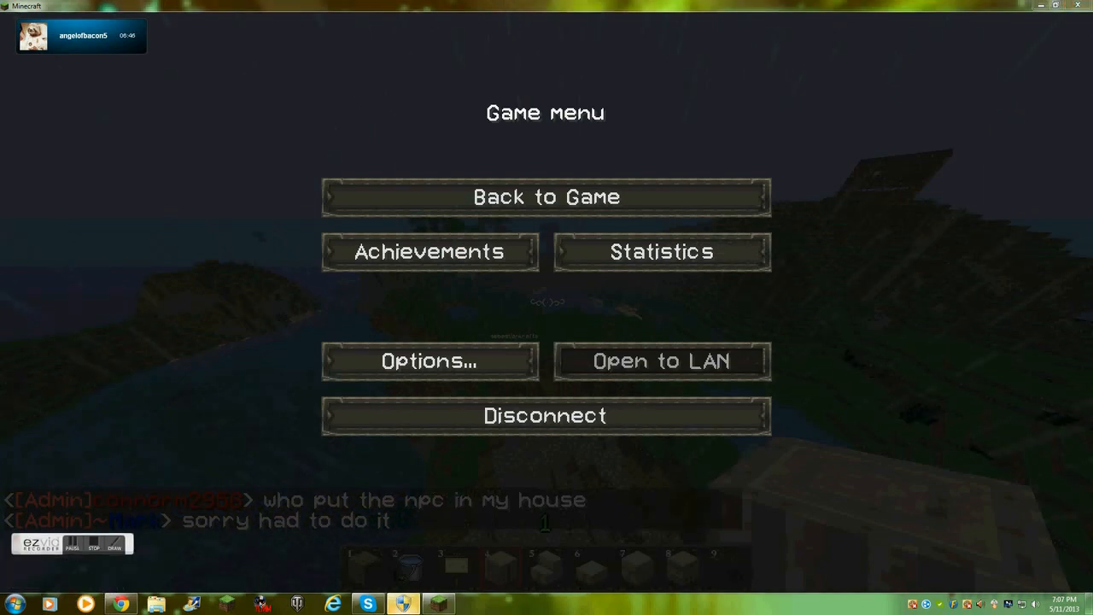
{"action": "left_click", "coordinate": [545, 196]}
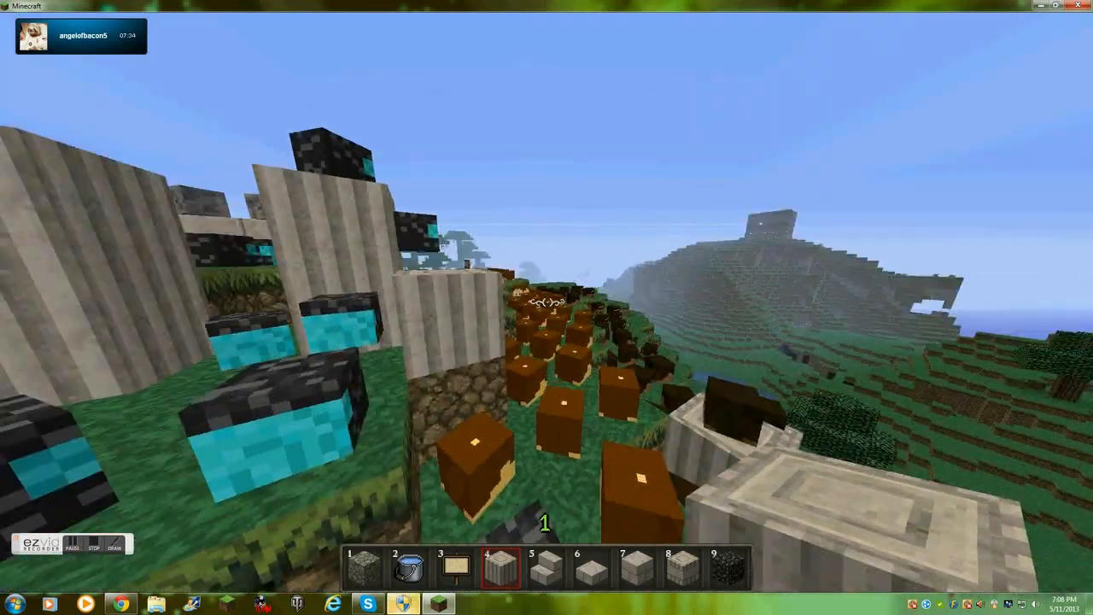
{"action": "mouse_move", "coordinate": [547, 308]}
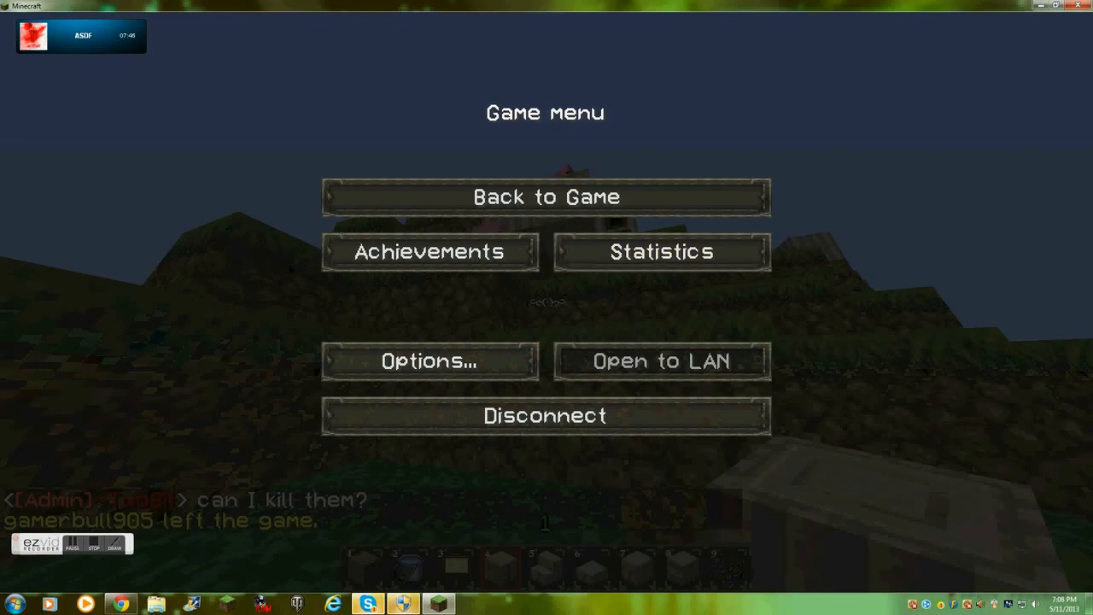
Switch from Minecraft to the Skype group chat via the taskbar.
{"action": "left_click", "coordinate": [367, 603]}
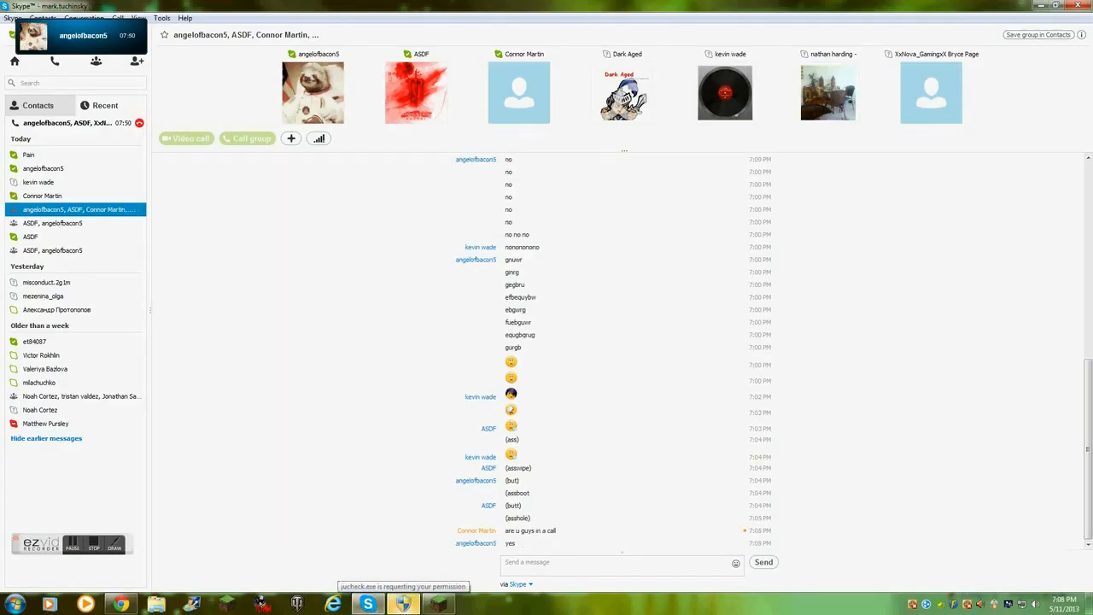
Reply 'ye' in the Skype group chat, then resume the Minecraft game.
{"action": "type", "text": "ye"}
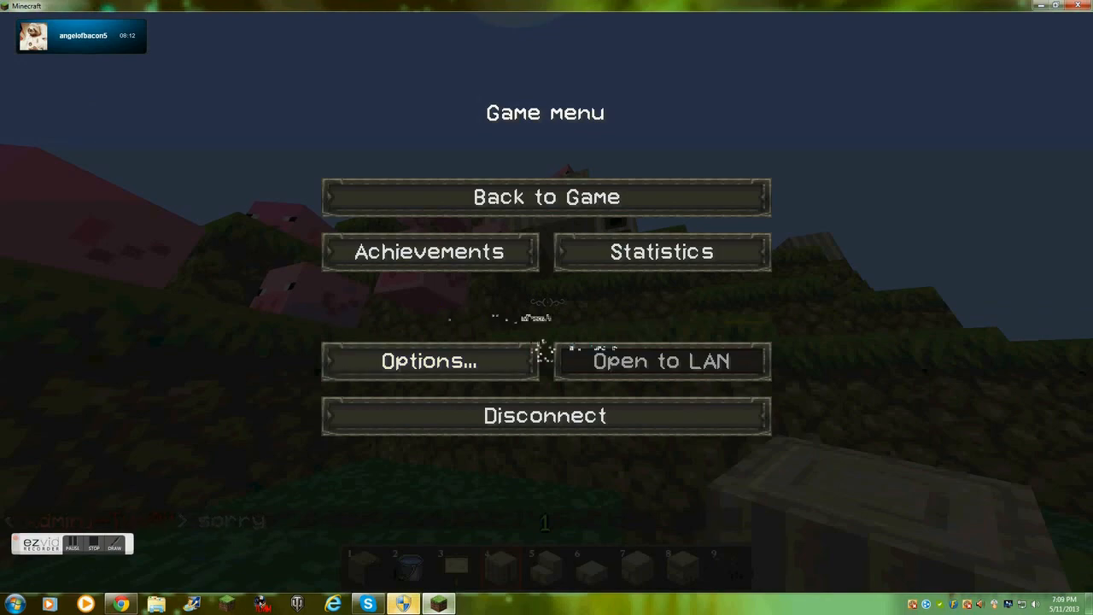
{"action": "left_click", "coordinate": [544, 196]}
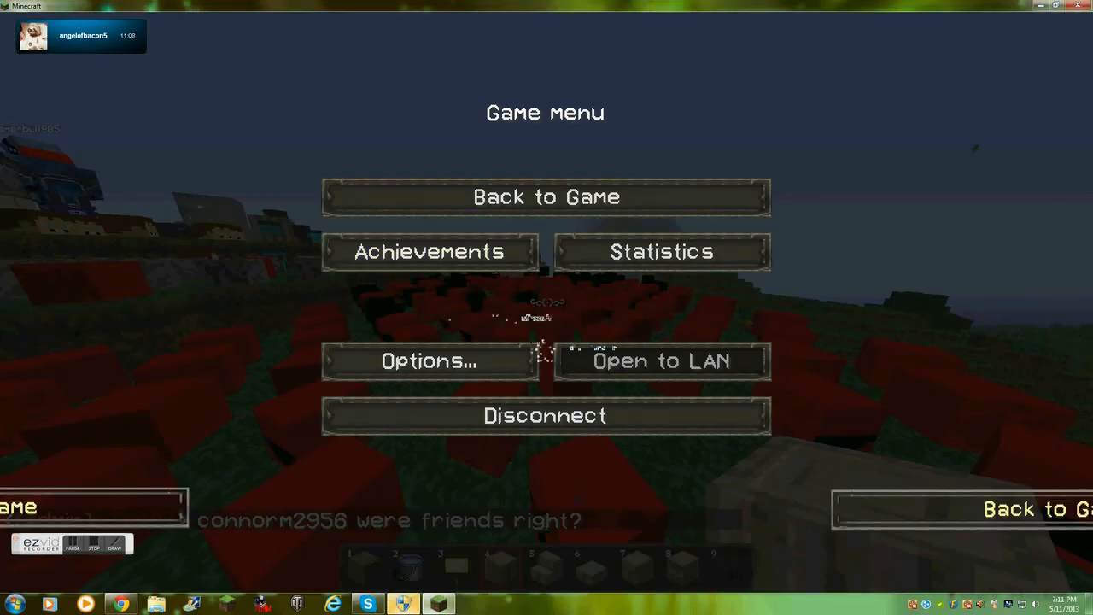
Resume play on the server, then press Escape to pause on the game menu.
{"action": "left_click", "coordinate": [545, 196]}
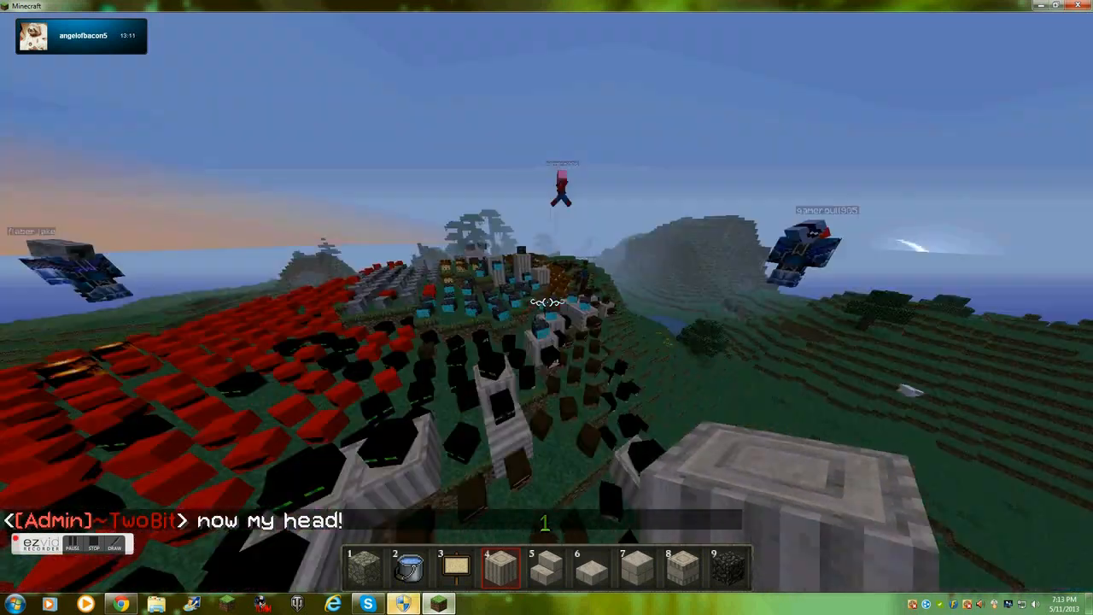
{"action": "key", "text": "Escape"}
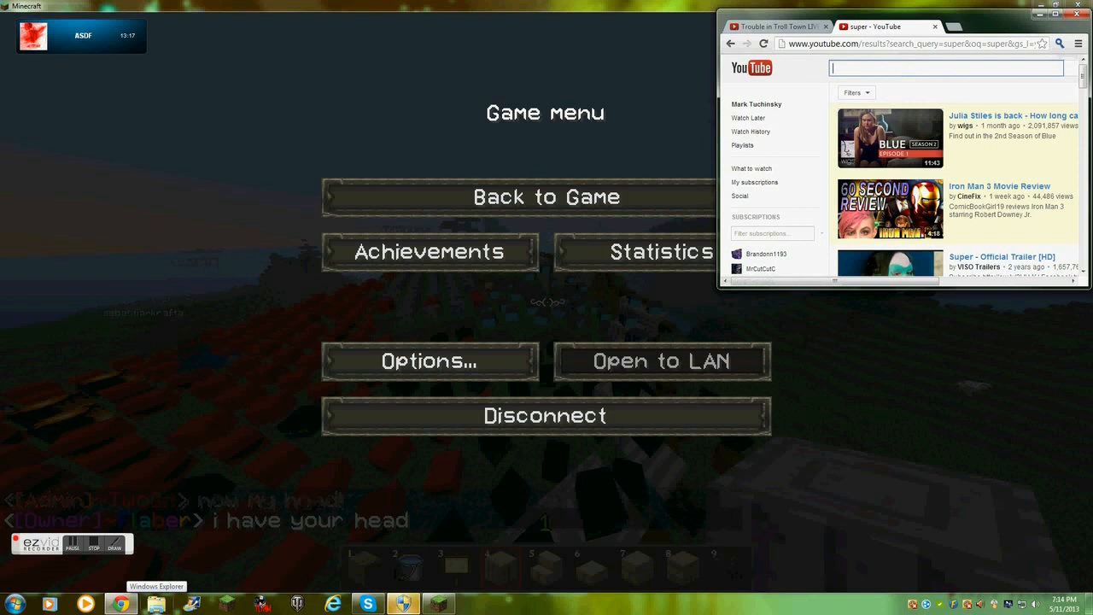
Search YouTube for 'browns1940', then resume Minecraft play.
{"action": "type", "text": "browns19"}
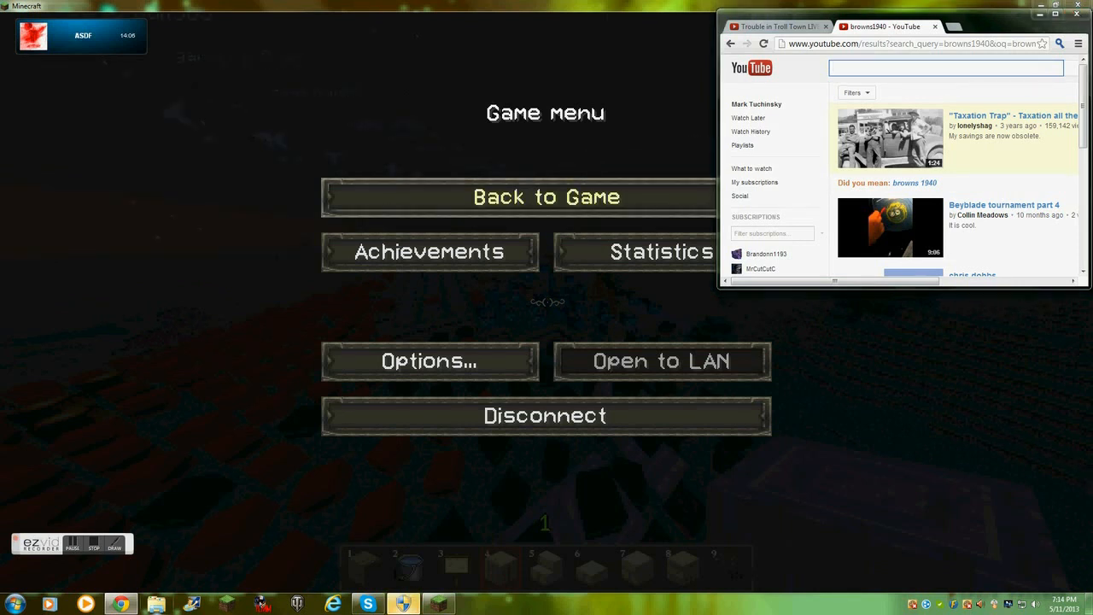
{"action": "left_click", "coordinate": [545, 196]}
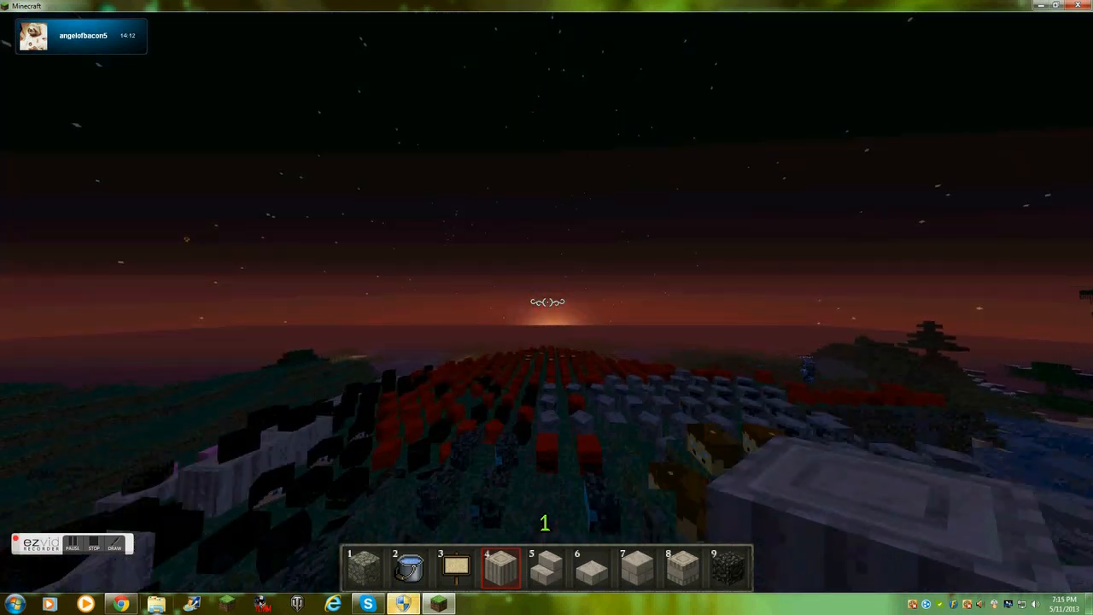
Open the Minecraft inventory screen with the E key.
{"action": "key", "text": "e"}
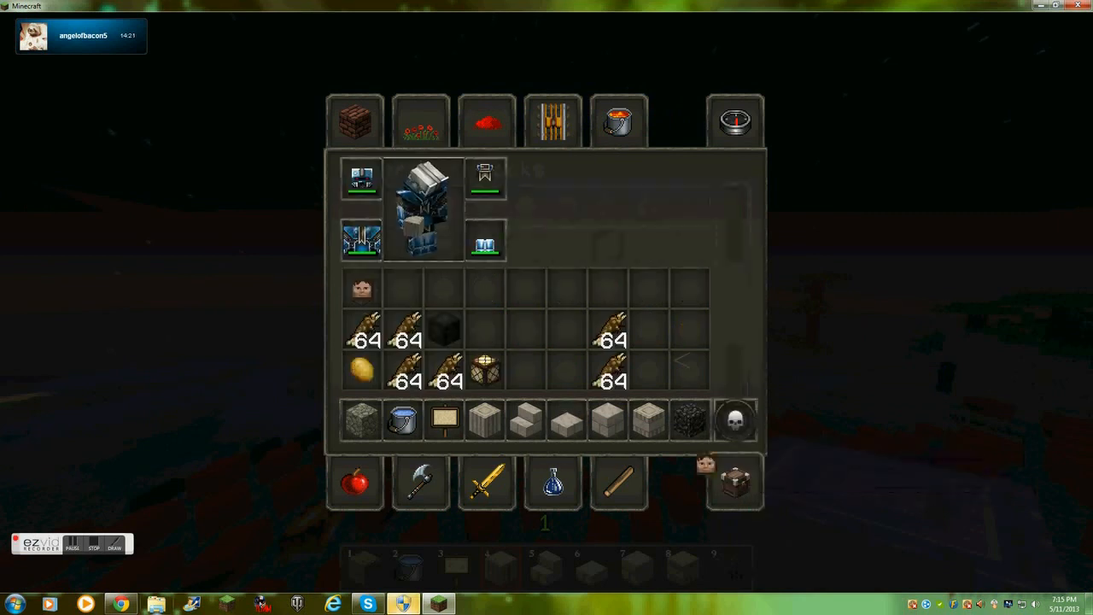
Close the Minecraft inventory to get back to the game view.
{"action": "key", "text": "e"}
{"action": "type", "text": "//"}
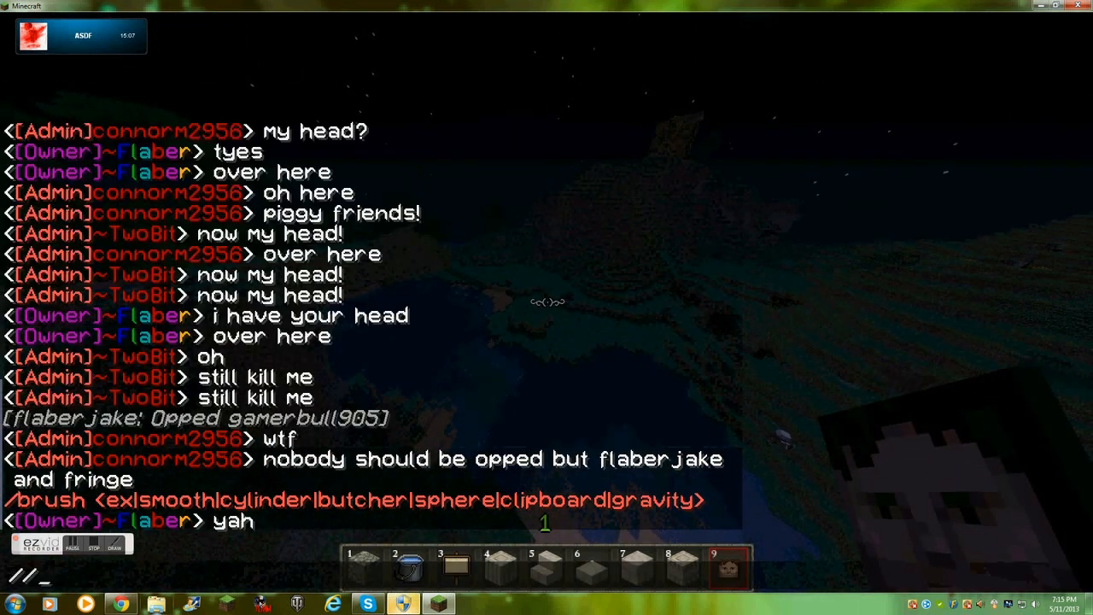
Equip the smooth brush with //brush smooth, then correct the rejected 4x5 size to 4.
{"action": "type", "text": "brush sm"}
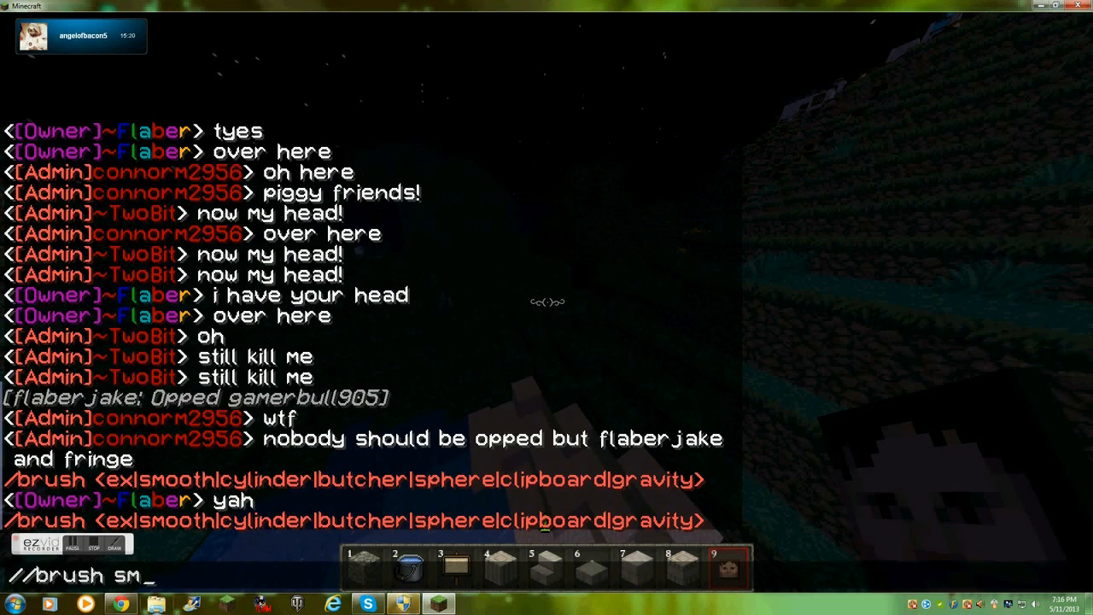
{"action": "key", "text": "Return"}
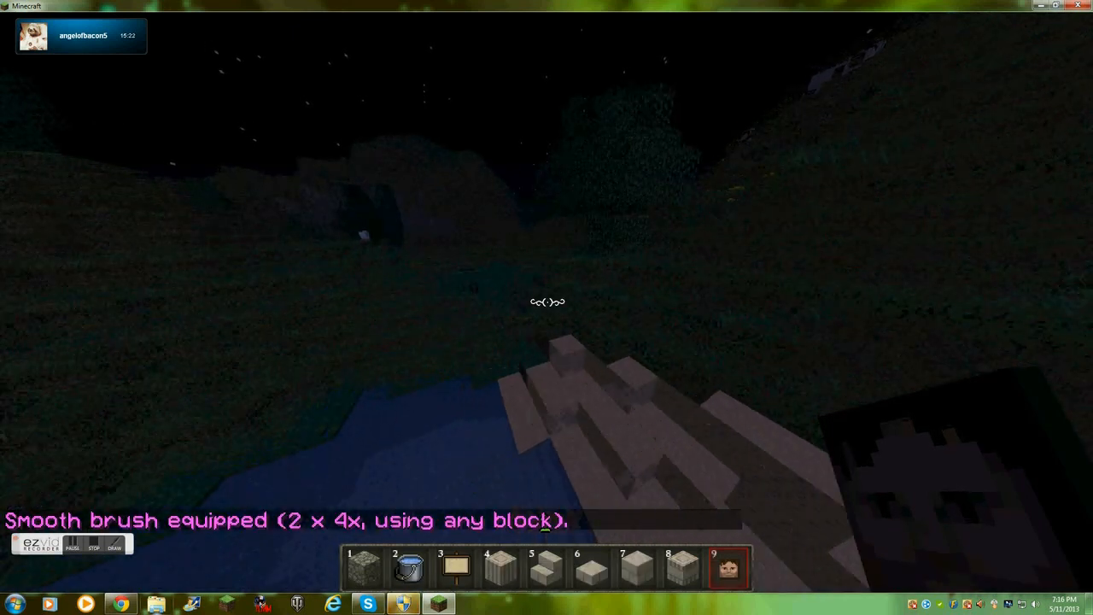
{"action": "type", "text": "//brush smooth"}
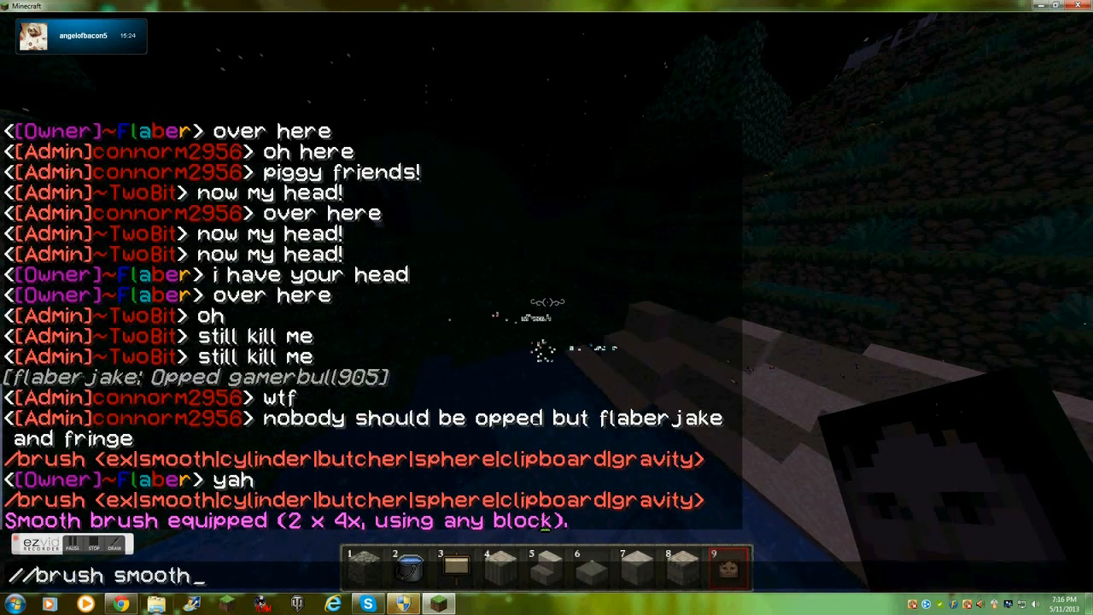
{"action": "type", "text": "4"}
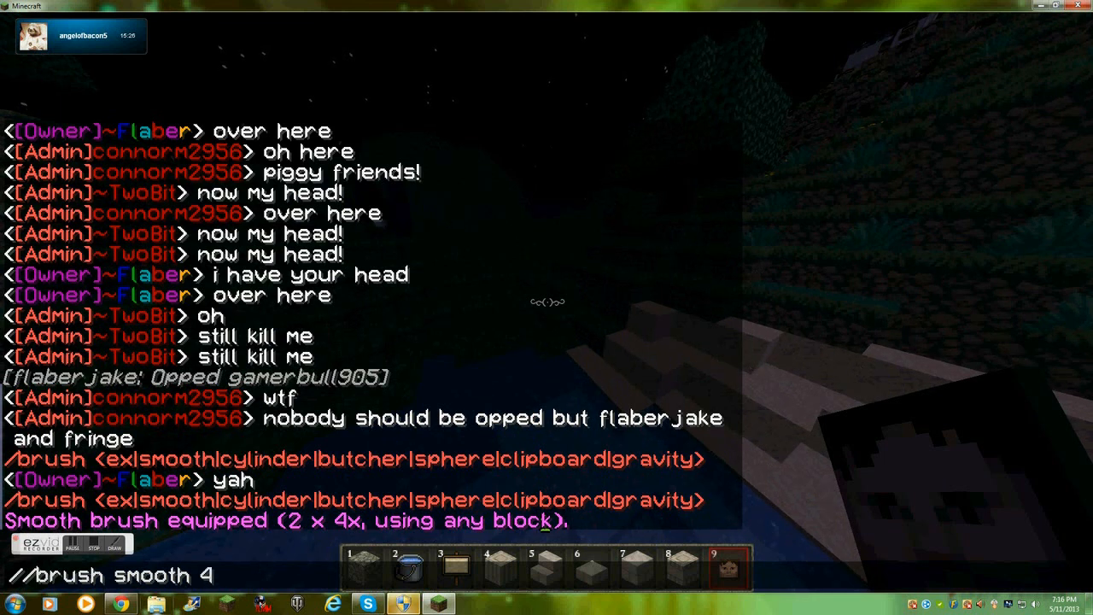
{"action": "key", "text": "backspace"}
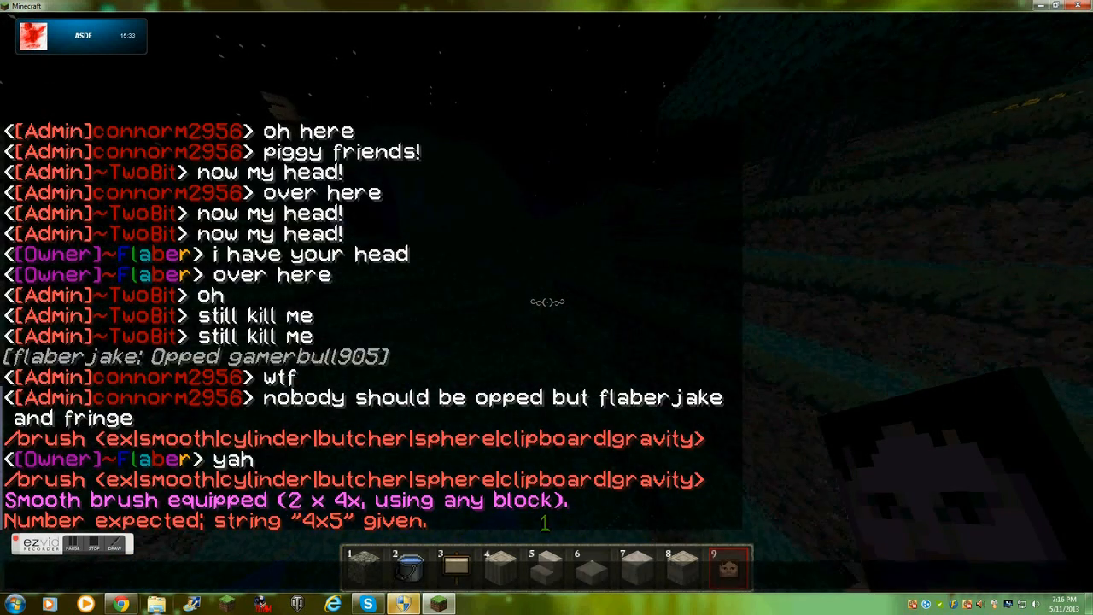
{"action": "type", "text": "//brush smooth 4x5"}
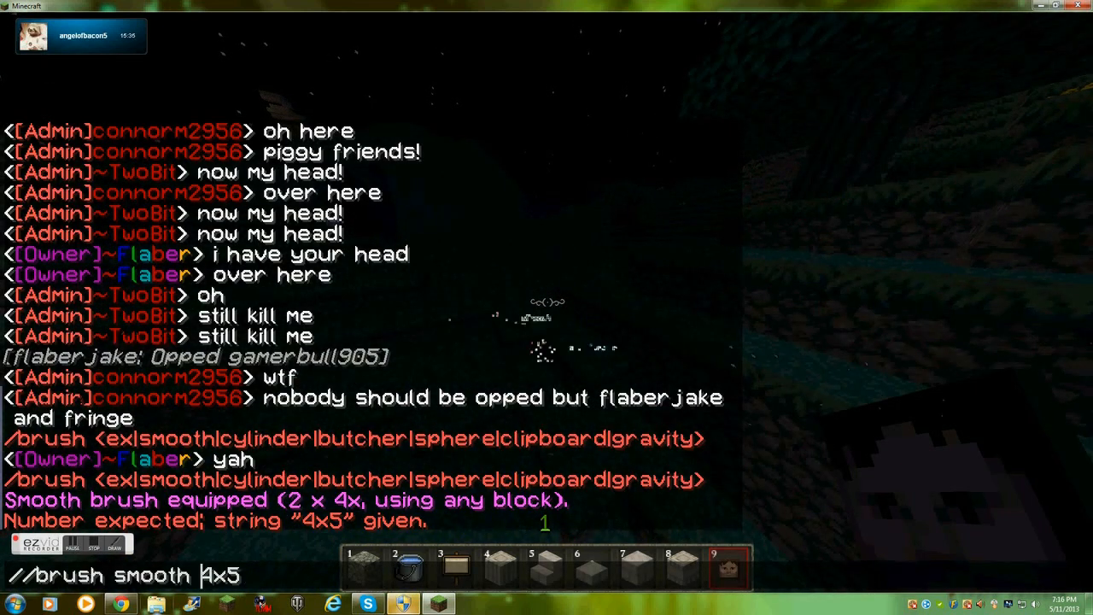
{"action": "key", "text": "Backspace"}
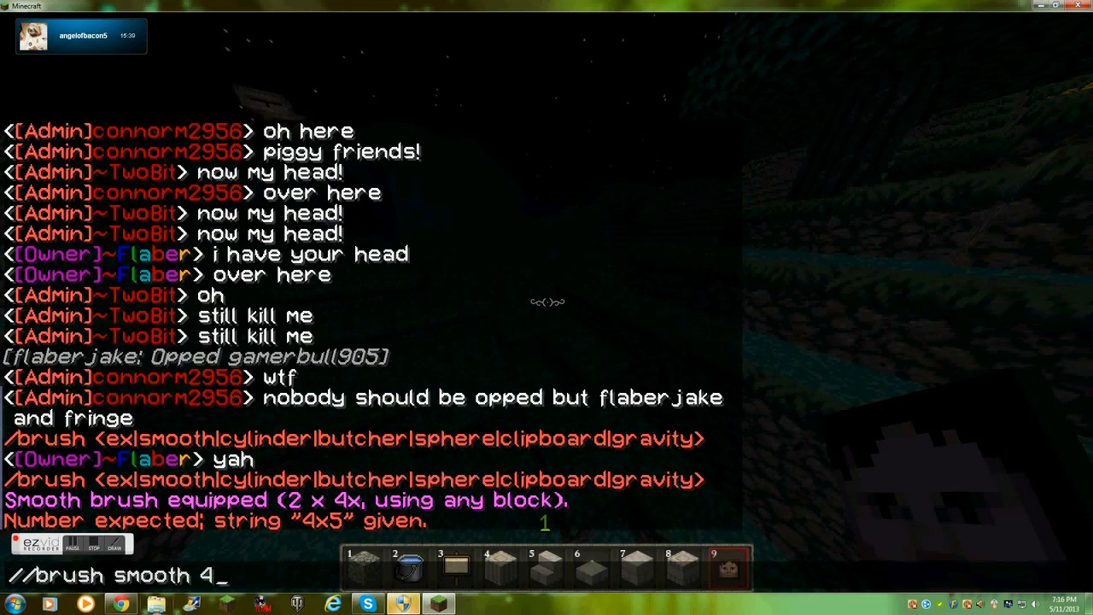
{"action": "key", "text": "enter"}
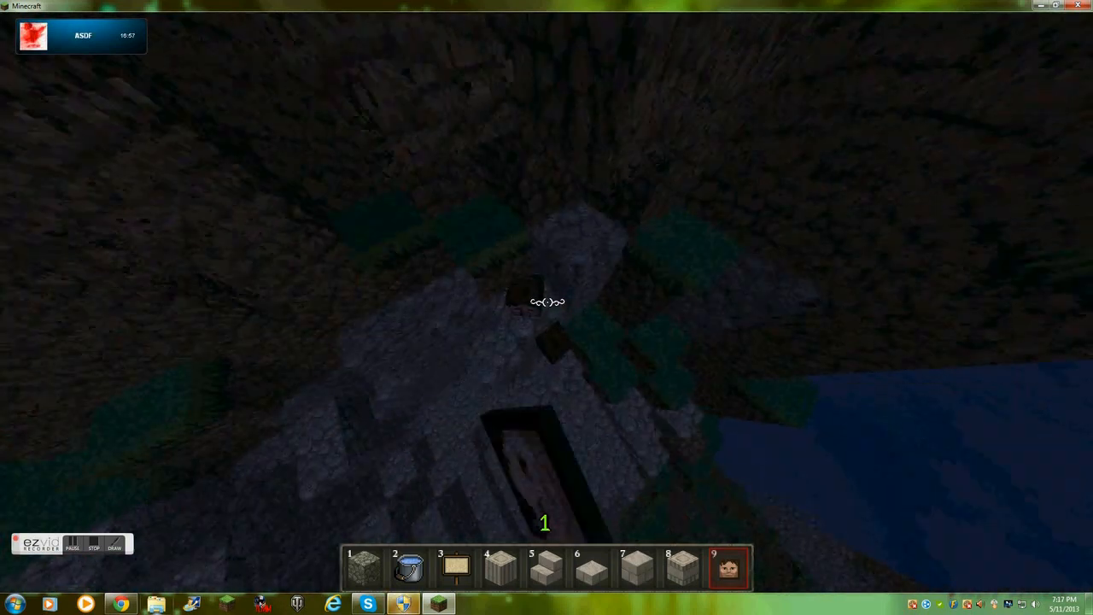
Enter //brush smooth 10 x 20, which the server rejects as too many arguments.
{"action": "type", "text": "//brush smooth"}
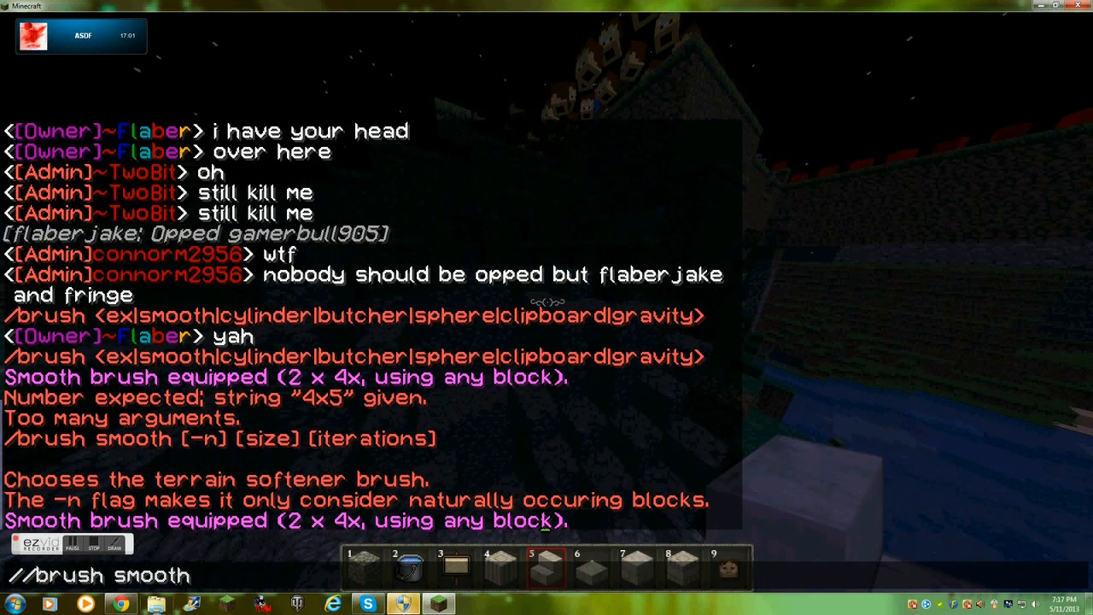
{"action": "type", "text": "10"}
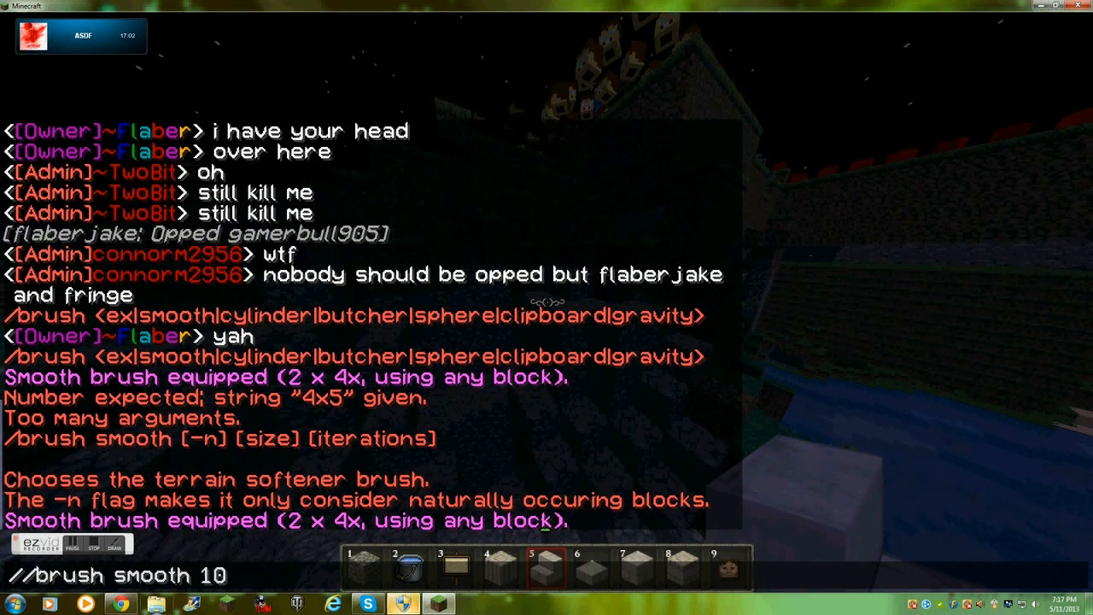
{"action": "type", "text": "x"}
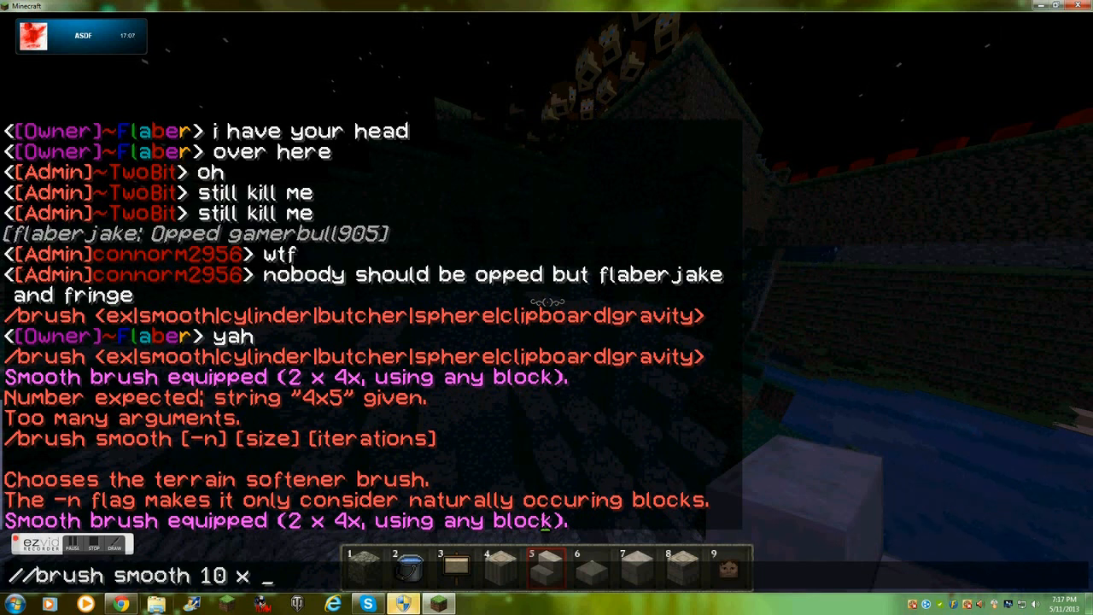
{"action": "type", "text": "2"}
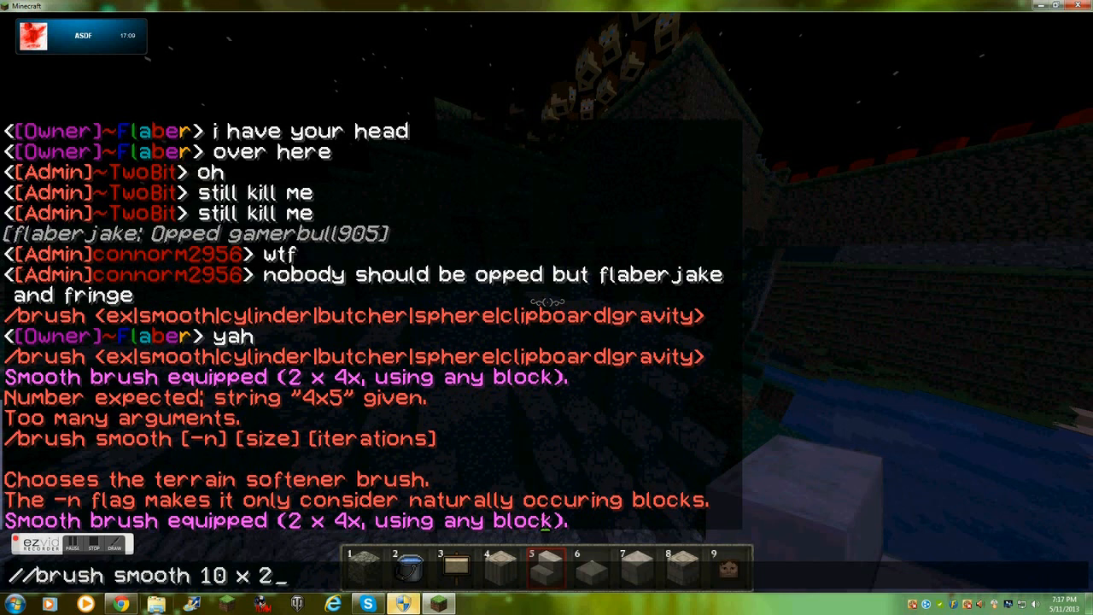
{"action": "type", "text": "0x"}
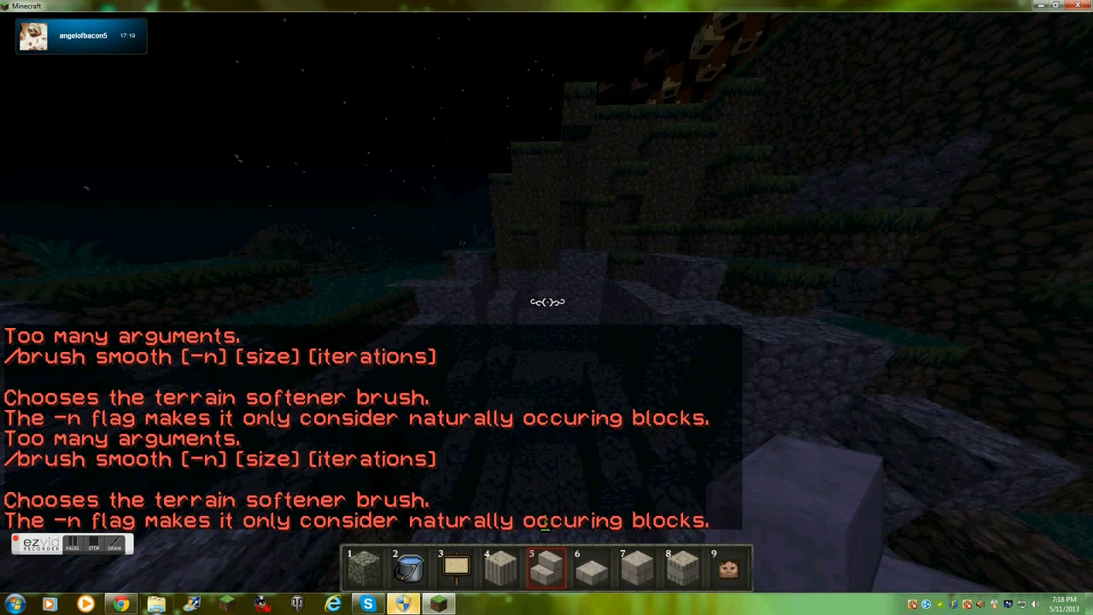
Type '//brush smooth 10 x 20x water' and '/firee' while flying over the island to the hillside.
{"action": "type", "text": "//brush smooth 10 x 20x water"}
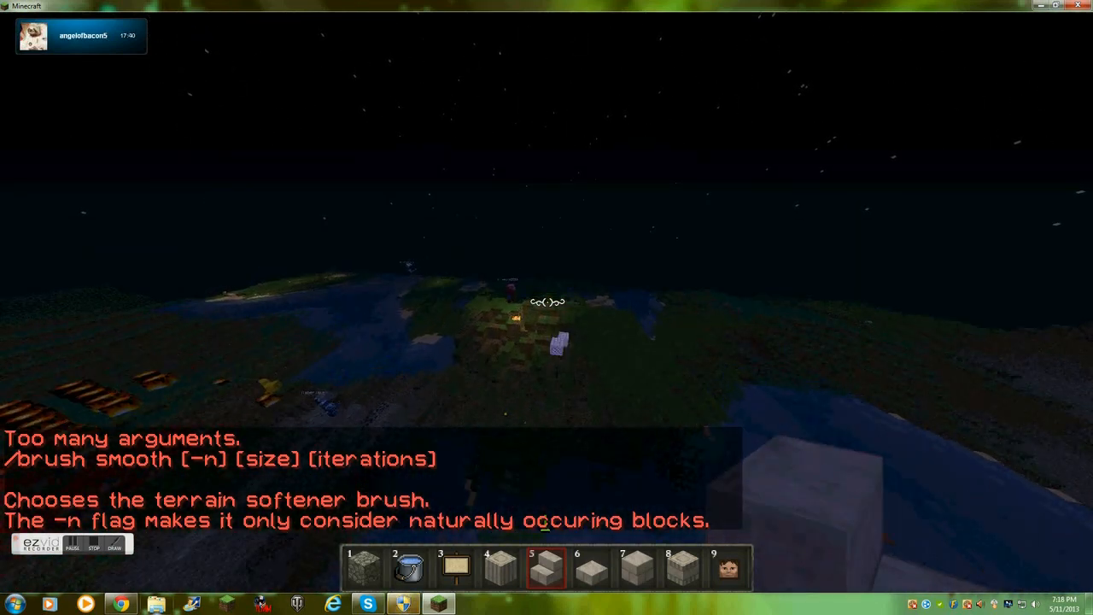
{"action": "type", "text": "/firee"}
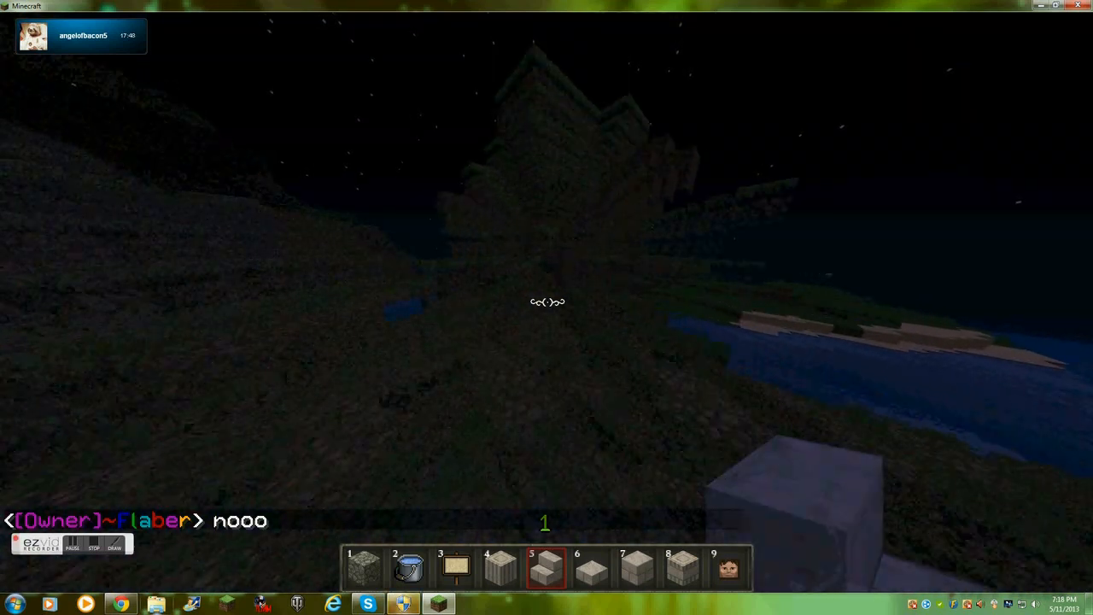
{"action": "mouse_move", "coordinate": [547, 308]}
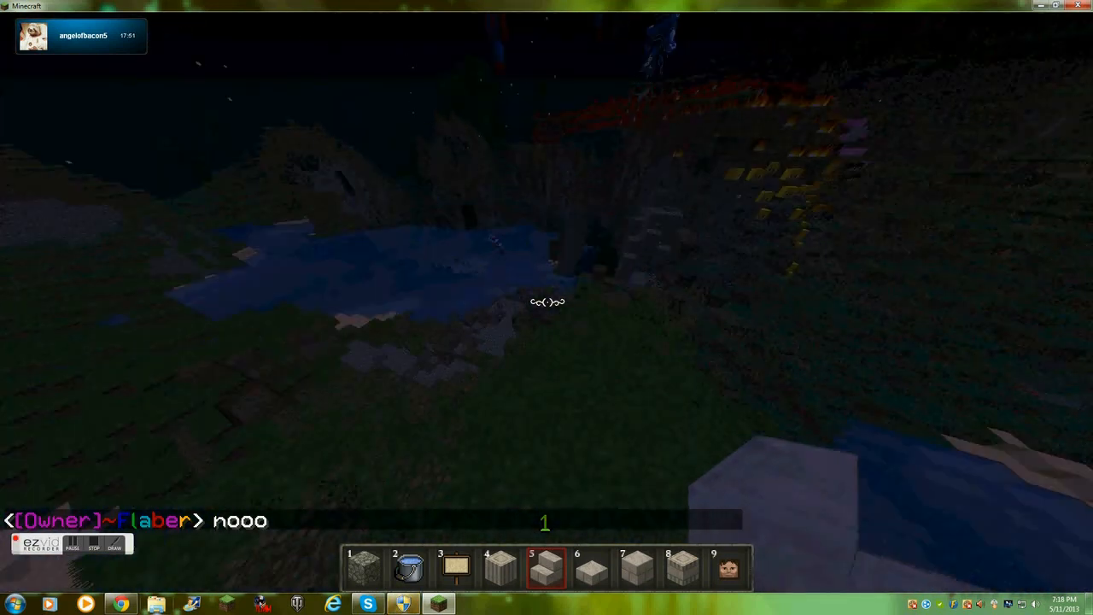